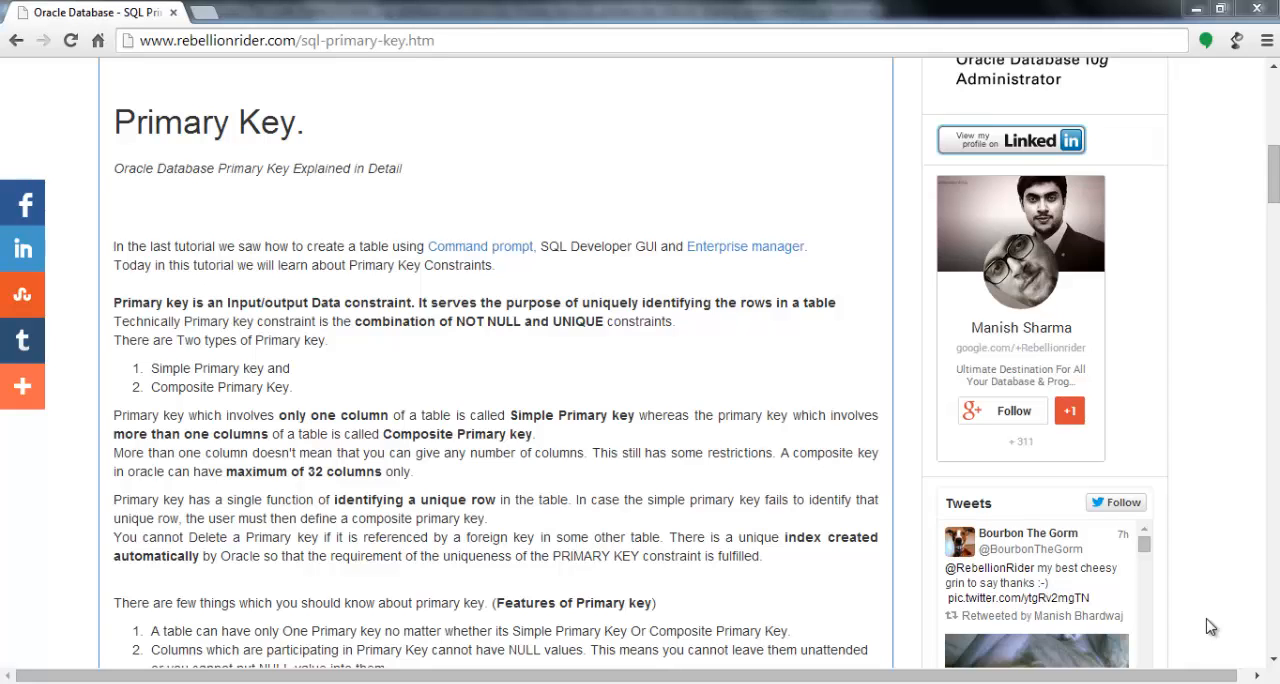
- Create and run product_master with product_id NUMBER(3) PRIMARY KEY, product_name VARCHAR2(15), product_price NUMBER(5)
{"action": "scroll", "scroll_direction": "down", "scroll_amount": 3}
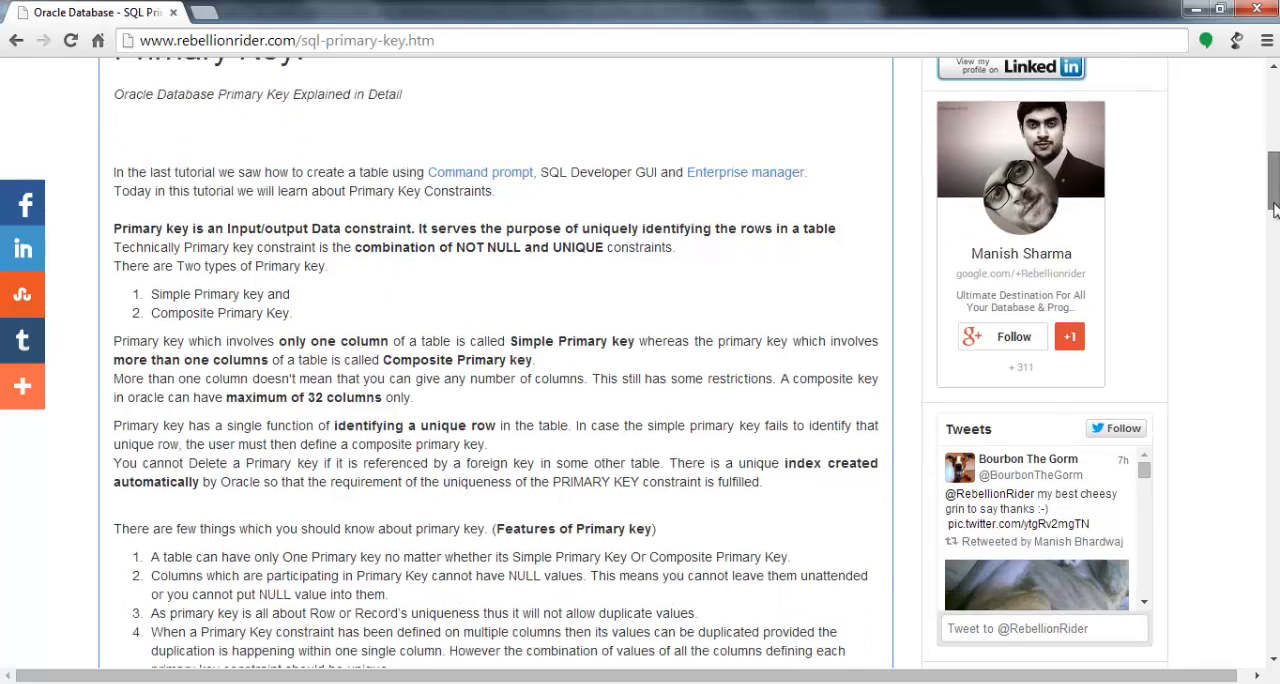
{"action": "scroll", "scroll_direction": "down", "scroll_amount": 3}
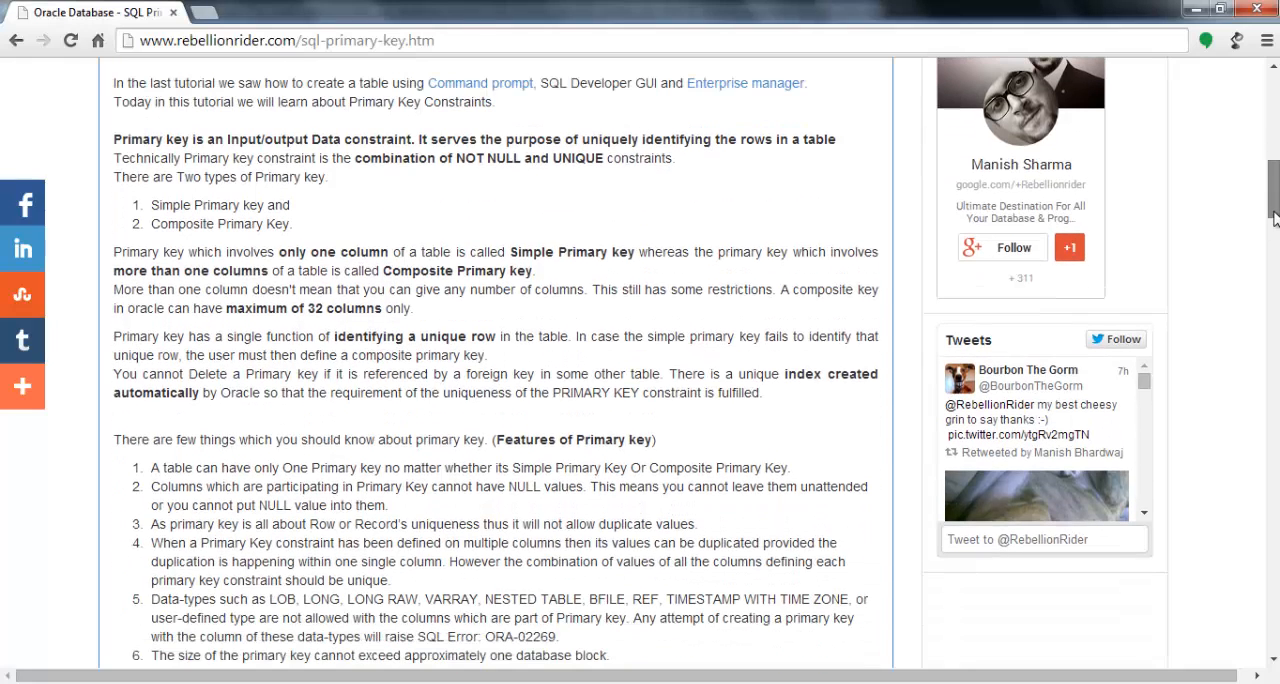
{"action": "scroll", "scroll_direction": "down", "scroll_amount": 3}
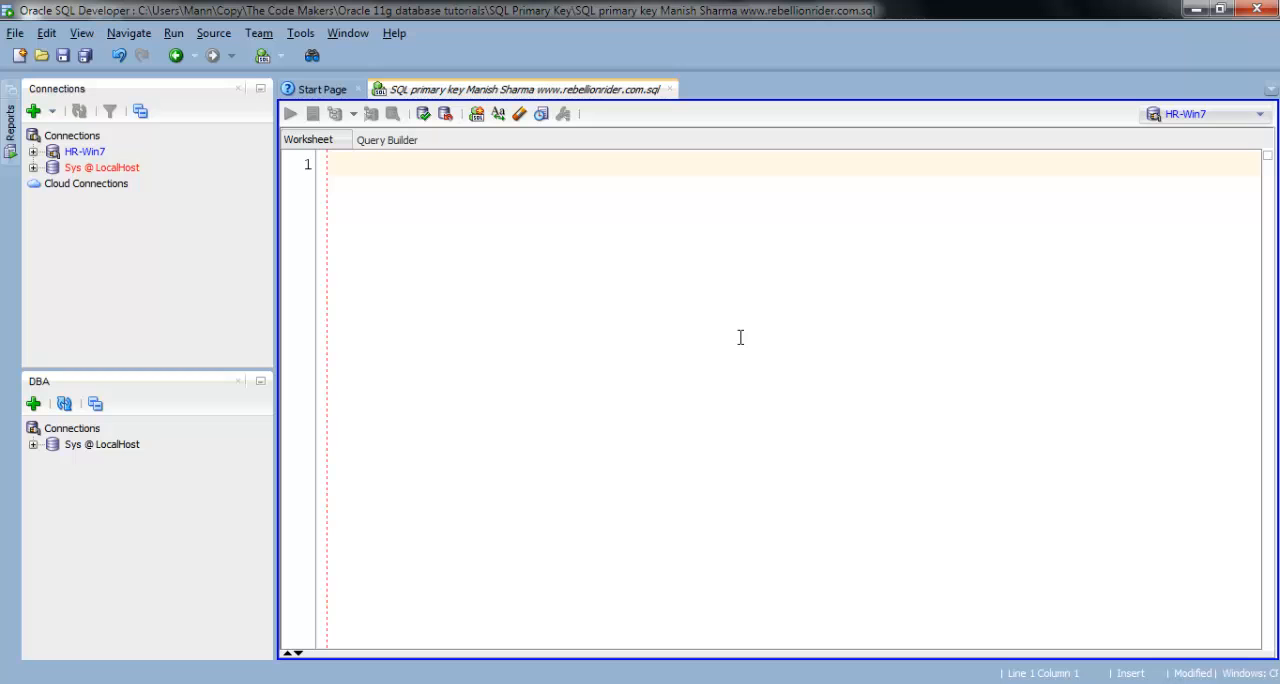
{"action": "type", "text": "CREATE TABLE"}
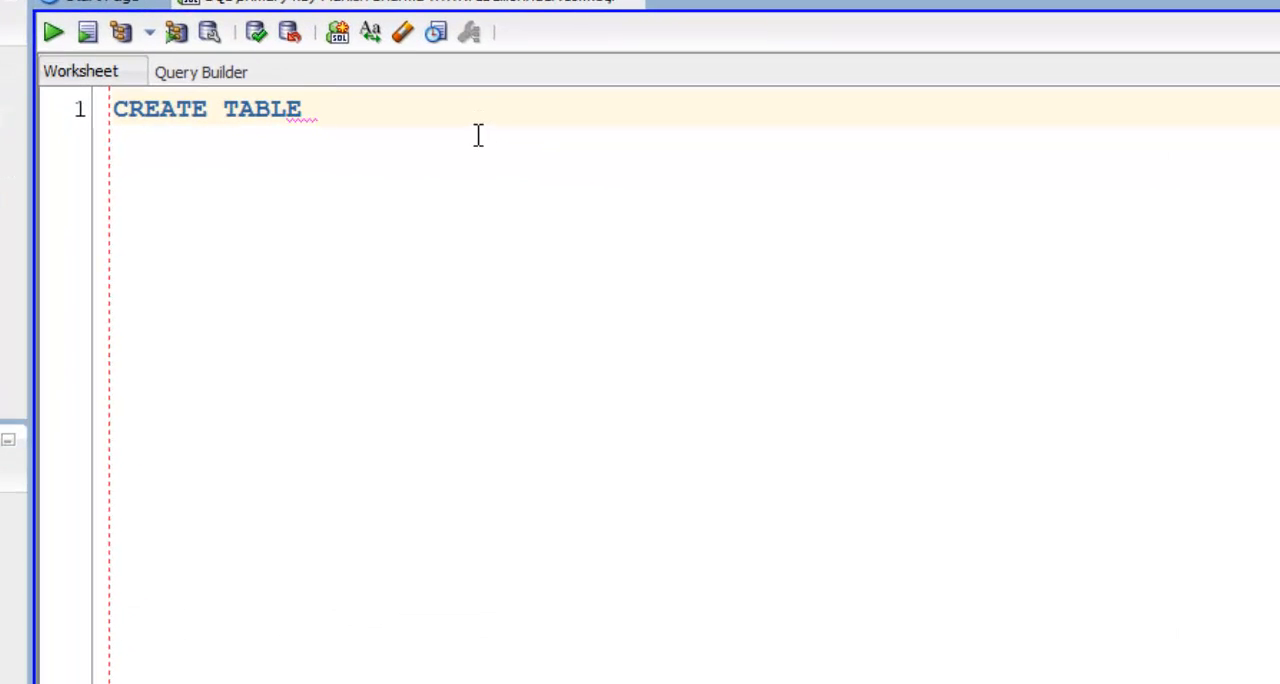
{"action": "type", "text": "product_master"}
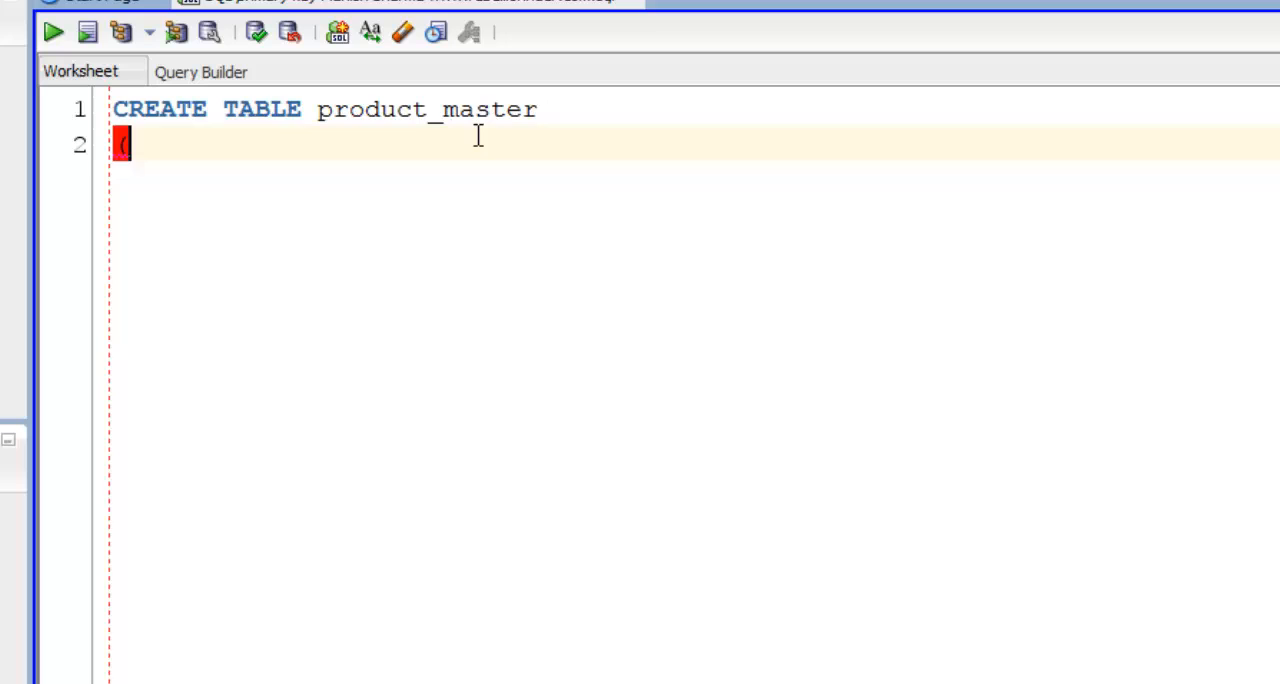
{"action": "type", "text": "product_id"}
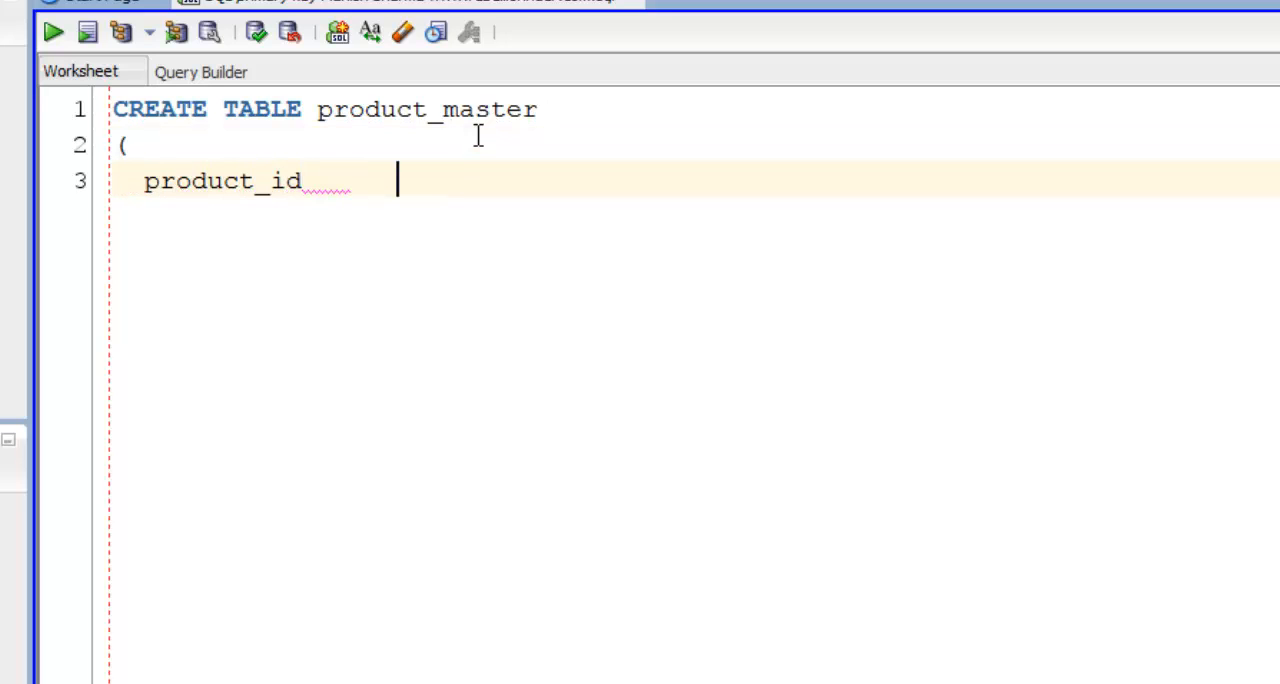
{"action": "type", "text": "NUMBER(3)       PRIMARY KEY,"}
{"action": "type", "text": "product_name    VARCHAR2"}
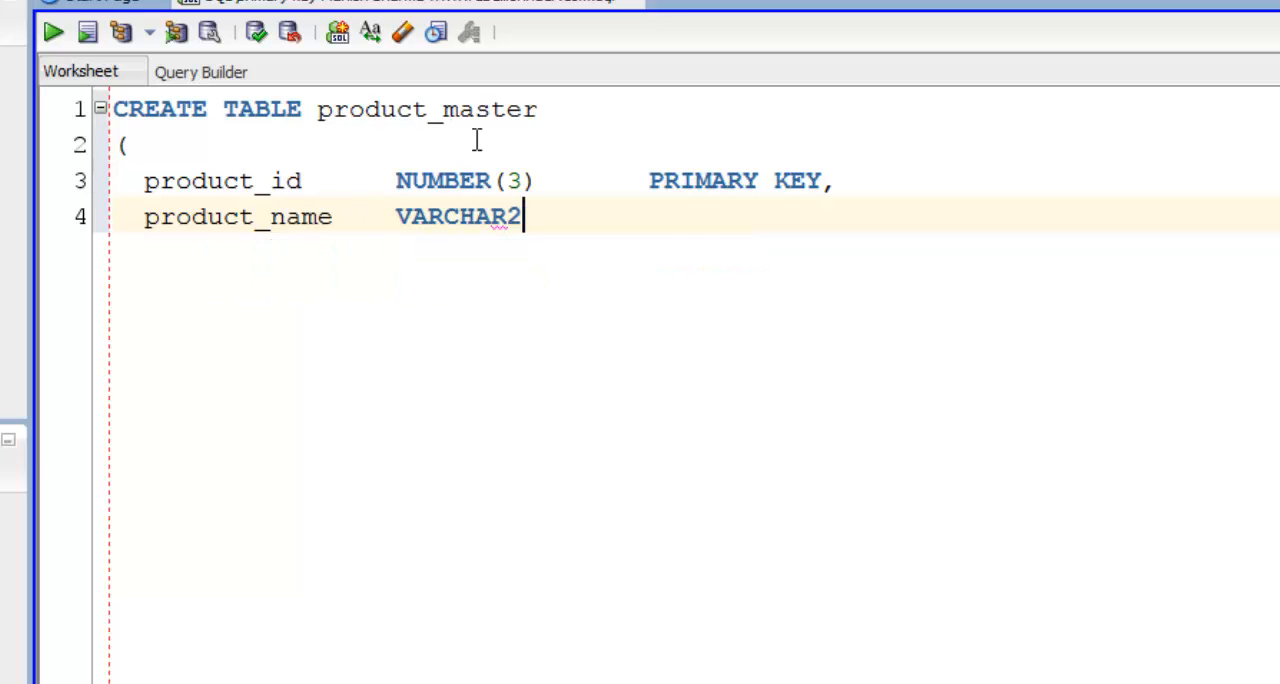
{"action": "type", "text": "(15),"}
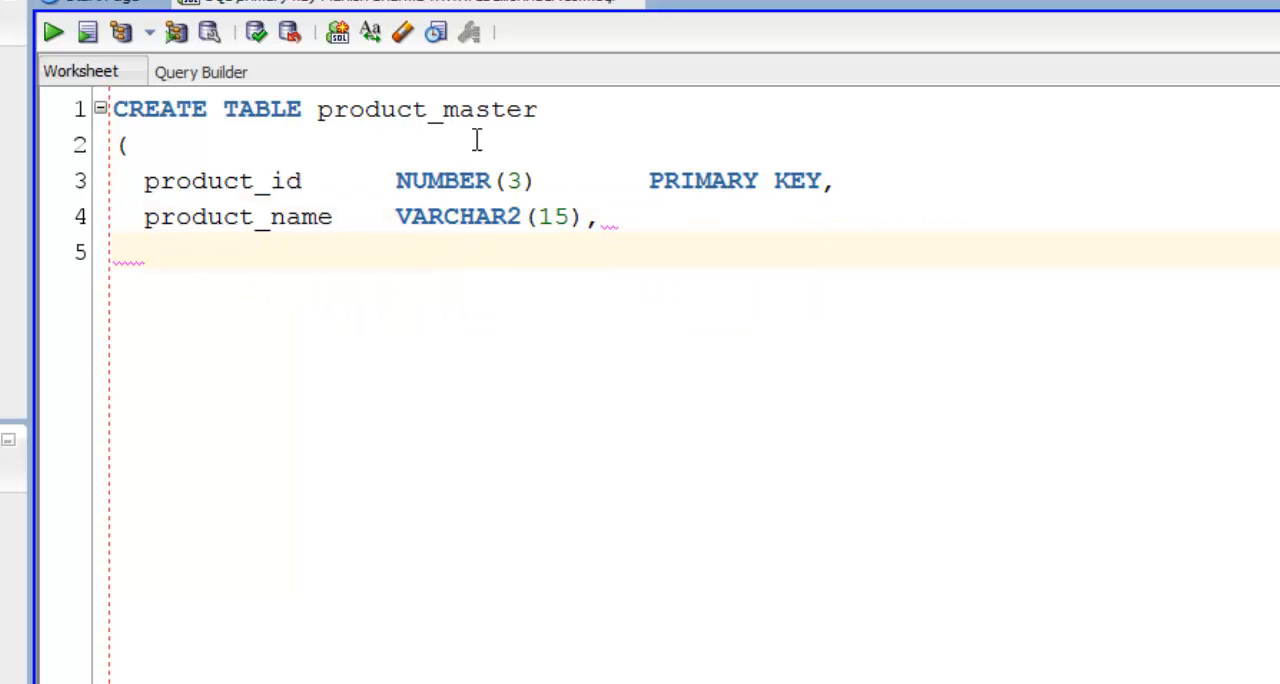
{"action": "type", "text": "product_price"}
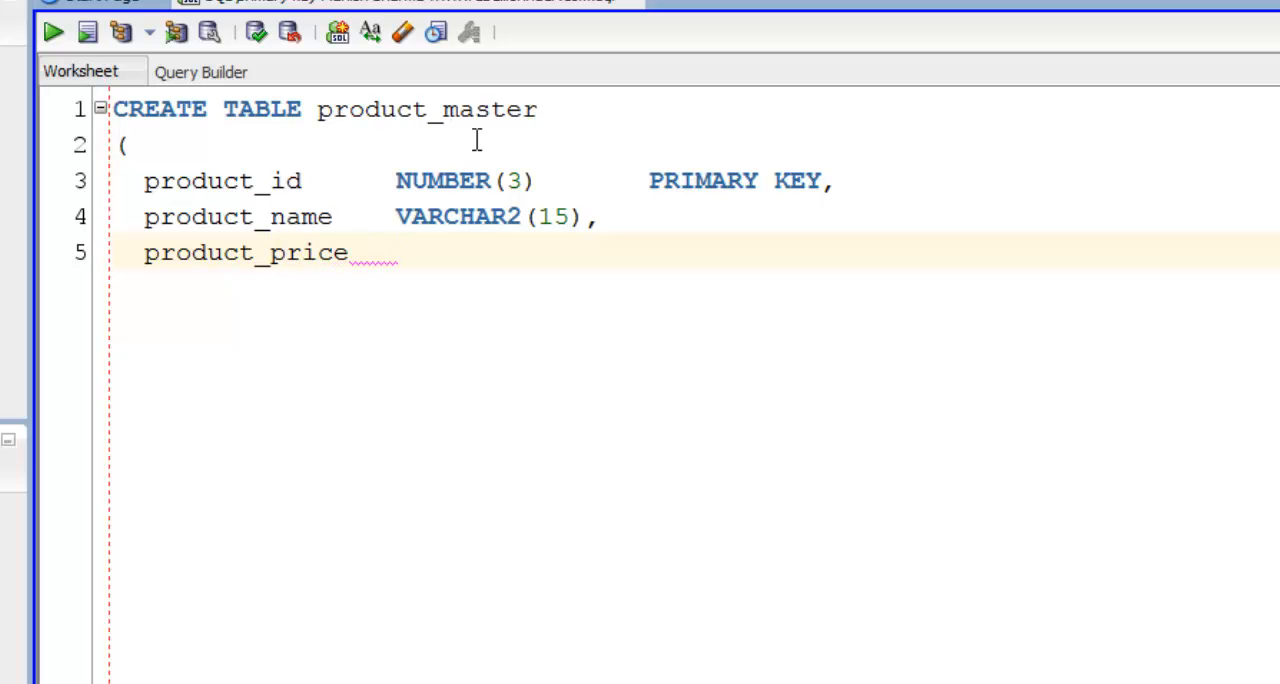
{"action": "type", "text": "NUMBER(5)"}
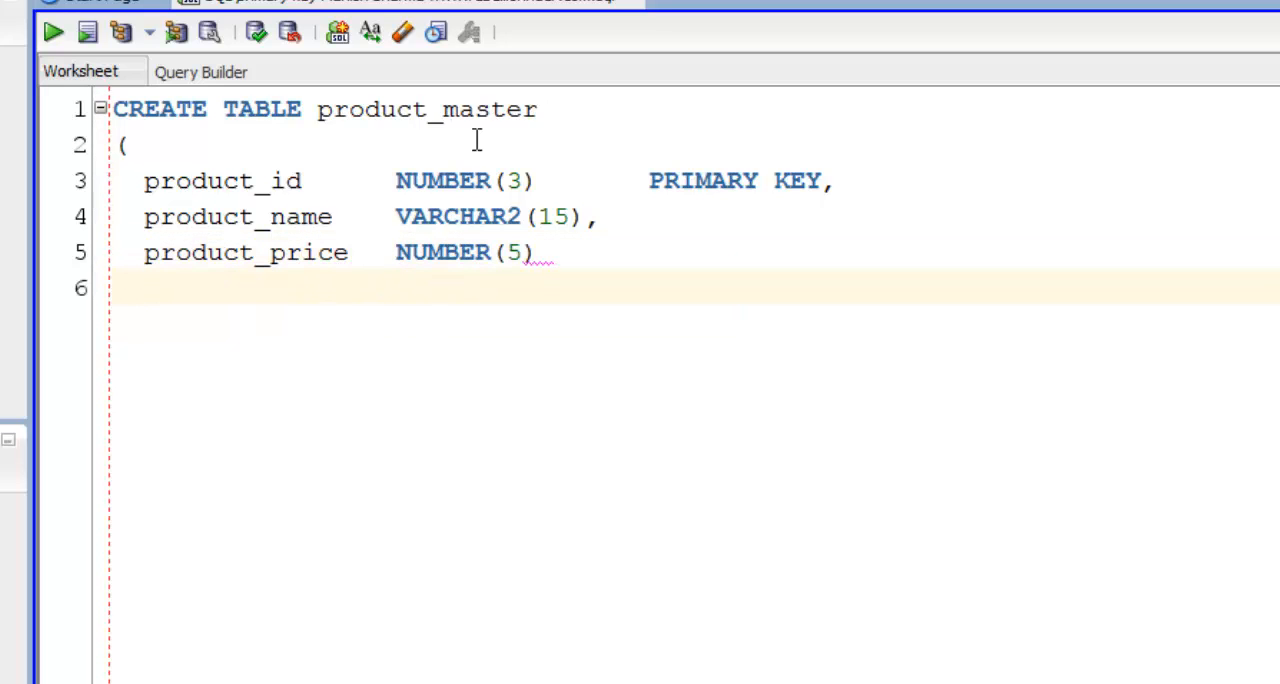
{"action": "type", "text": ");"}
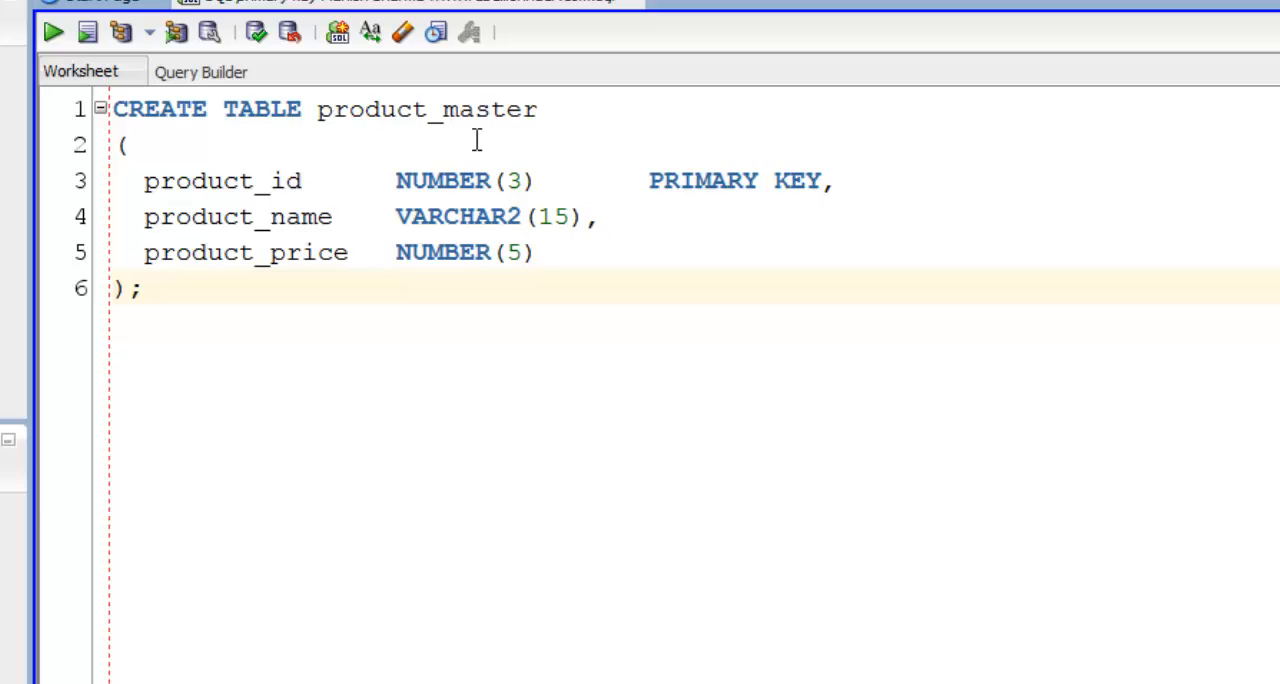
{"action": "left_click", "coordinate": [52, 32]}
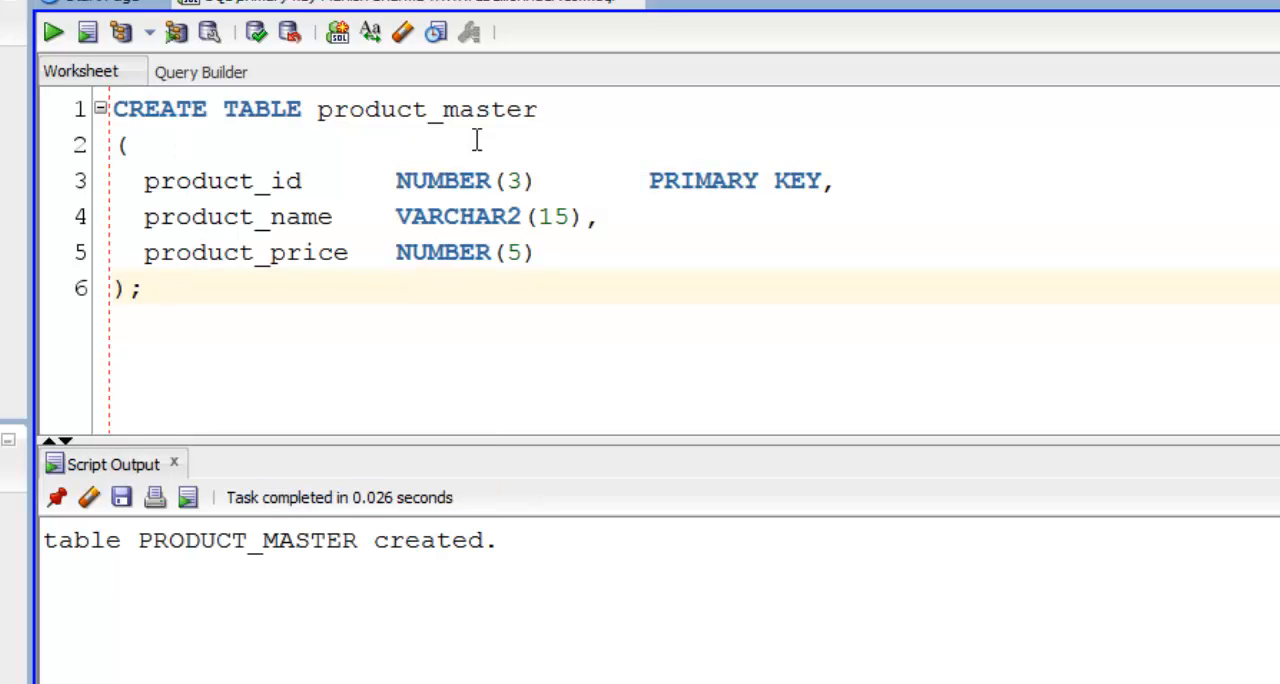
{"action": "double_click", "coordinate": [704, 182]}
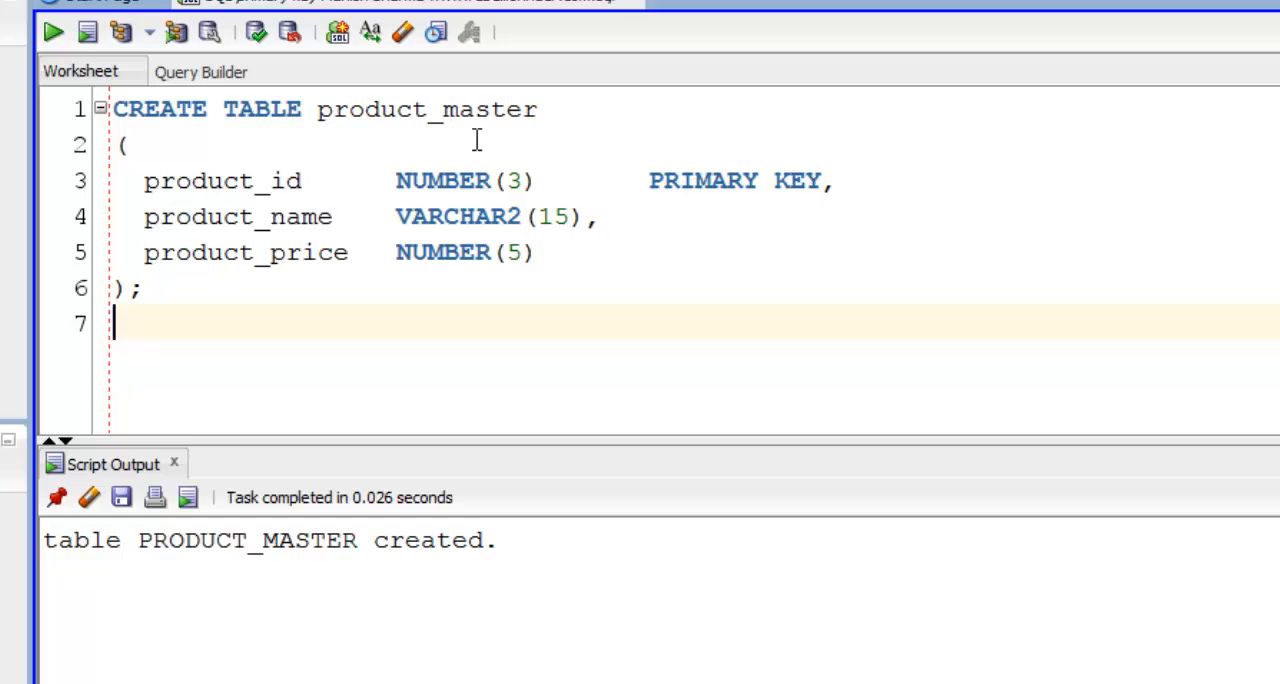
- Drop the product_master table with DROP TABLE product_master and execute it
{"action": "type", "text": "DROP T"}
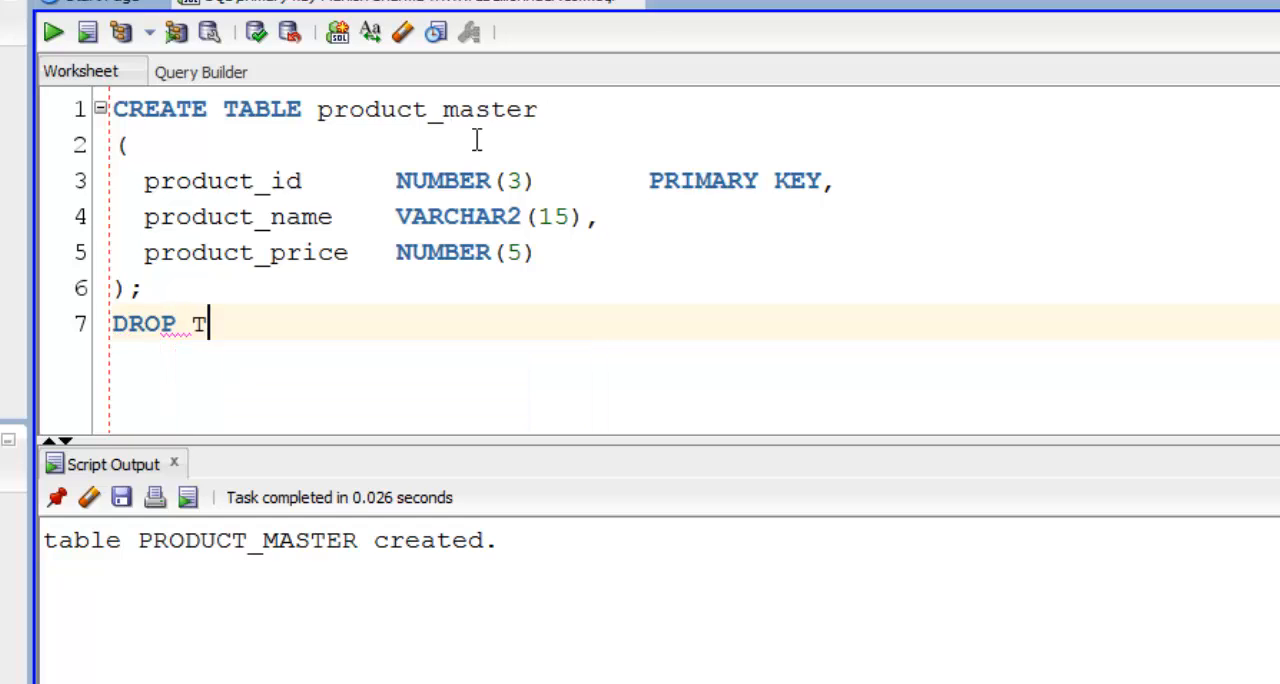
{"action": "type", "text": "ABLE"}
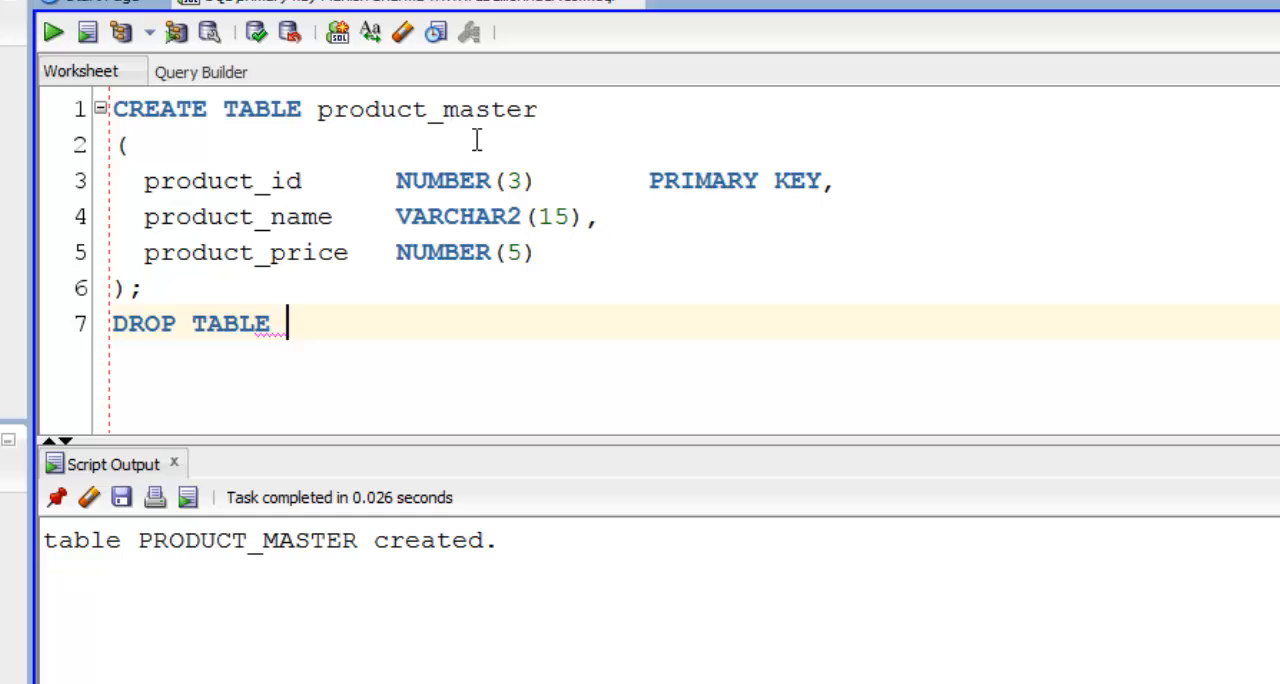
{"action": "type", "text": "product_master;"}
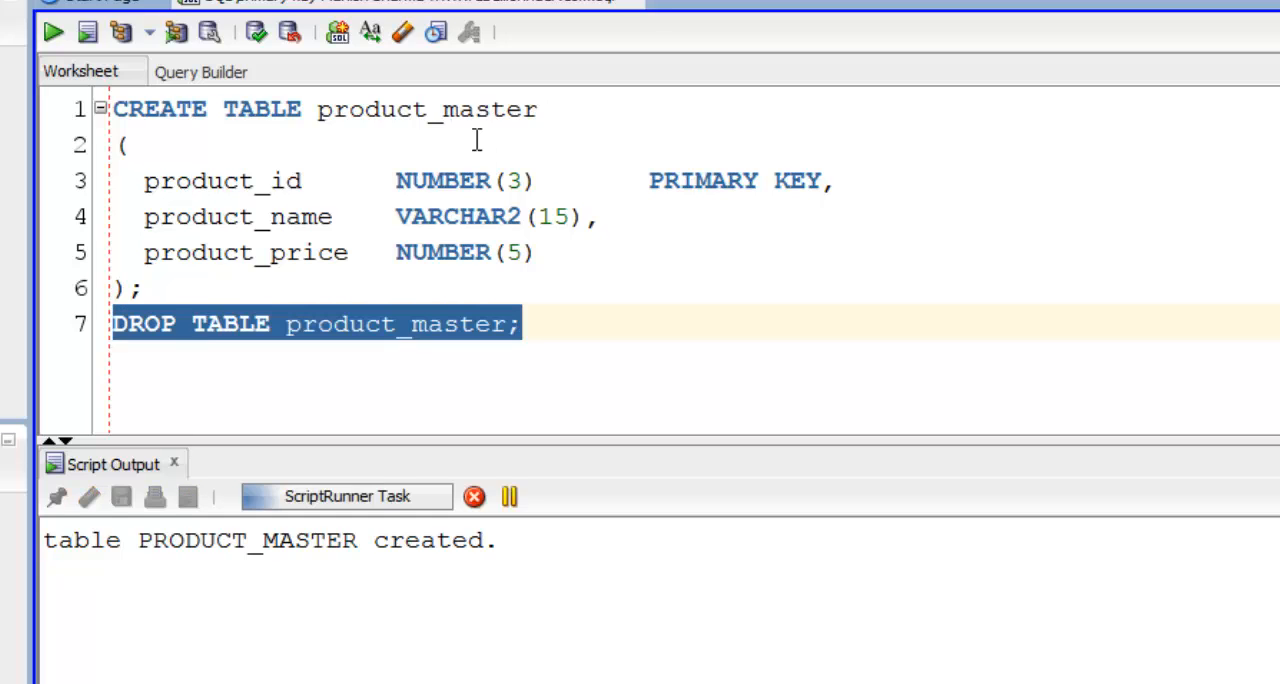
{"action": "left_click", "coordinate": [52, 32]}
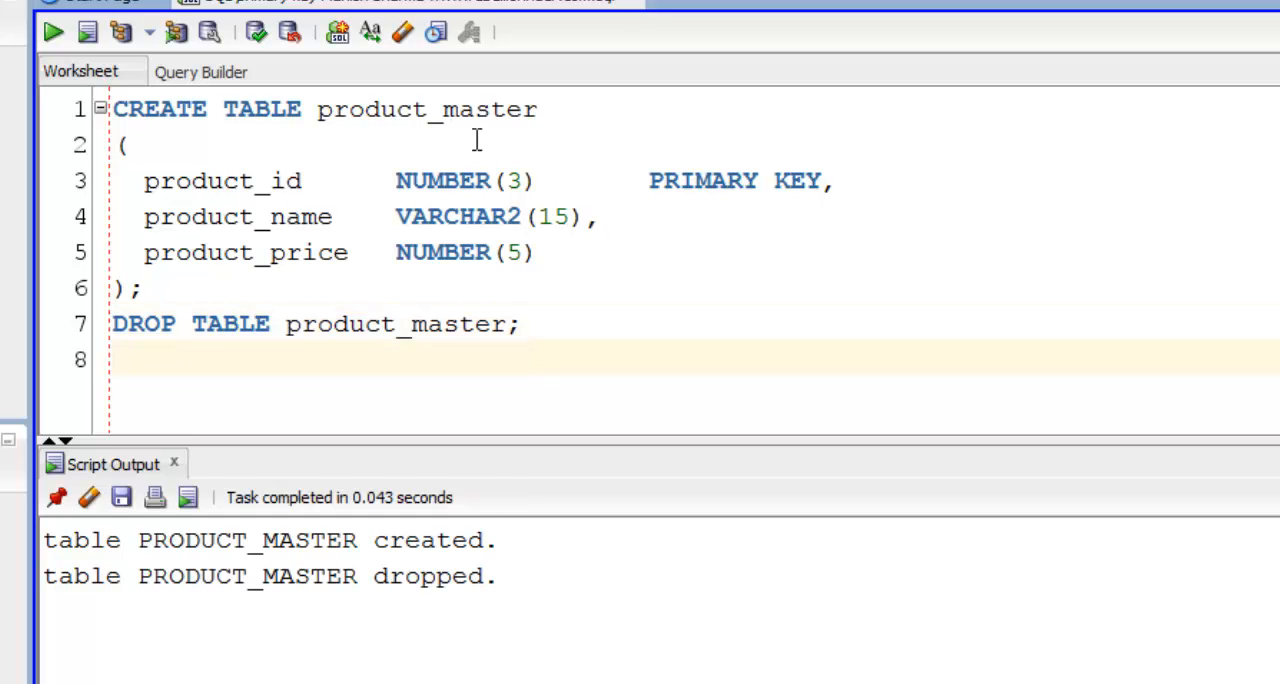
- Recreate product_master with CONSTRAINT prdmstr_pid_pk PRIMARY KEY on product_id and run it
{"action": "type", "text": "CREATE TAB"}
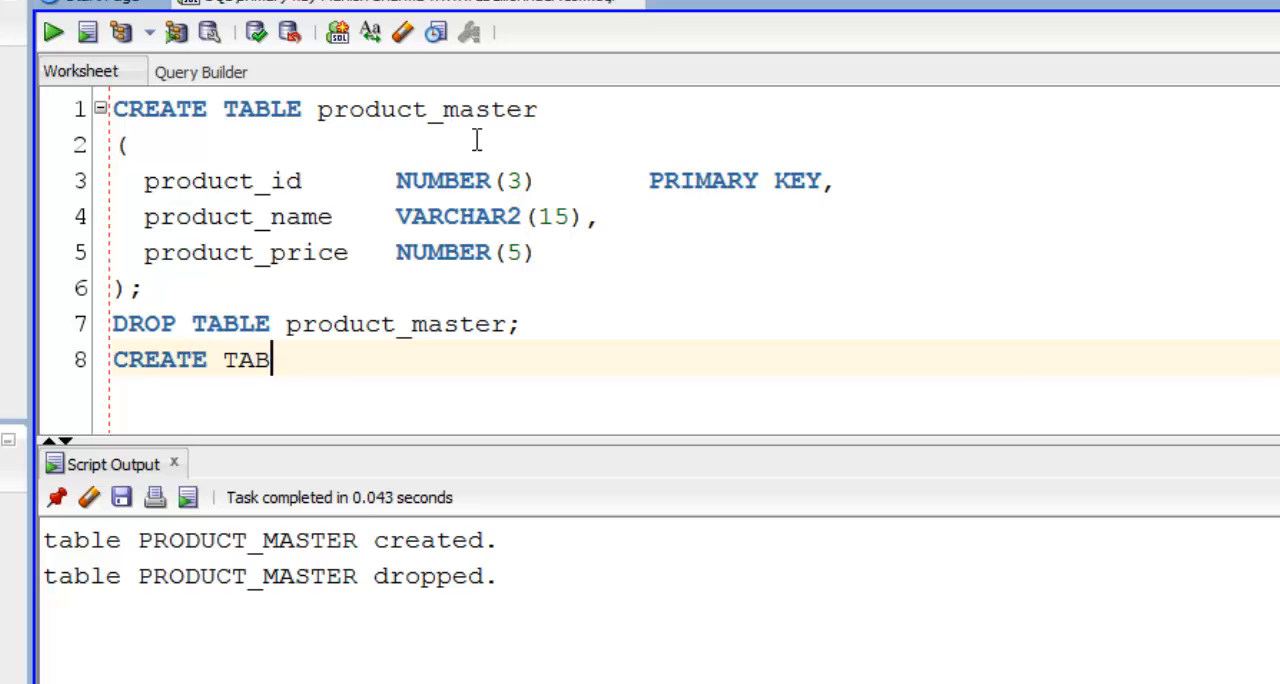
{"action": "type", "text": "LE product_master"}
{"action": "type", "text": "("}
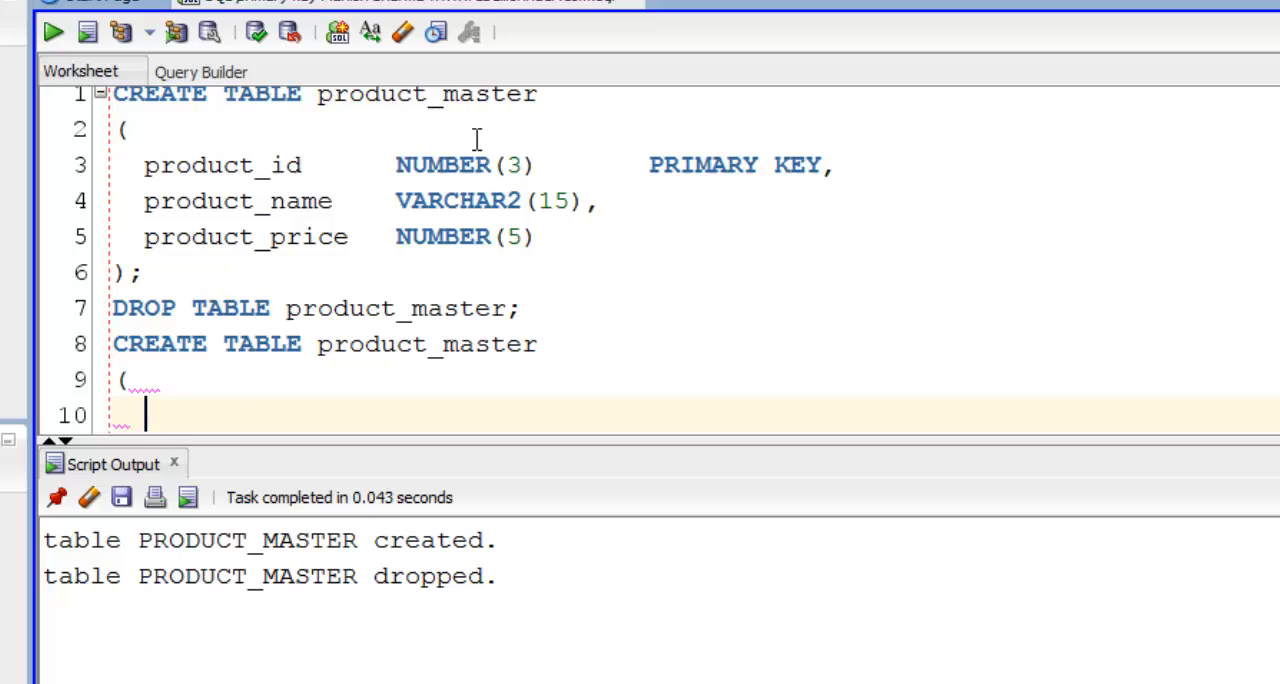
{"action": "type", "text": "product_id    NUMBER(3)   CONSTRAINT"}
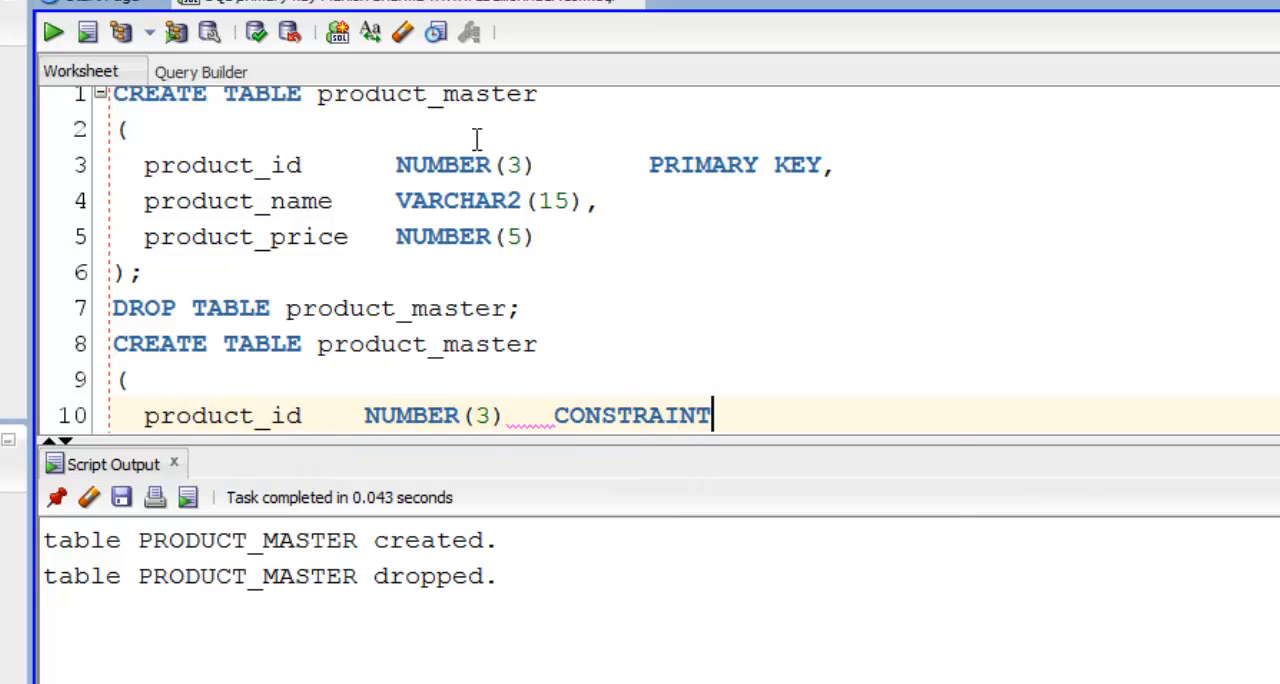
{"action": "type", "text": "prdmstr"}
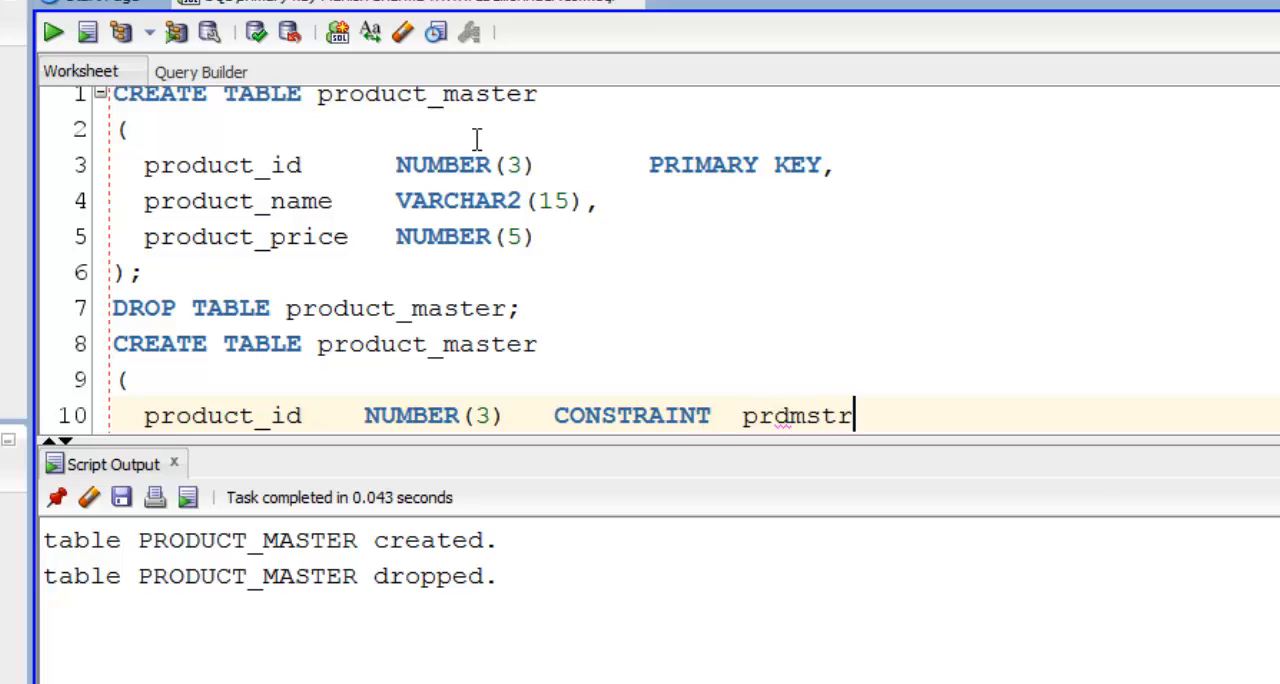
{"action": "type", "text": "_pid_pk  PRIMARY KEY,"}
{"action": "type", "text": "product_name  VARCHAR2"}
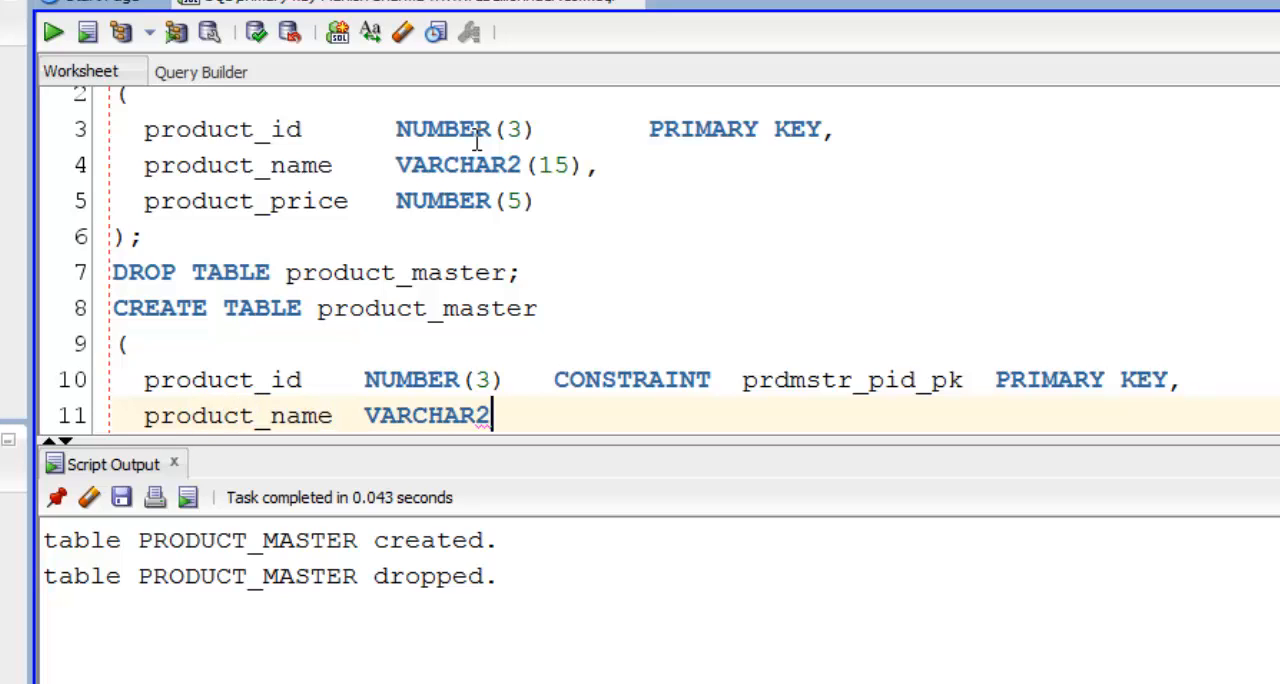
{"action": "type", "text": "(15),"}
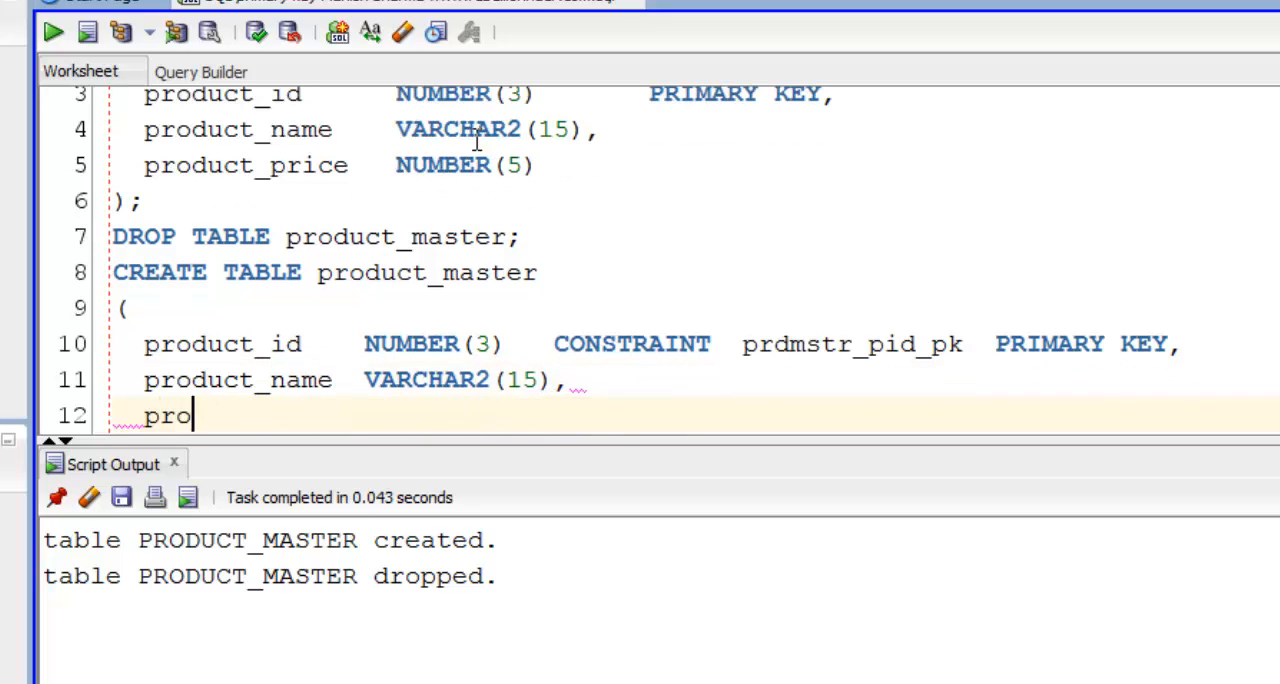
{"action": "type", "text": "duct_price"}
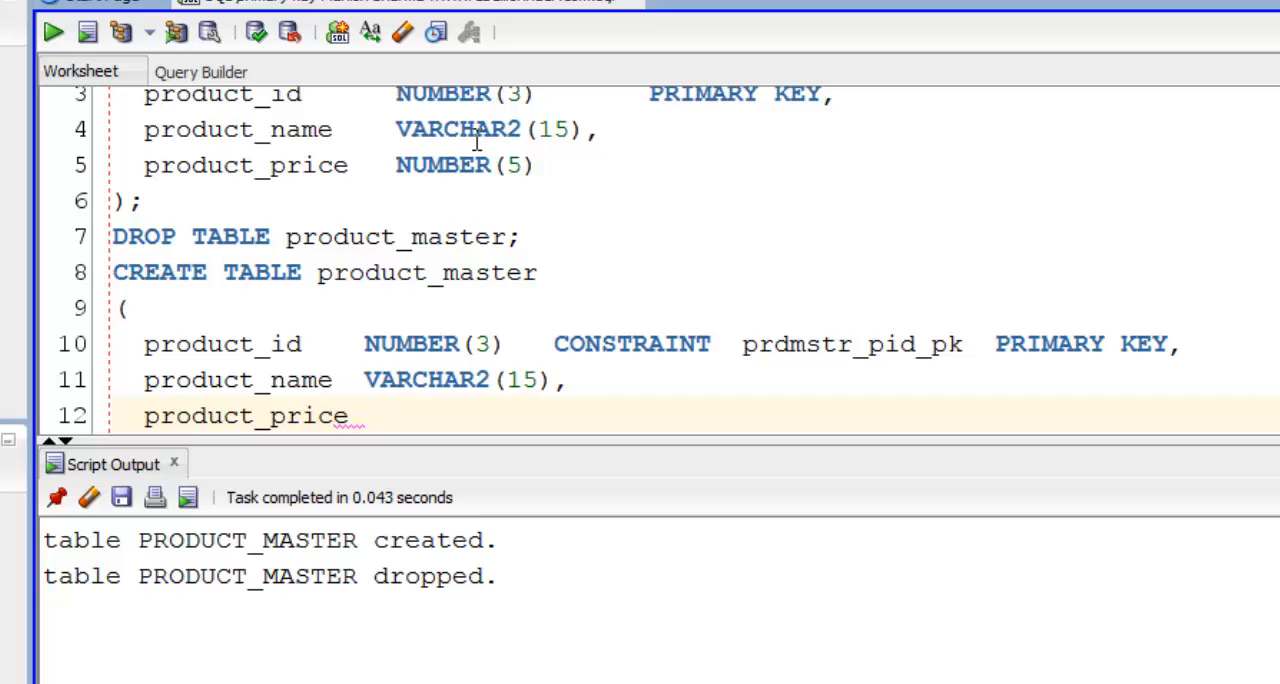
{"action": "type", "text": "NUMBER(5)"}
{"action": "type", "text": ");"}
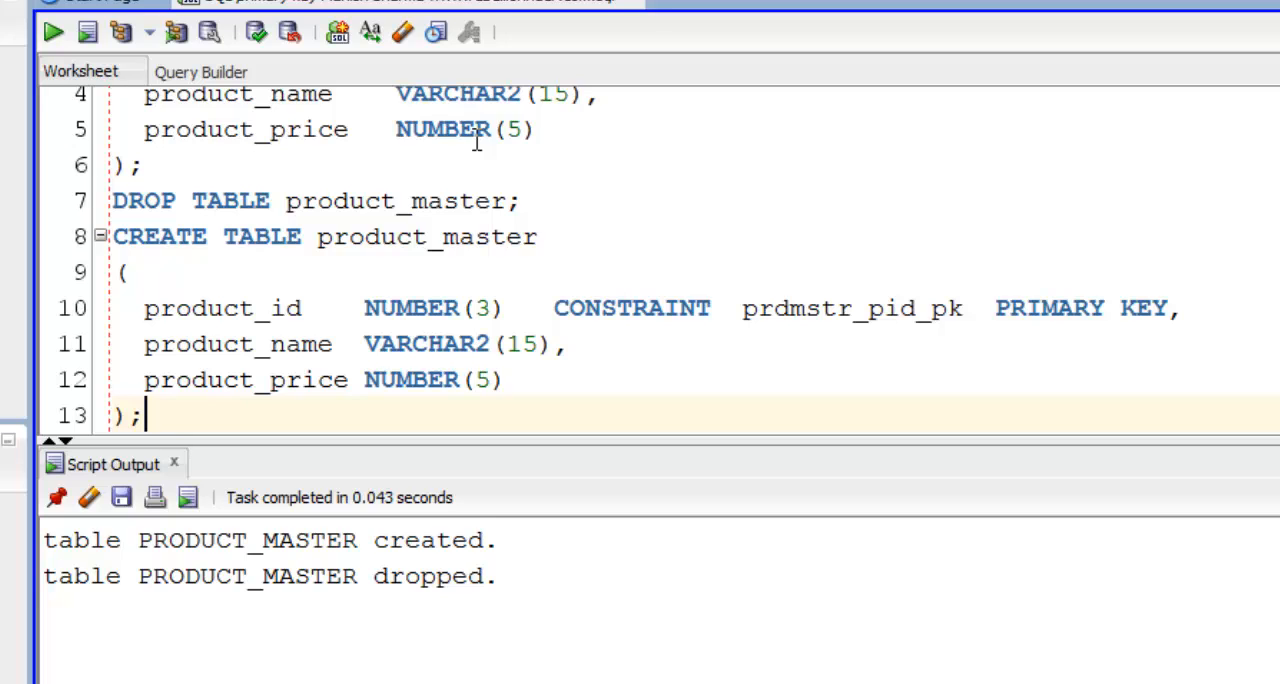
{"action": "left_click", "coordinate": [52, 32]}
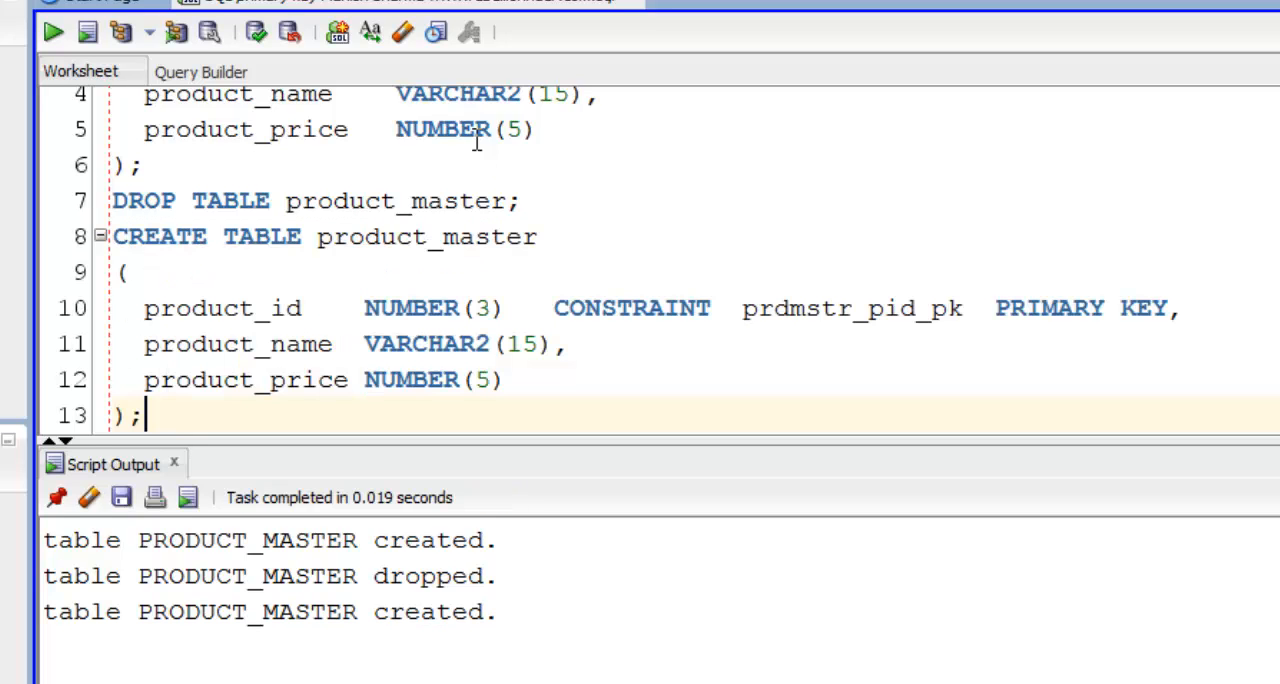
{"action": "double_click", "coordinate": [632, 308]}
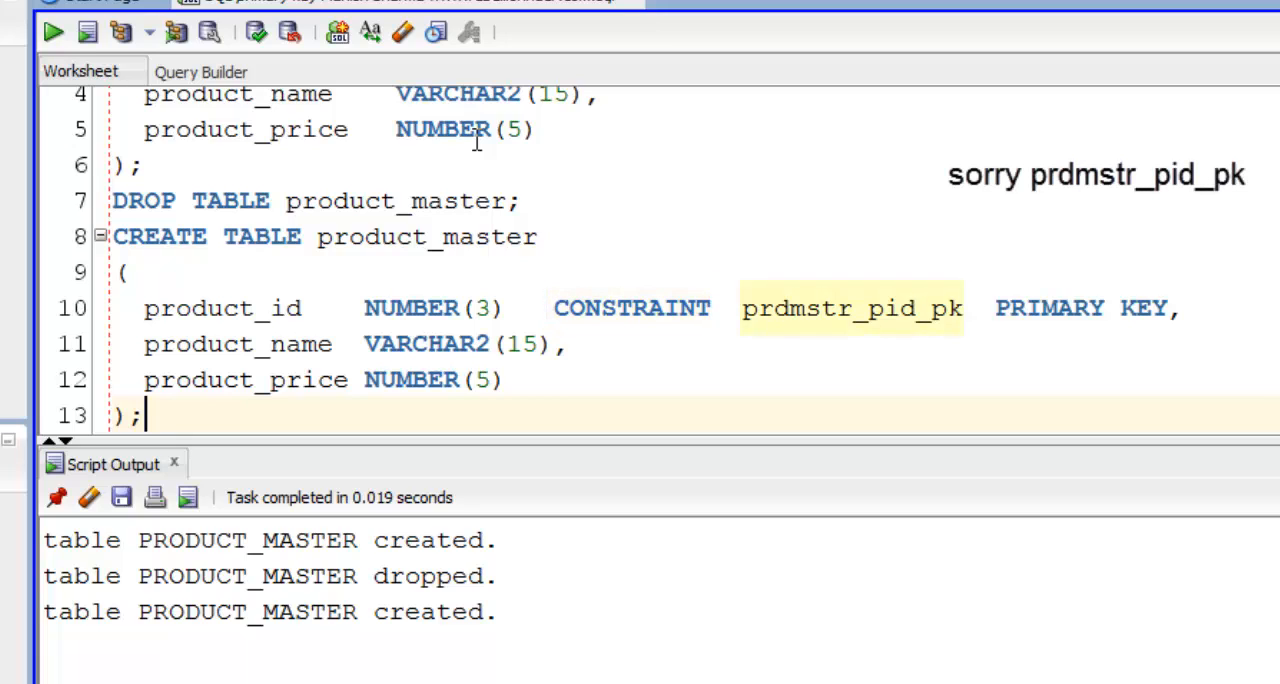
{"action": "double_click", "coordinate": [852, 308]}
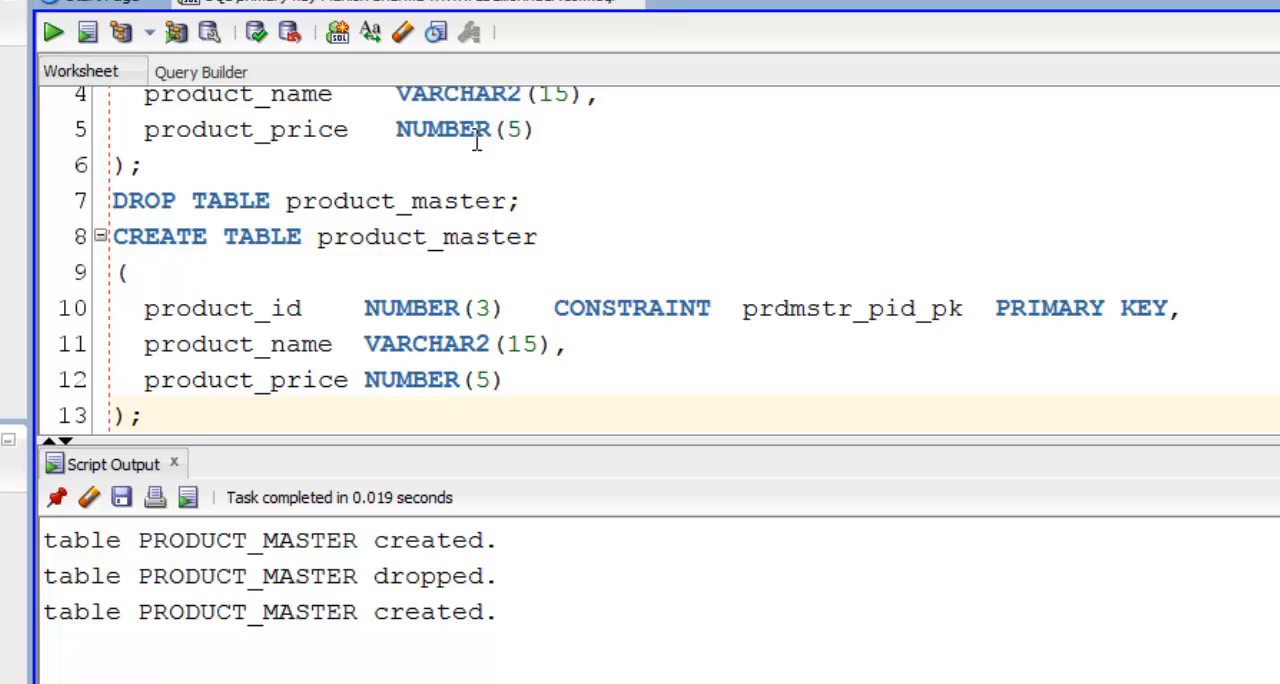
- Create and run order_master with table-level CONSTRAINT ordmstr_oi_pk PRIMARY KEY (order_id)
{"action": "scroll", "scroll_direction": "down", "scroll_amount": 3}
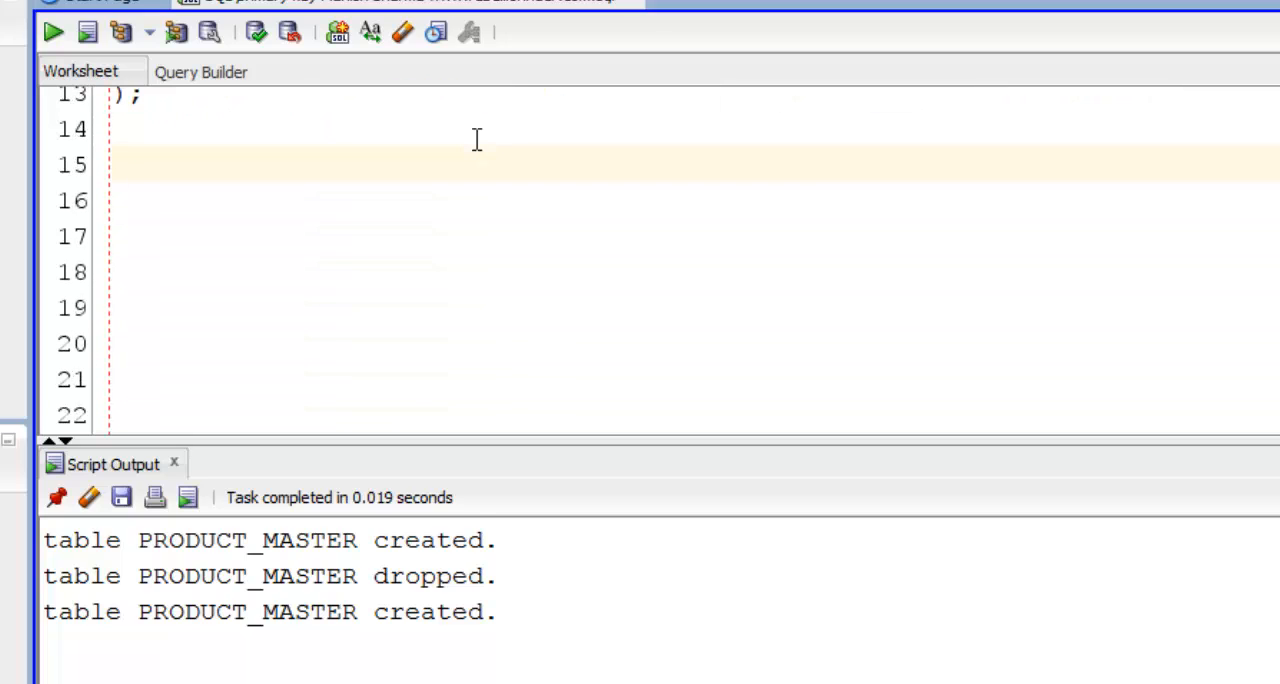
{"action": "type", "text": "CREATE TABLE order_master"}
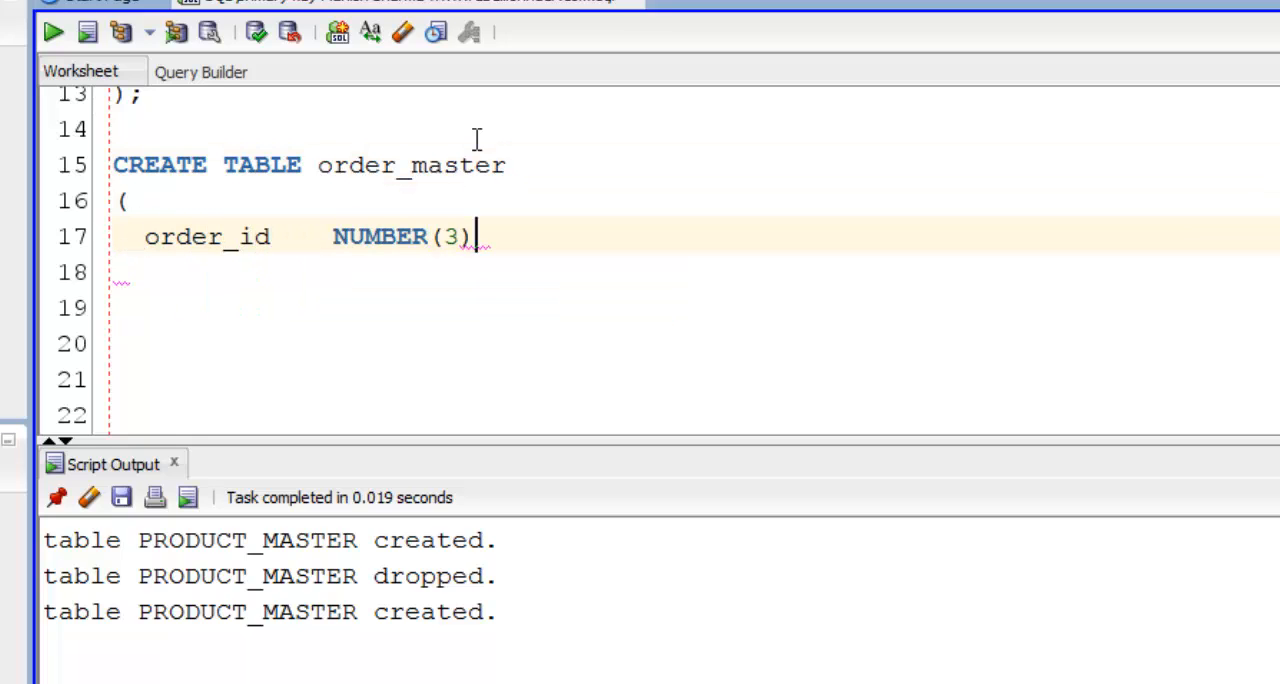
{"action": "type", "text": ","}
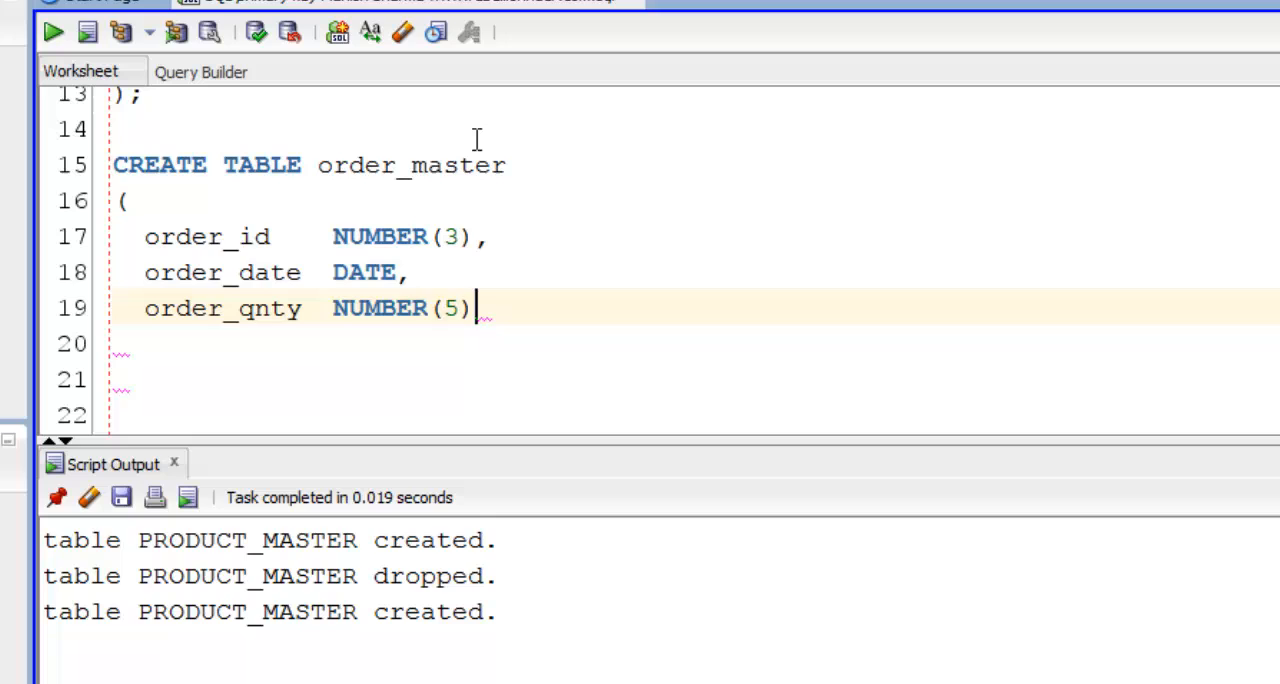
{"action": "type", "text": ","}
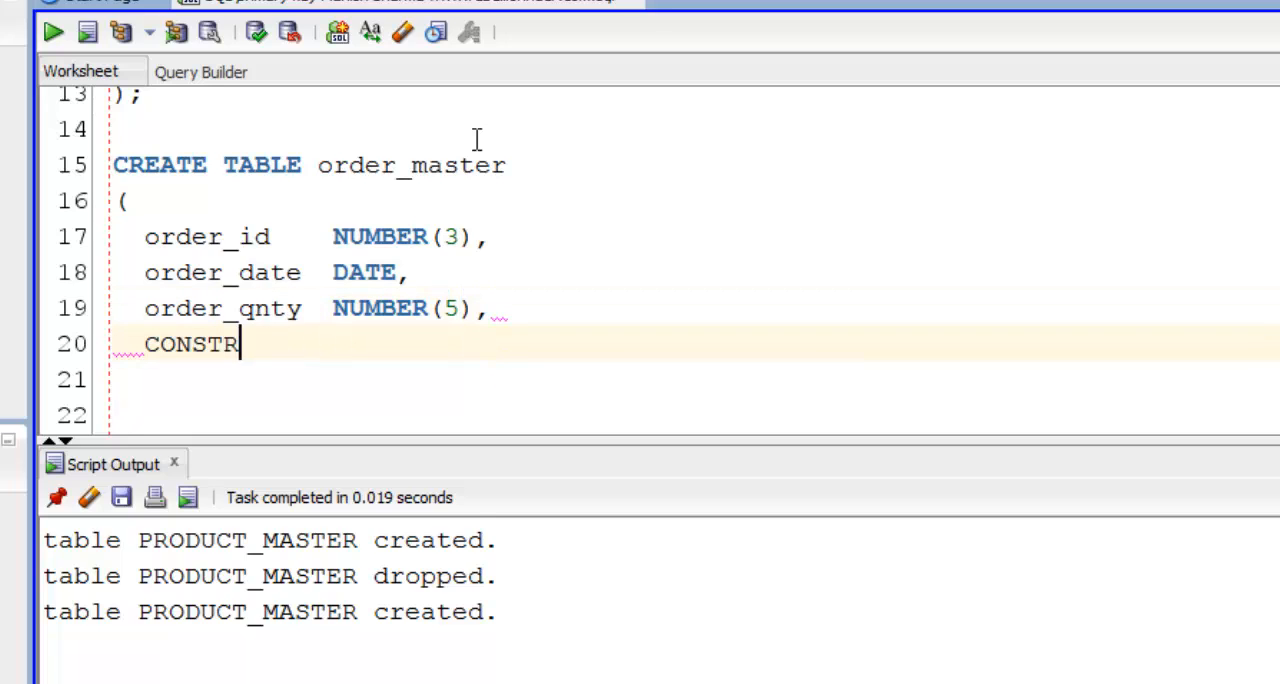
{"action": "type", "text": "AINT\tord"}
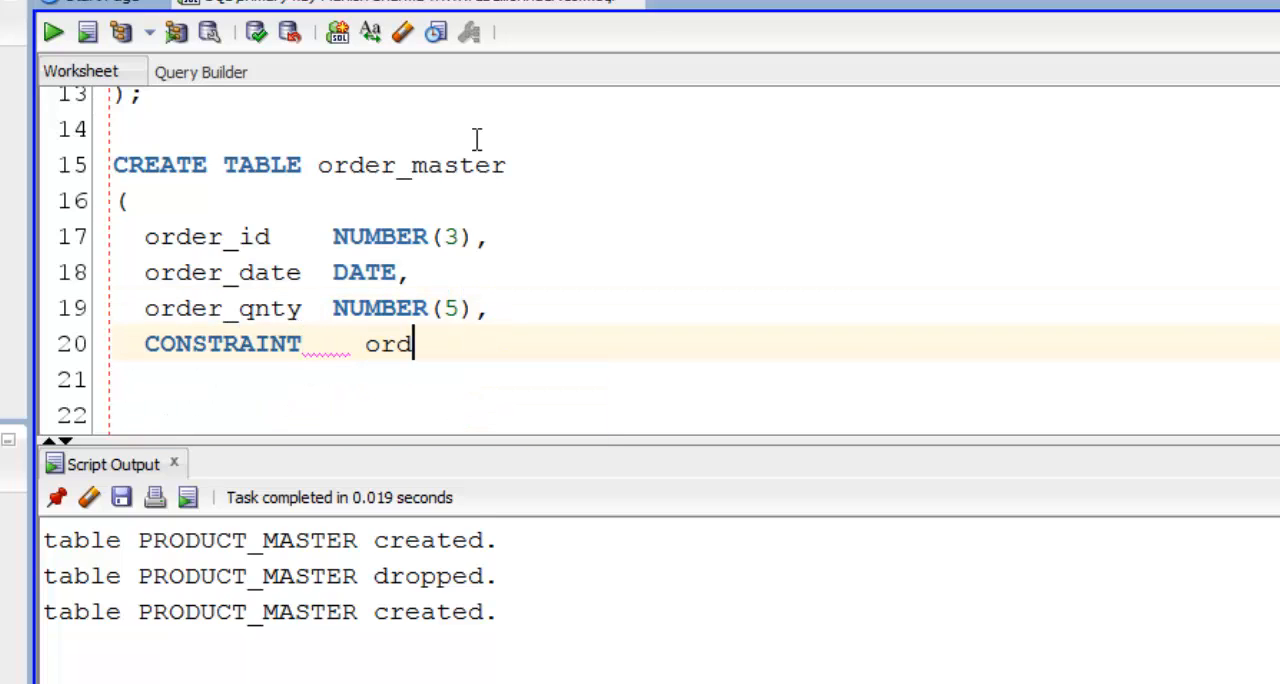
{"action": "type", "text": "mstr_oi_pk"}
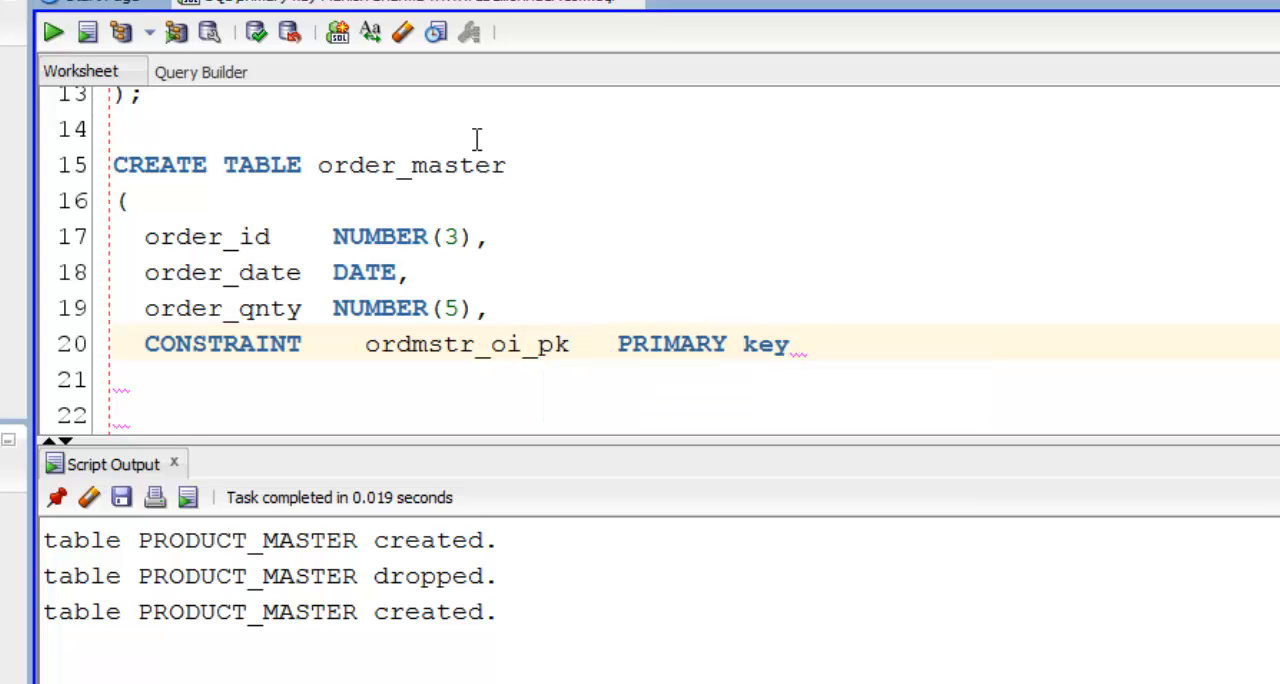
{"action": "type", "text": "( orde"}
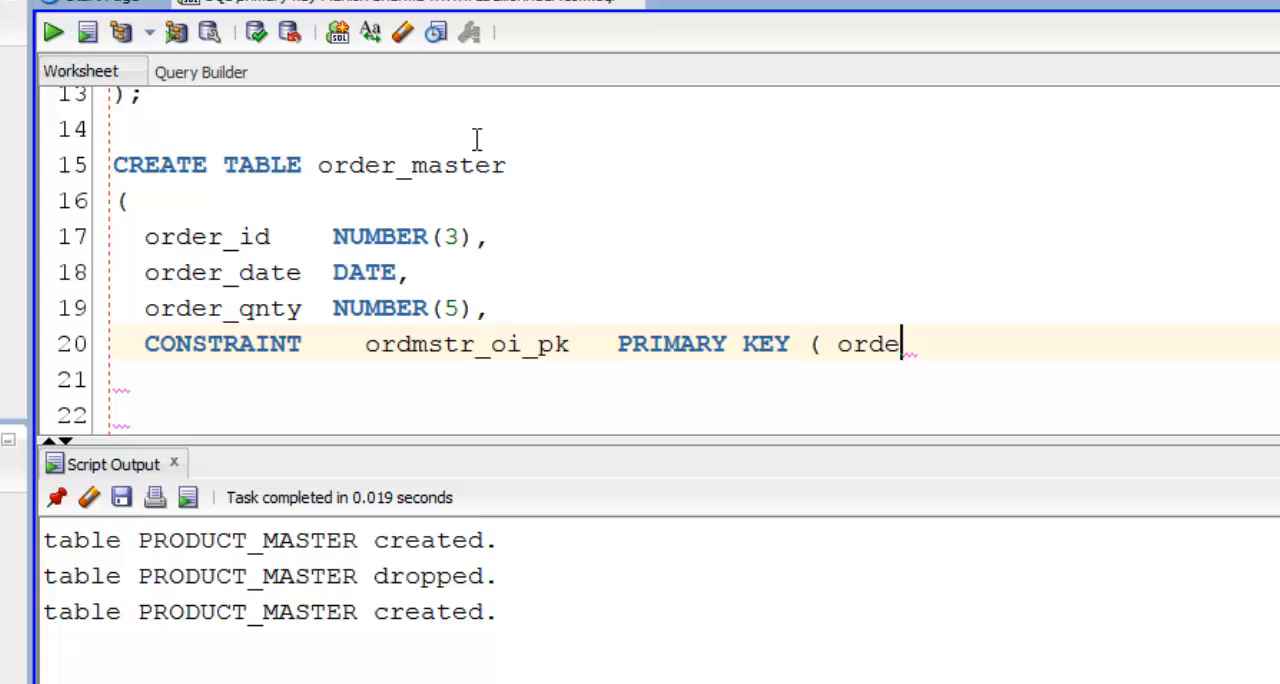
{"action": "type", "text": "r_id )"}
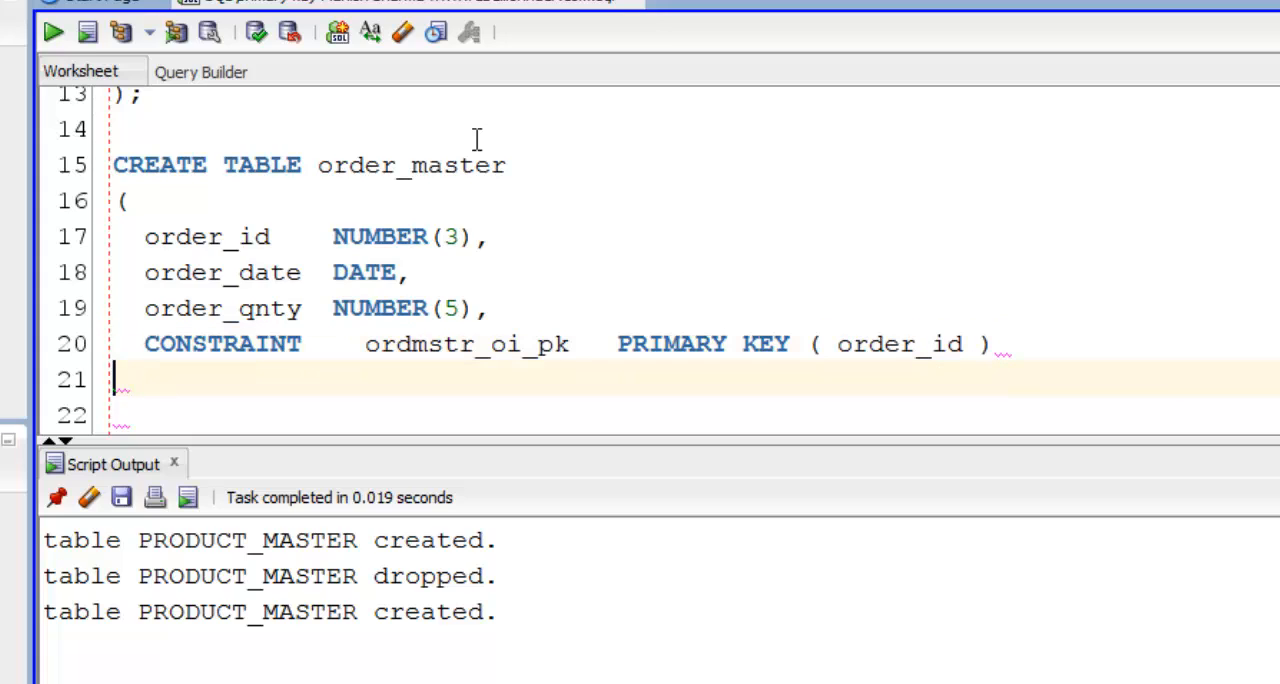
{"action": "type", "text": ");"}
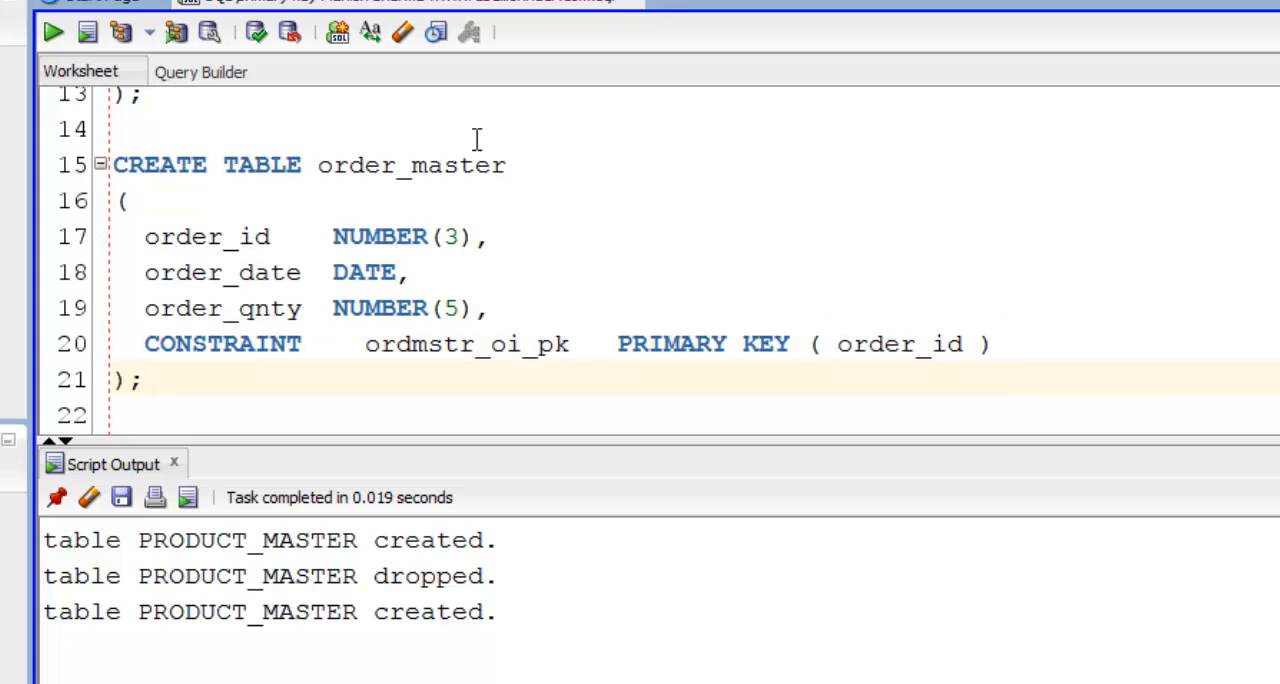
{"action": "left_click", "coordinate": [54, 32]}
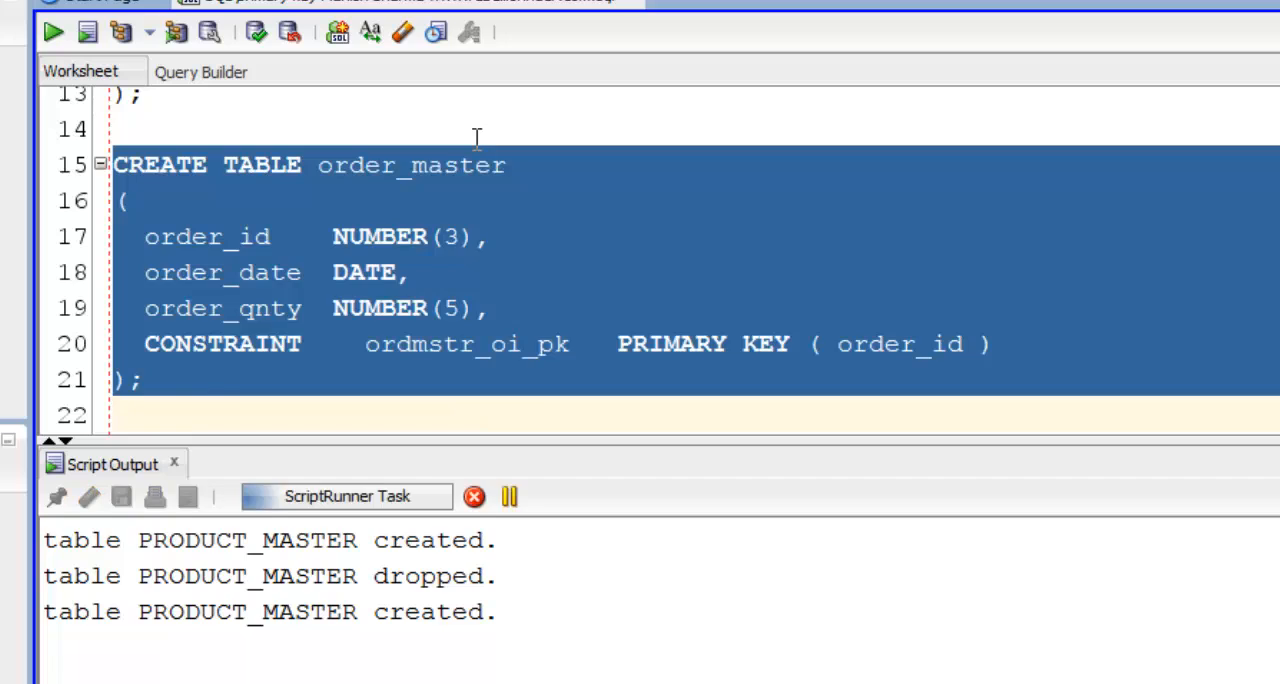
{"action": "left_click", "coordinate": [52, 32]}
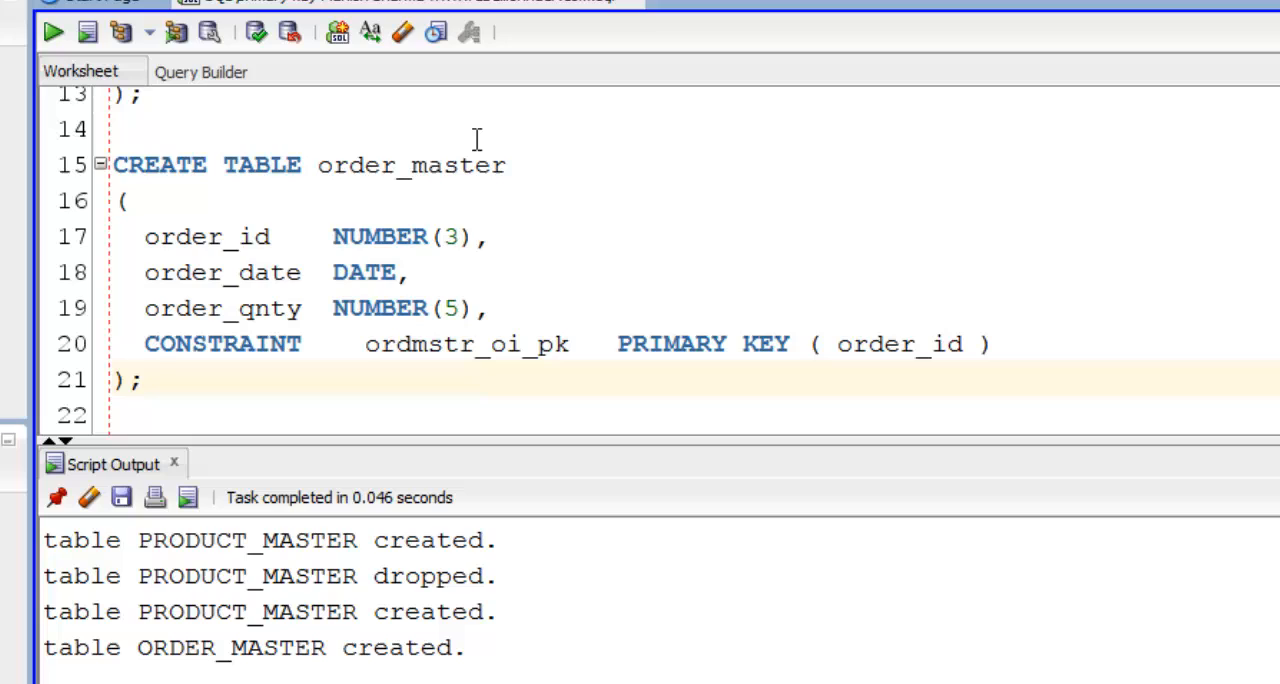
- Highlight the CONSTRAINT keyword and constraint name in the statement, then move below it
{"action": "double_click", "coordinate": [222, 344]}
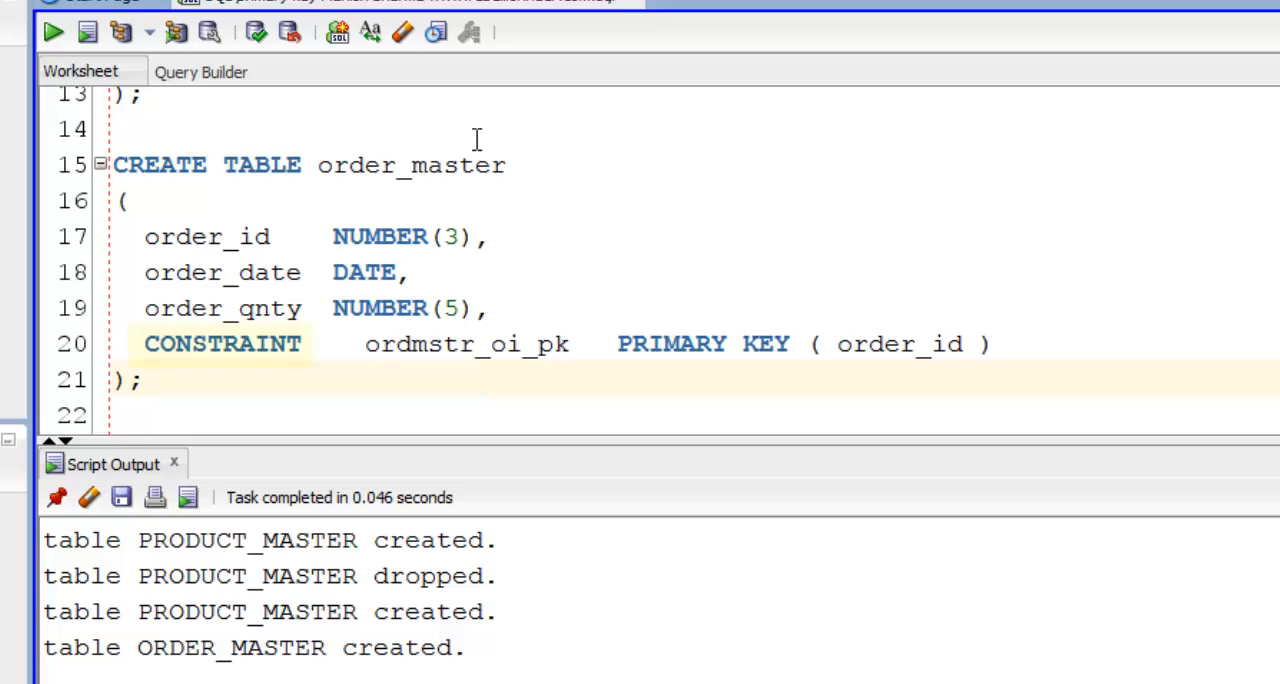
{"action": "double_click", "coordinate": [222, 344]}
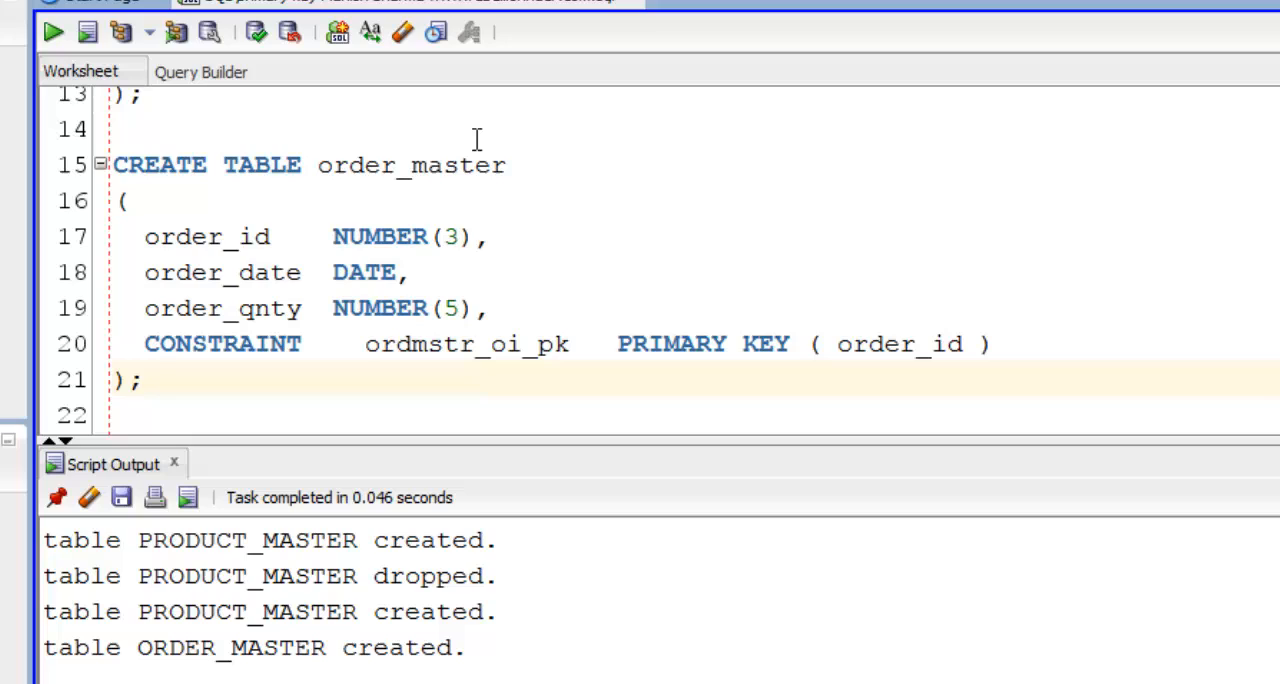
{"action": "double_click", "coordinate": [672, 344]}
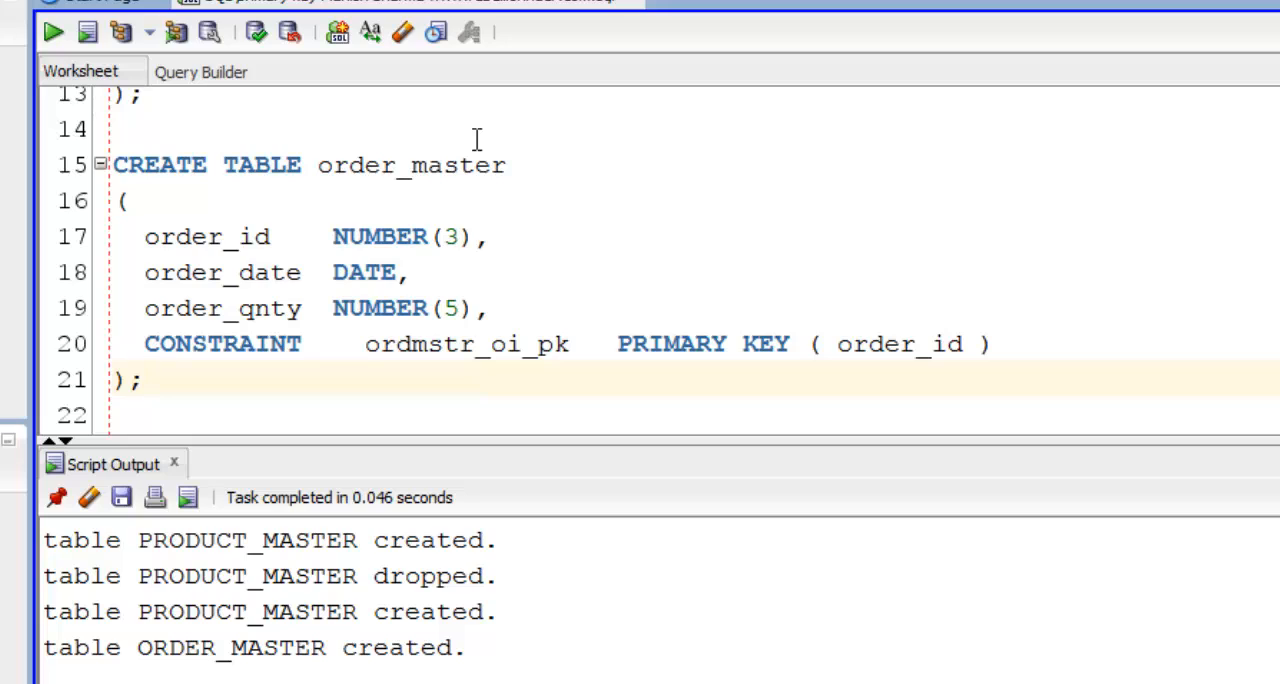
{"action": "double_click", "coordinate": [206, 238]}
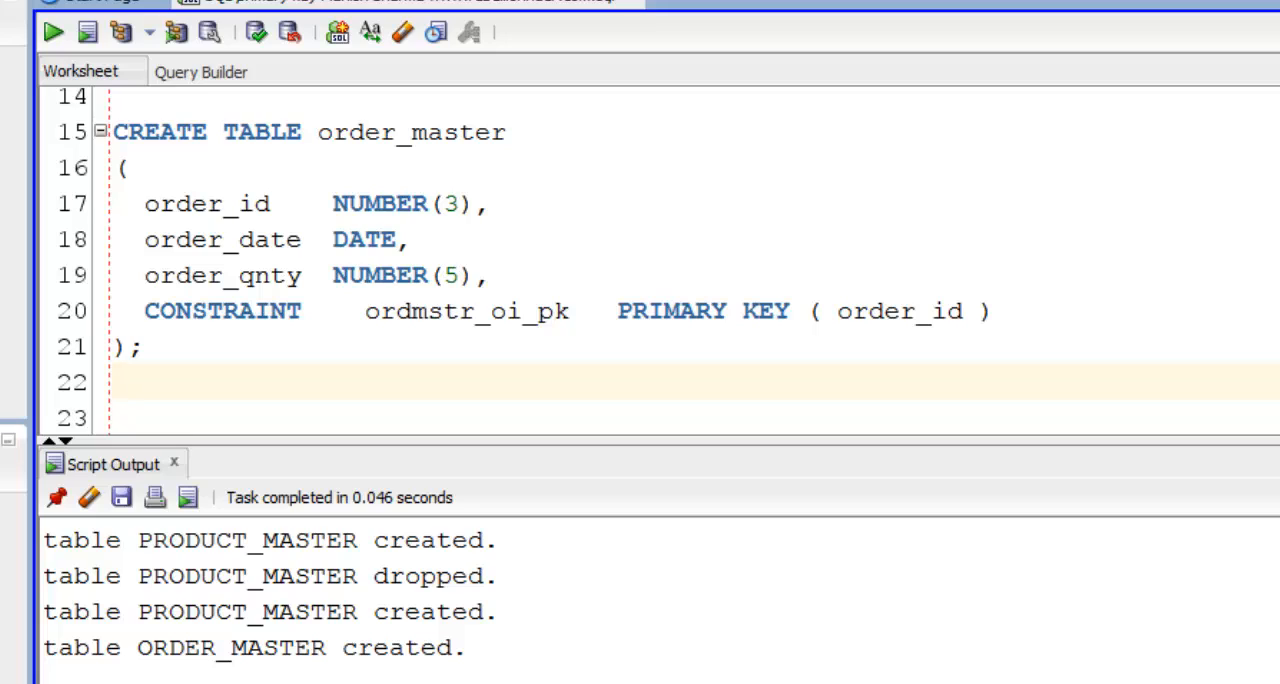
{"action": "left_click", "coordinate": [114, 384]}
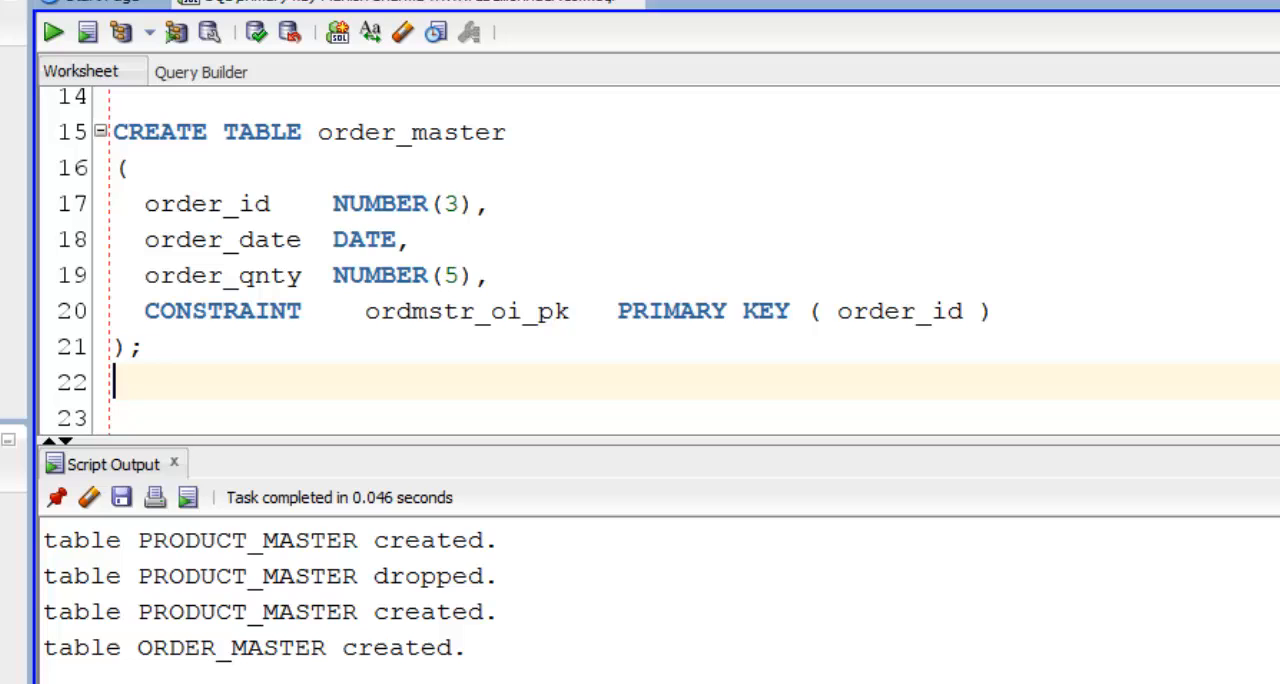
- Create and run customer with cust_id NUMBER(3), cust_name VARCHAR2(15), phone_no NUMBER(10), no primary key
{"action": "type", "text": "CREATE TAV"}
{"action": "type", "text": "phone_no    NUMBER(10"}
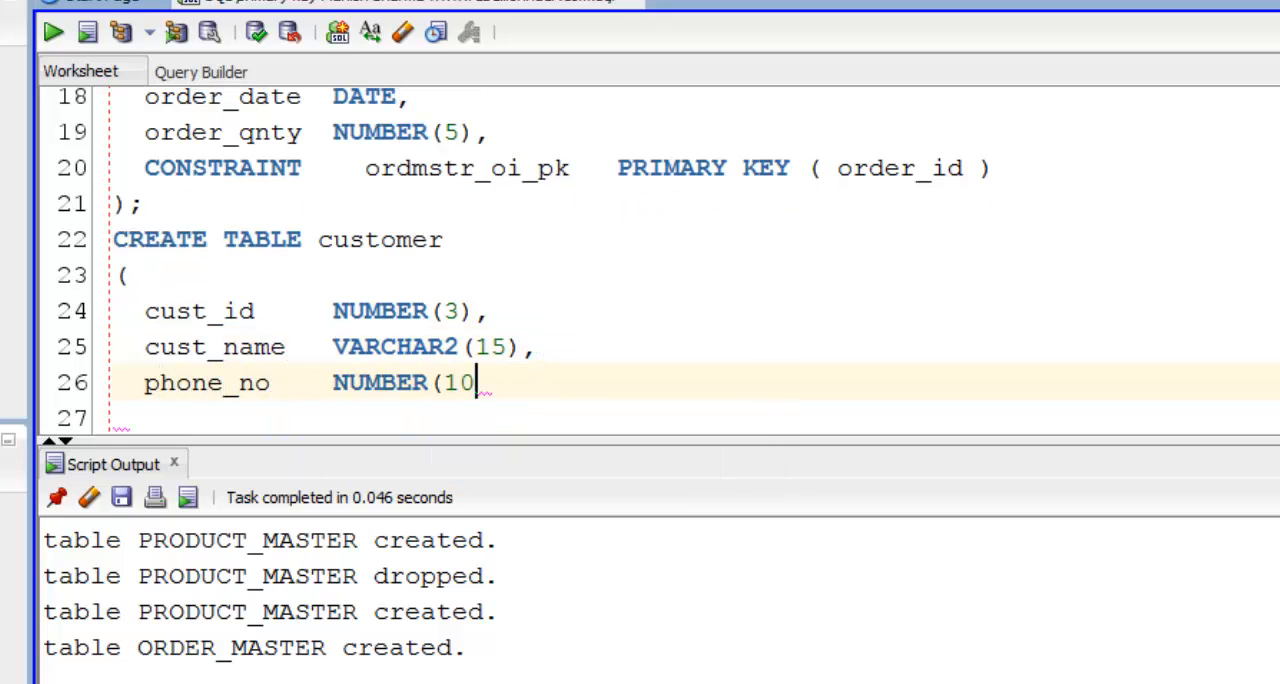
{"action": "type", "text": ");"}
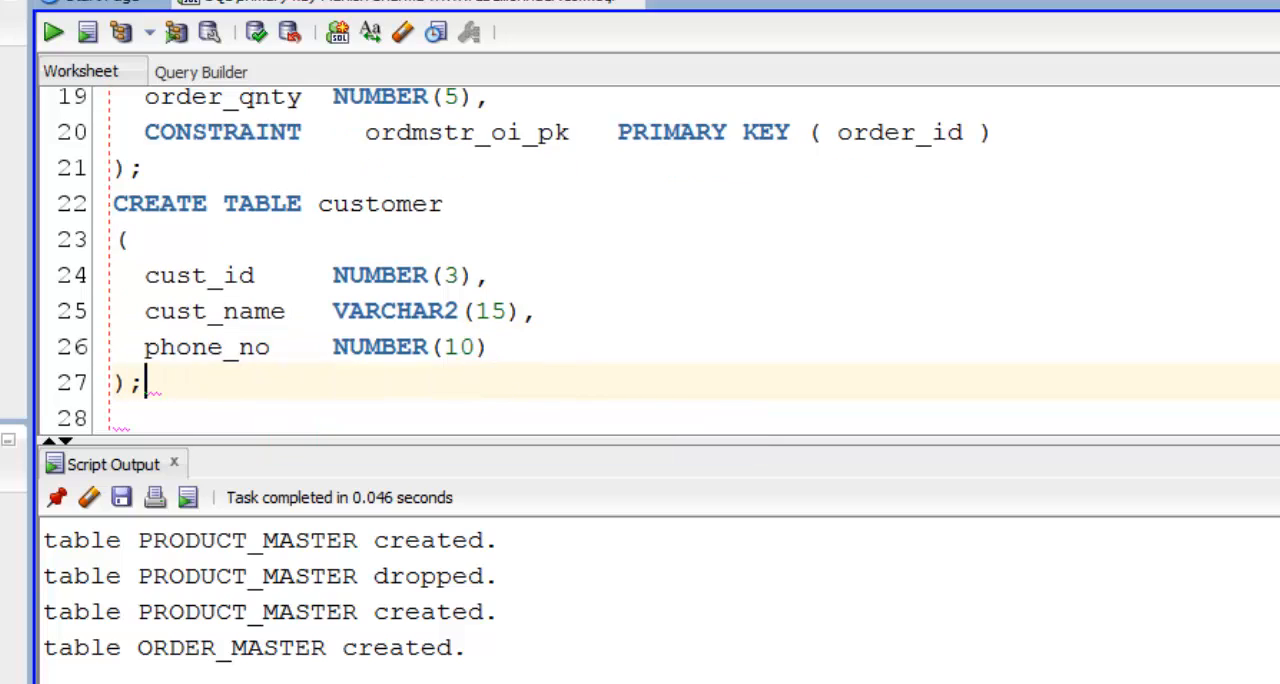
{"action": "left_click", "coordinate": [52, 32]}
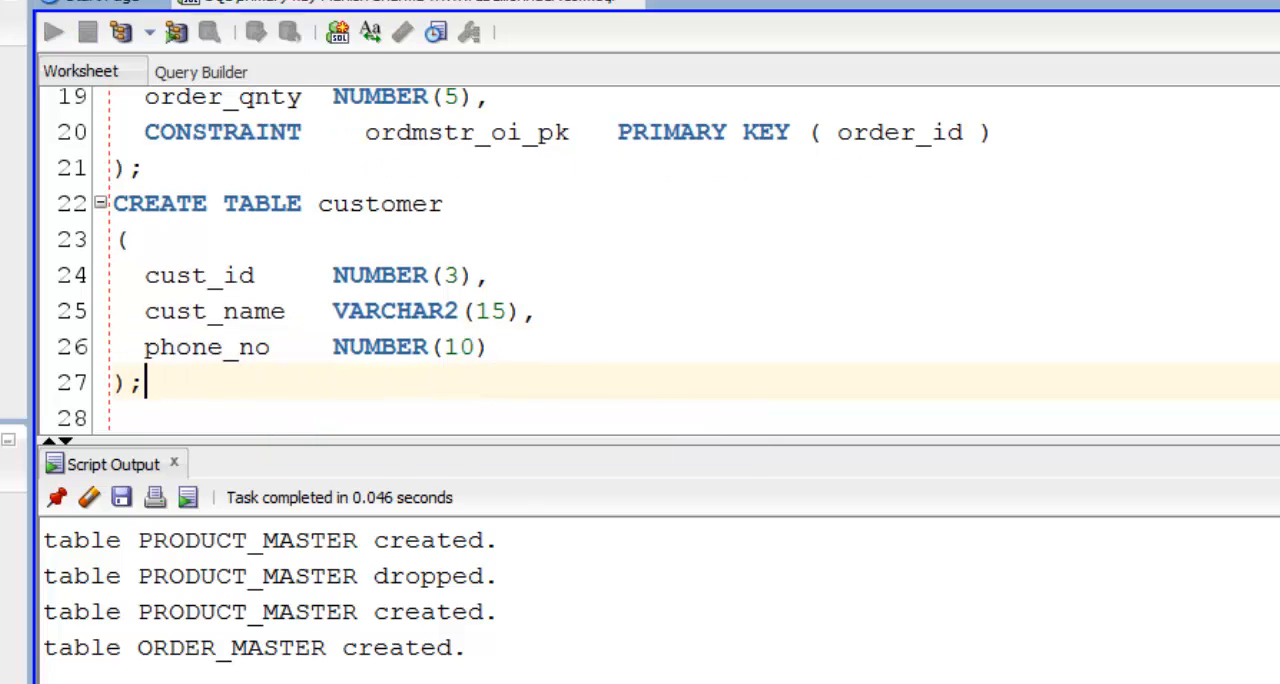
{"action": "left_click", "coordinate": [52, 32]}
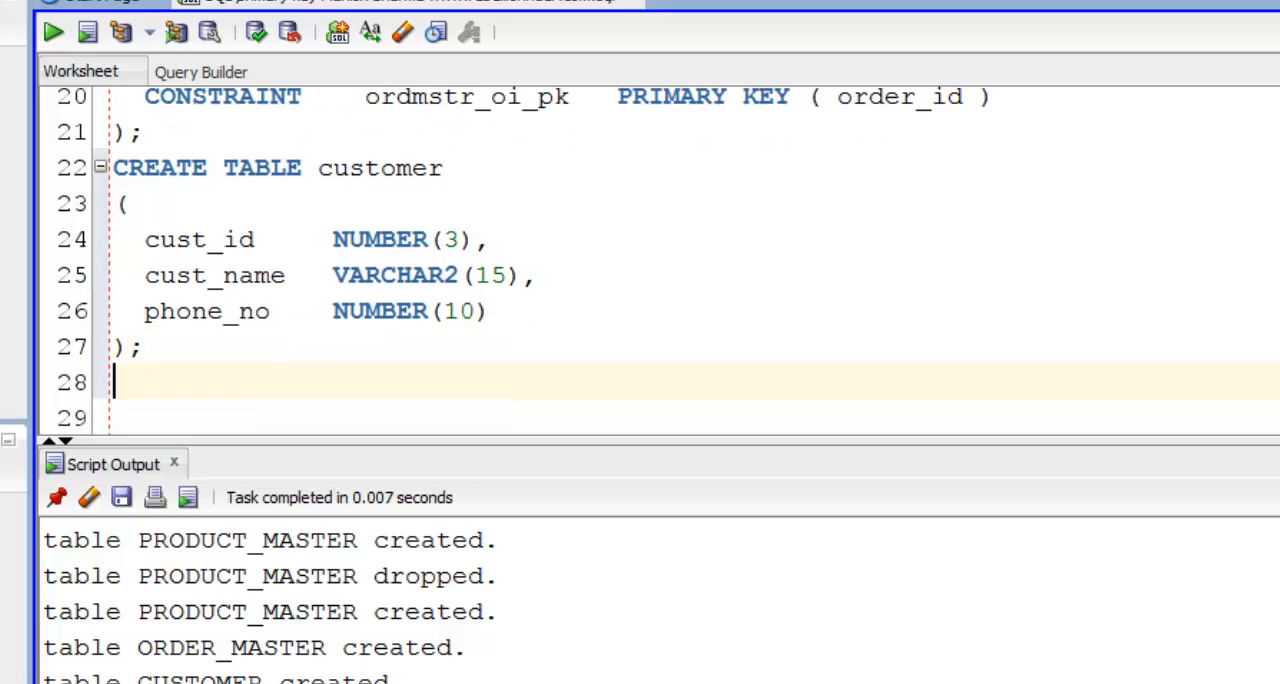
- Write ALTER TABLE customer ADD CONSTRAINT cust_cid_pk PRIMARY KEY (cust_id);
{"action": "type", "text": "ALTER TABL"}
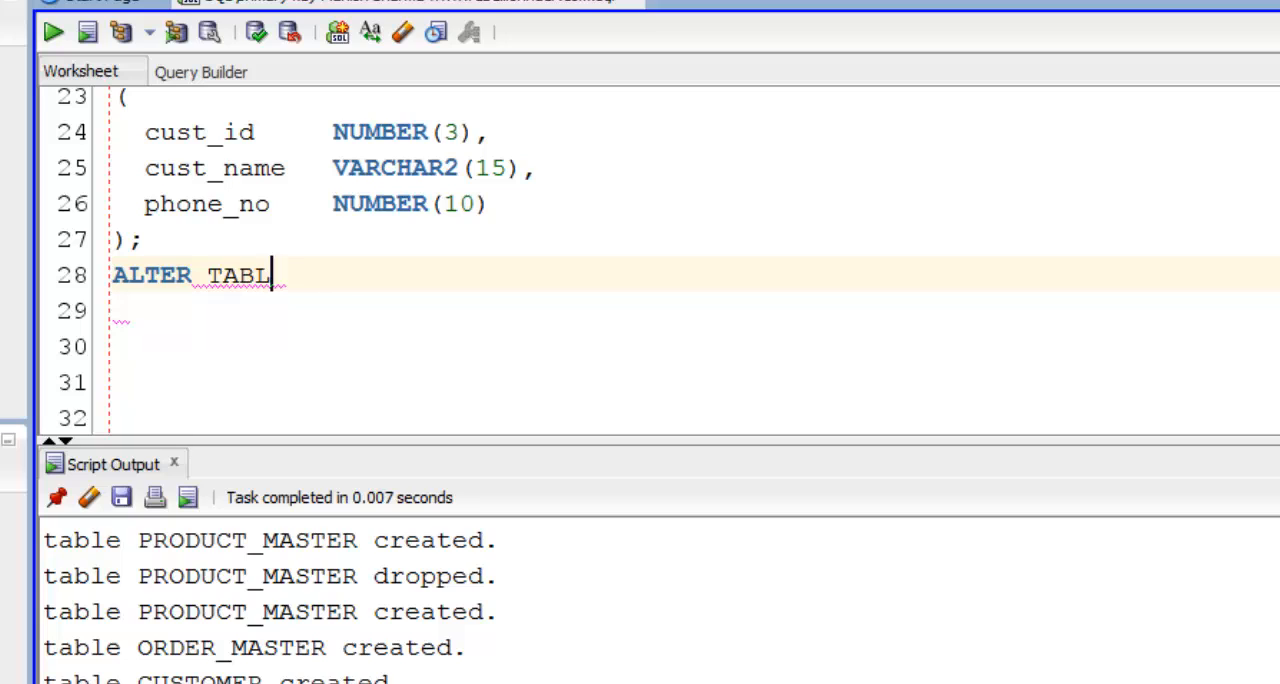
{"action": "type", "text": "E customer ADD CONSTR"}
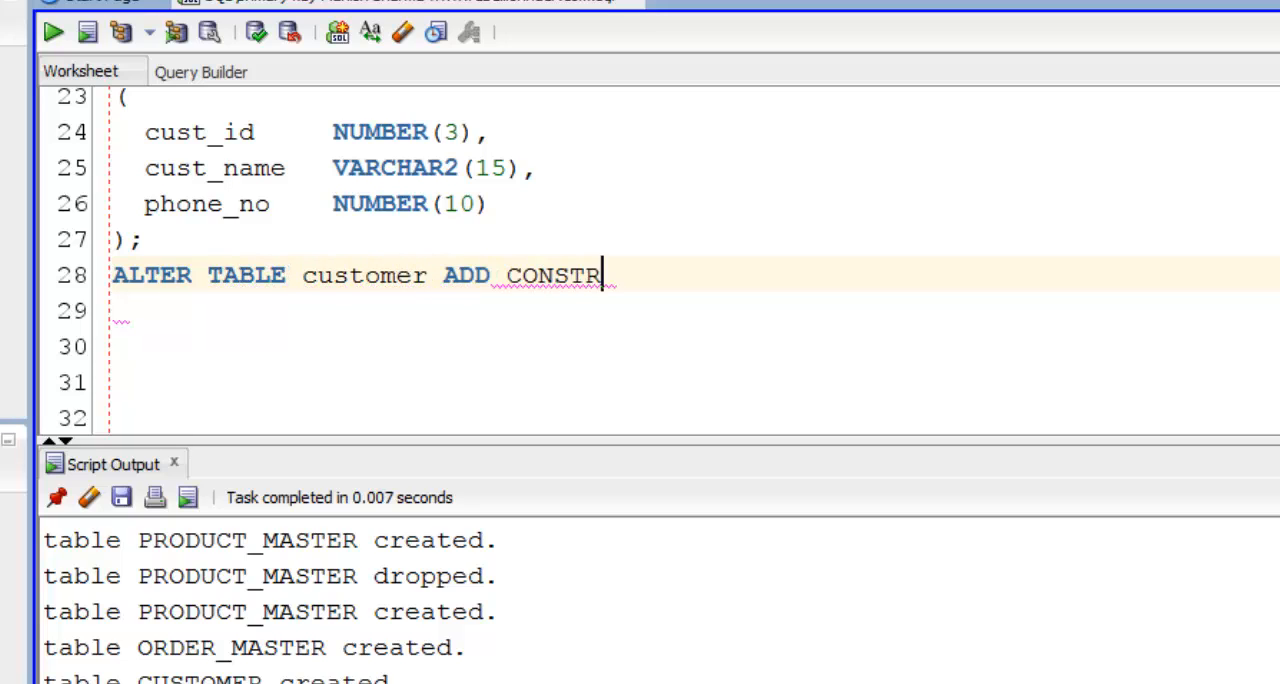
{"action": "type", "text": "AINT cust_cid"}
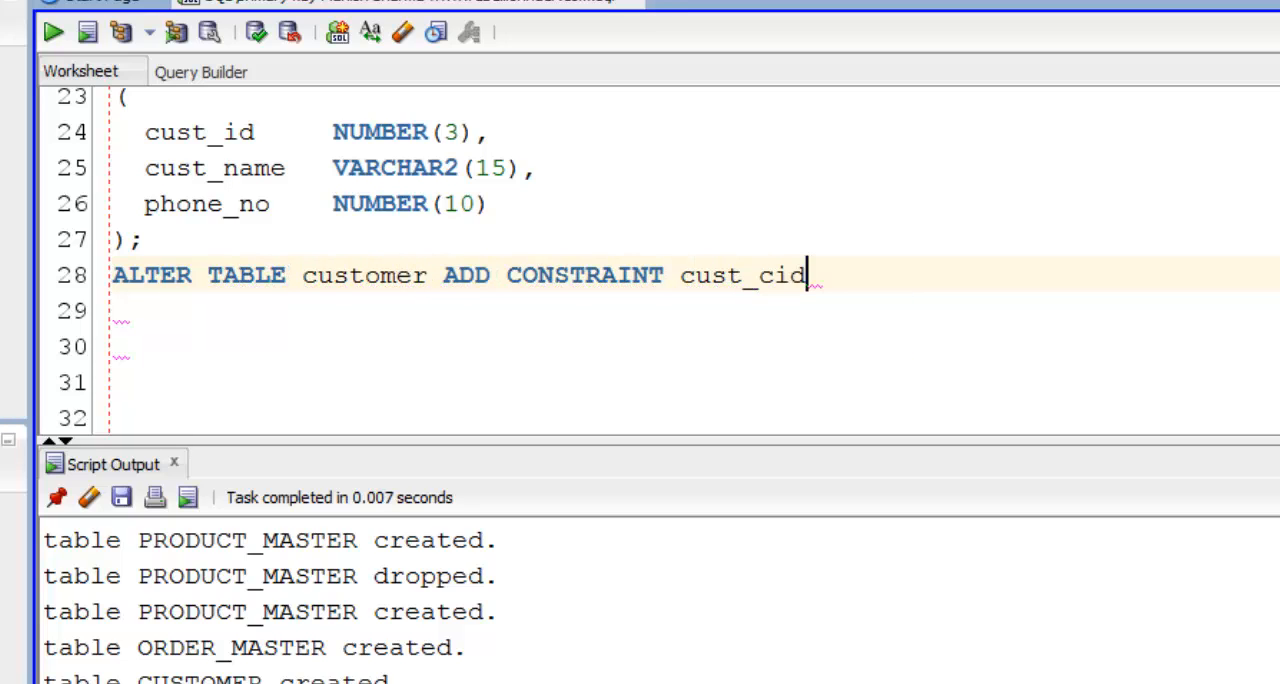
{"action": "type", "text": "_pk PRIMARY"}
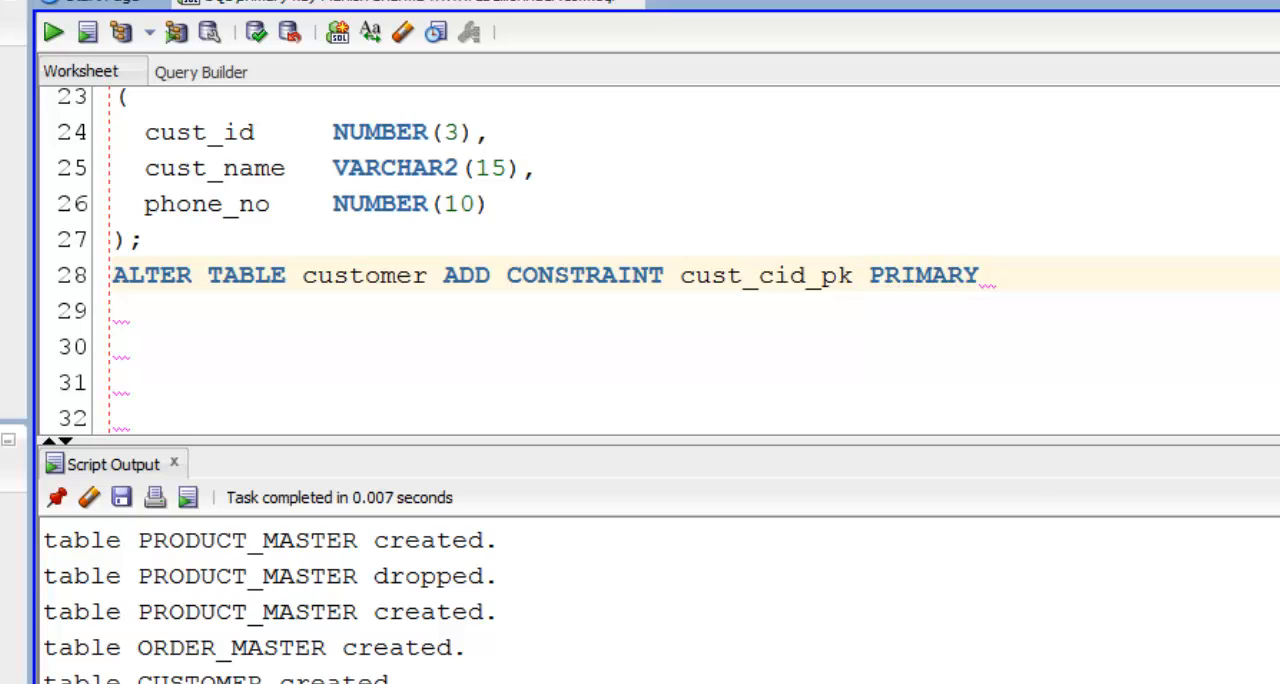
{"action": "type", "text": "KEY (cust_"}
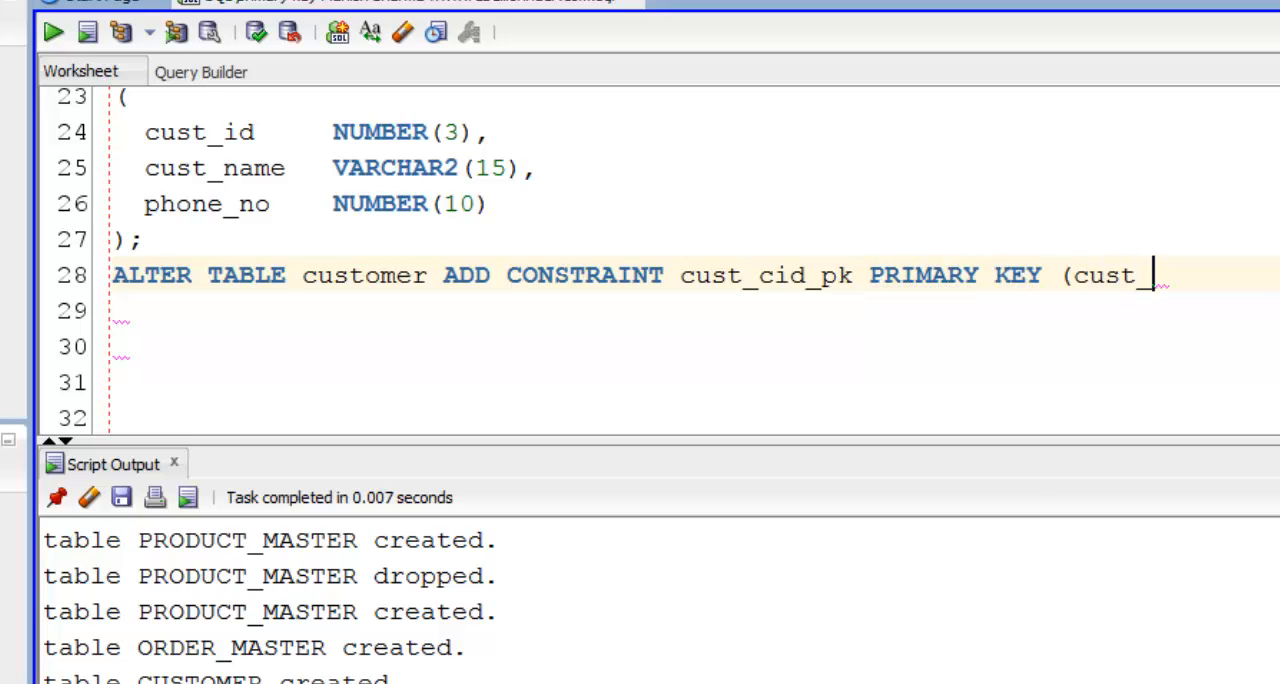
{"action": "type", "text": "id);"}
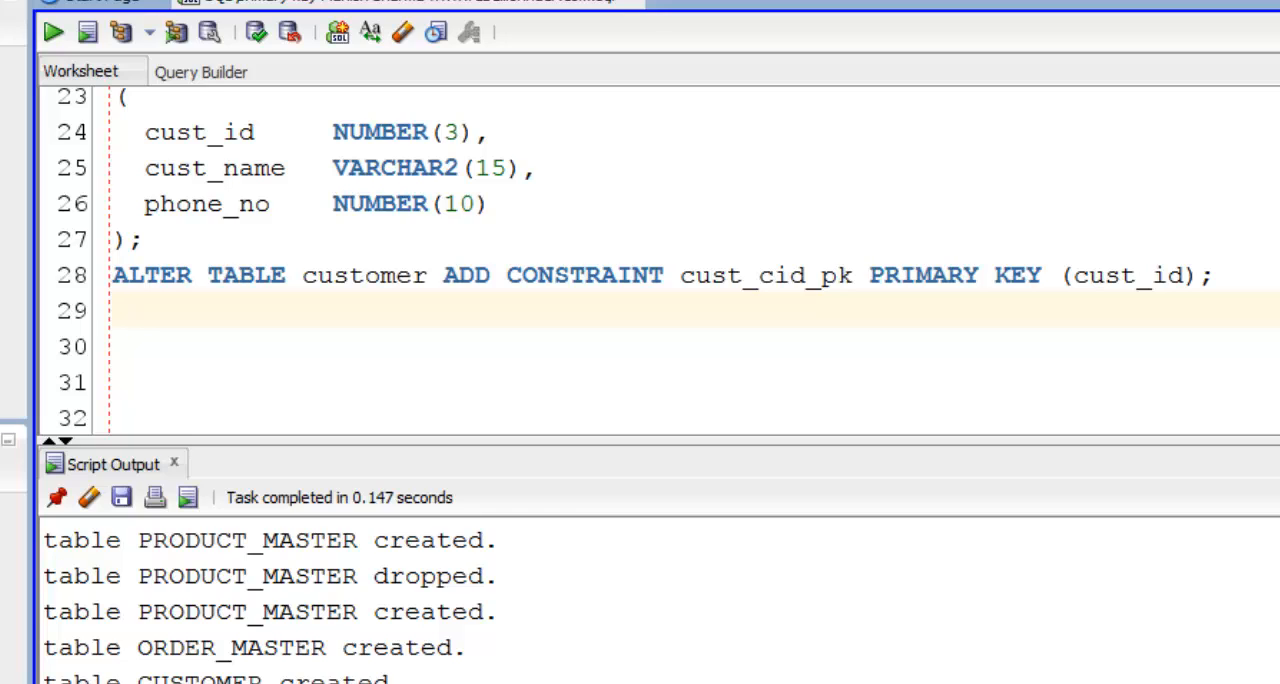
- Write DROP TABLE customer; to remove the existing customer table
{"action": "type", "text": "DROP TABLE custo"}
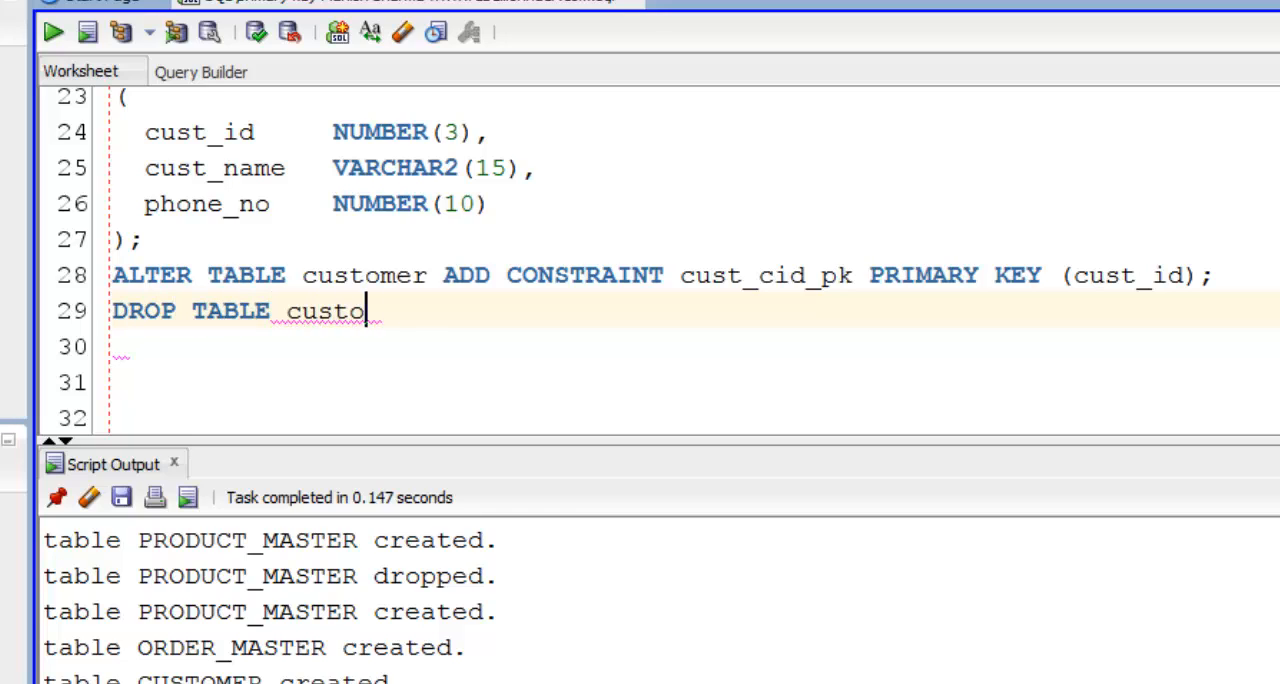
{"action": "type", "text": "mer;"}
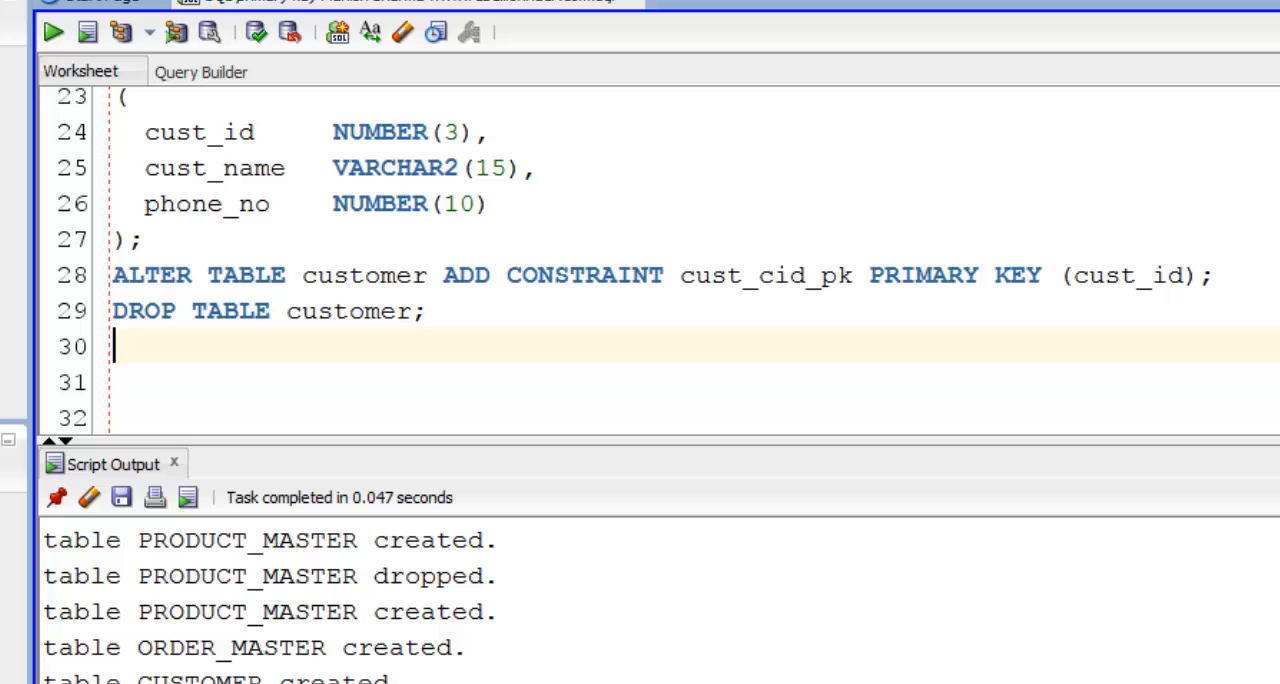
- Recreate customer with CONSTRAINT cust_cid_pk PRIMARY KEY (cust_id, phone_no) as a composite key
{"action": "type", "text": "CREATE TABLE customer"}
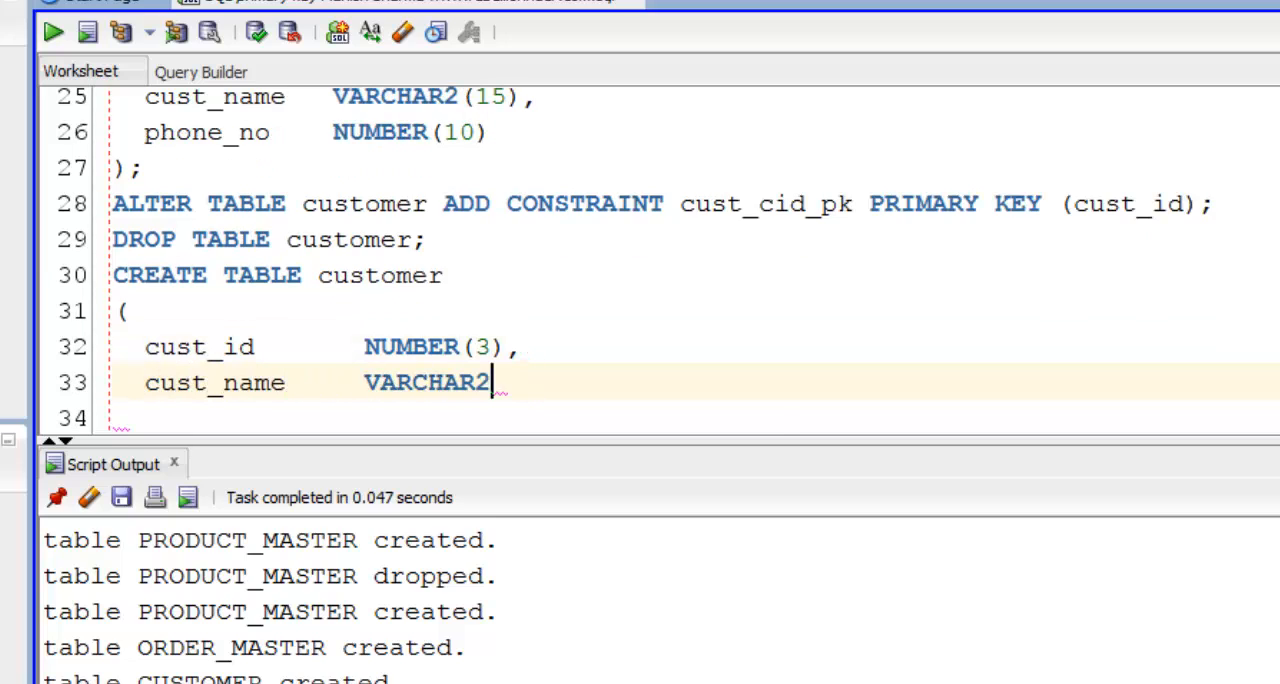
{"action": "type", "text": "(15),"}
{"action": "left_click", "coordinate": [694, 418]}
{"action": "type", "text": "phone_no      NUMBER"}
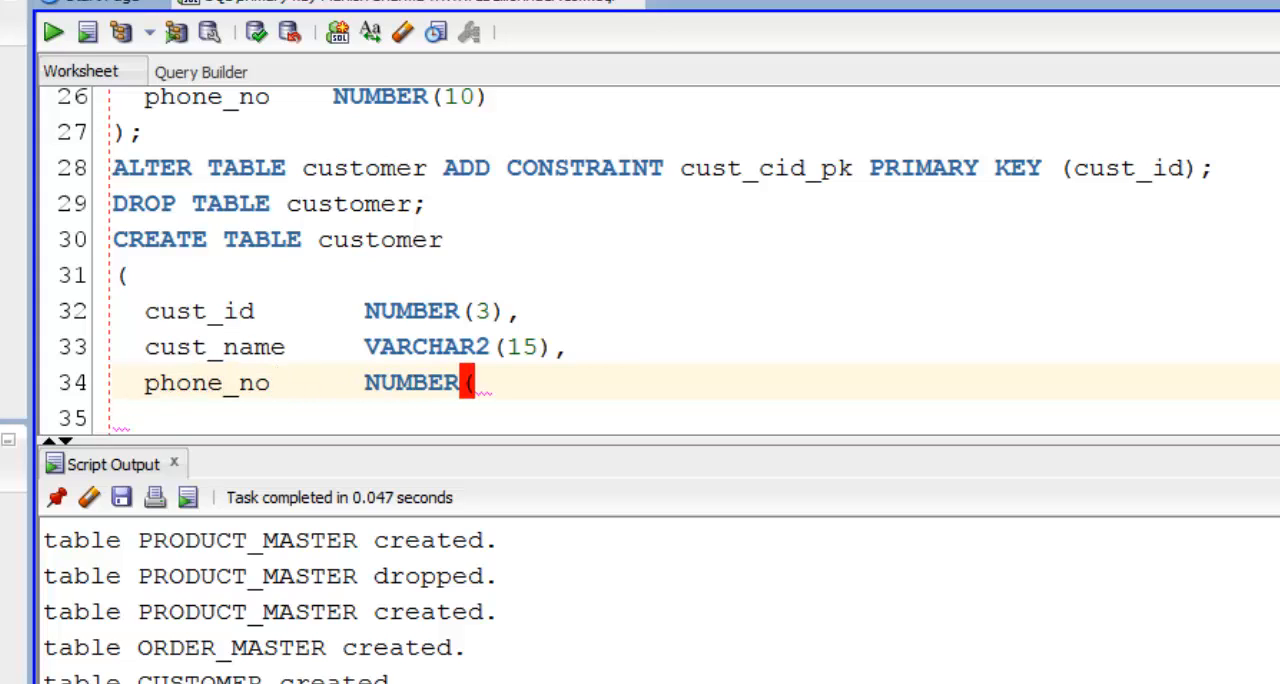
{"action": "type", "text": "(10),"}
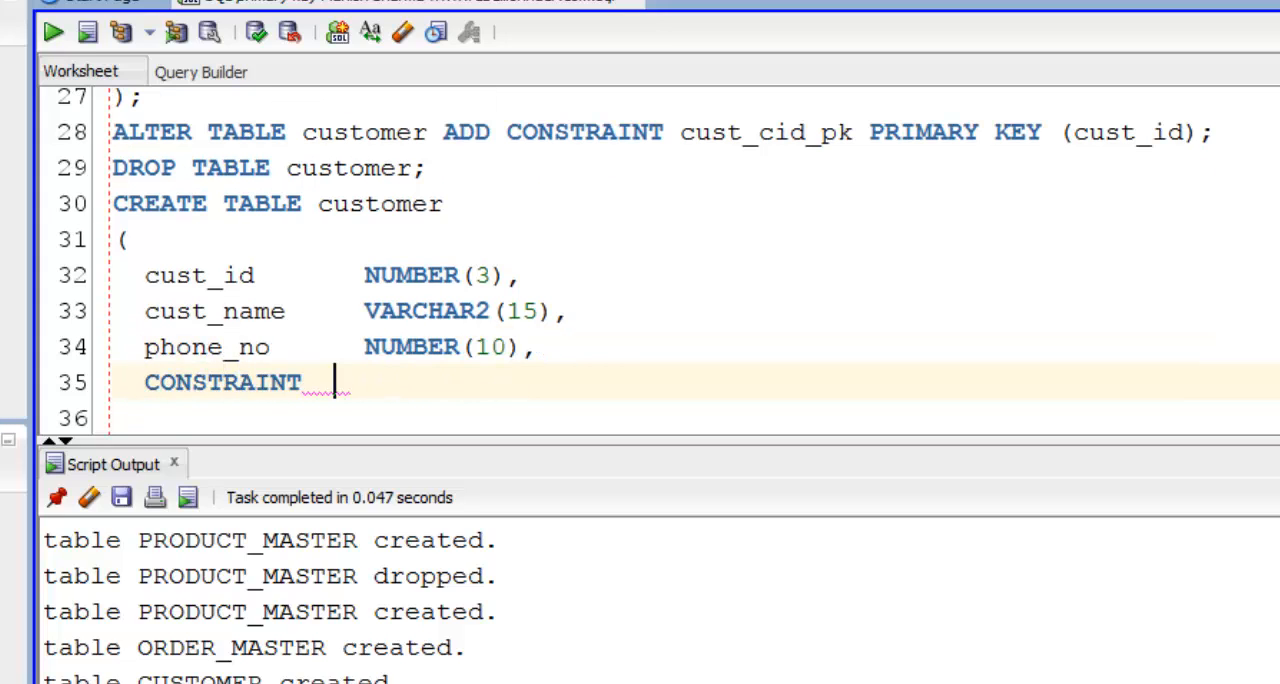
{"action": "type", "text": "cust_cid_pk"}
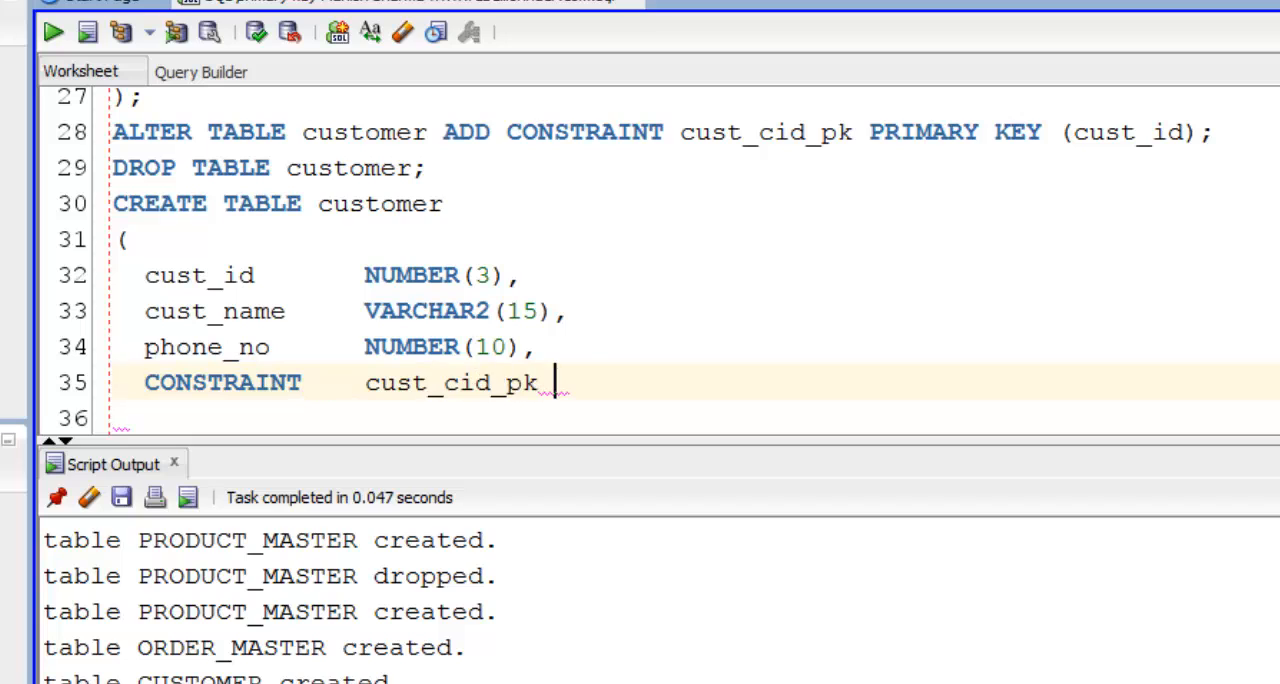
{"action": "type", "text": "PRIMARY KEY ( cust_id,  phone_no"}
{"action": "left_click", "coordinate": [660, 418]}
{"action": "type", "text": ");"}
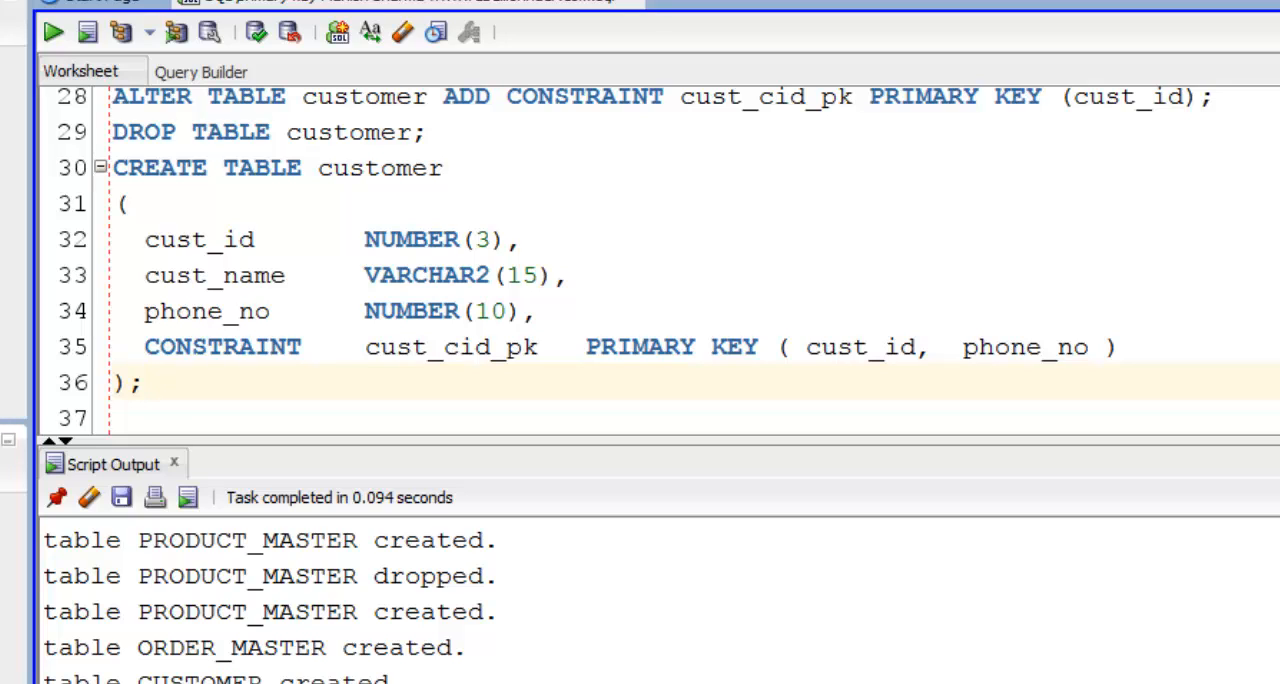
{"action": "double_click", "coordinate": [222, 348]}
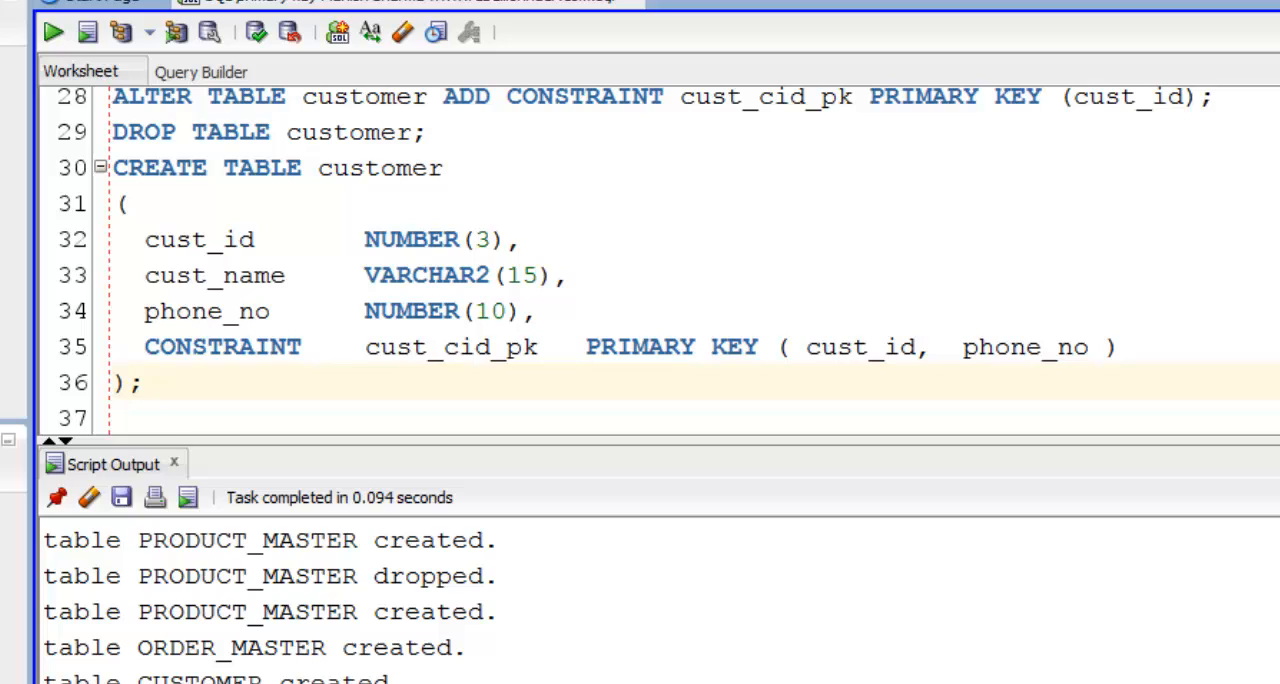
{"action": "double_click", "coordinate": [448, 348]}
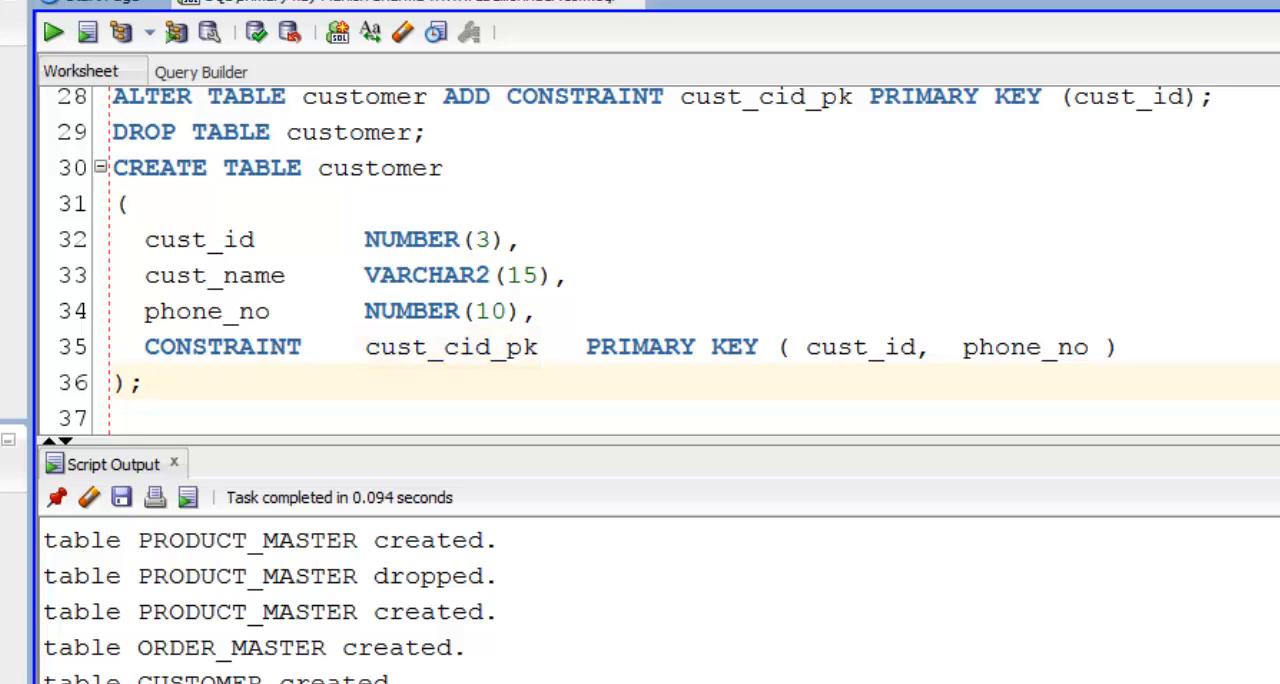
- Drop constraint cust_cid_pk via ALTER TABLE, adding the missing customer table name after the error, and run it
{"action": "scroll", "scroll_direction": "down", "scroll_amount": 3}
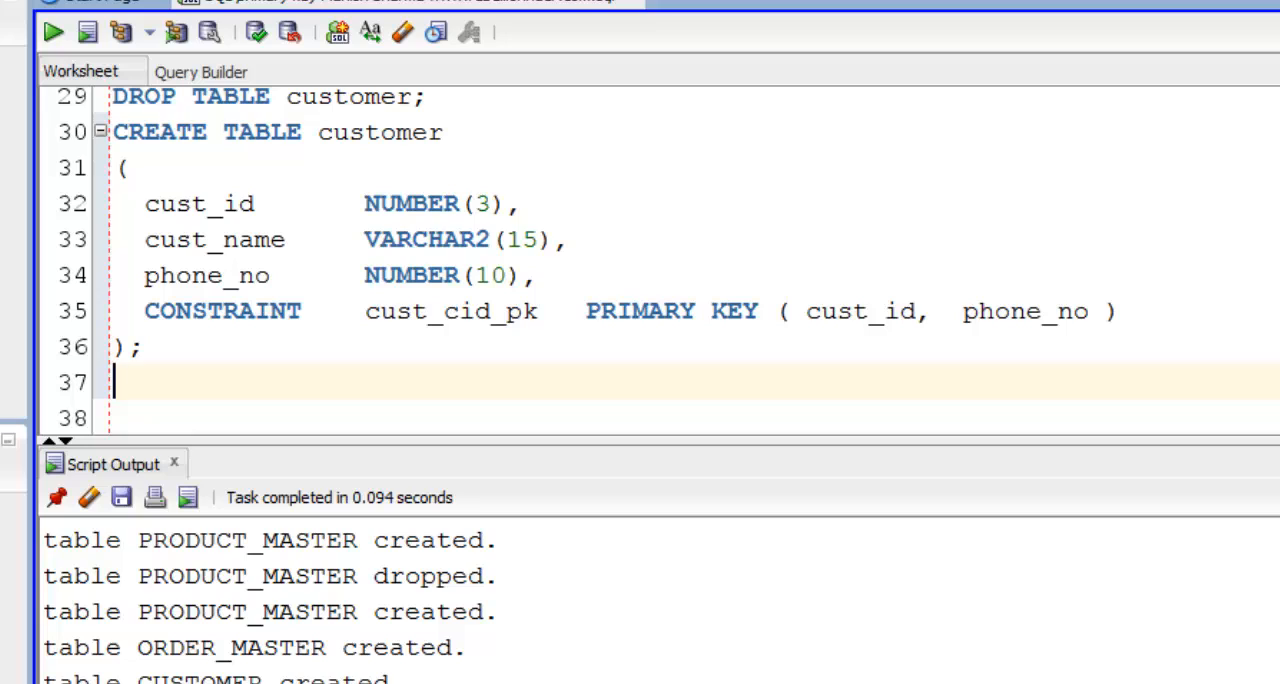
{"action": "type", "text": "ALTER TABLE DROP CON"}
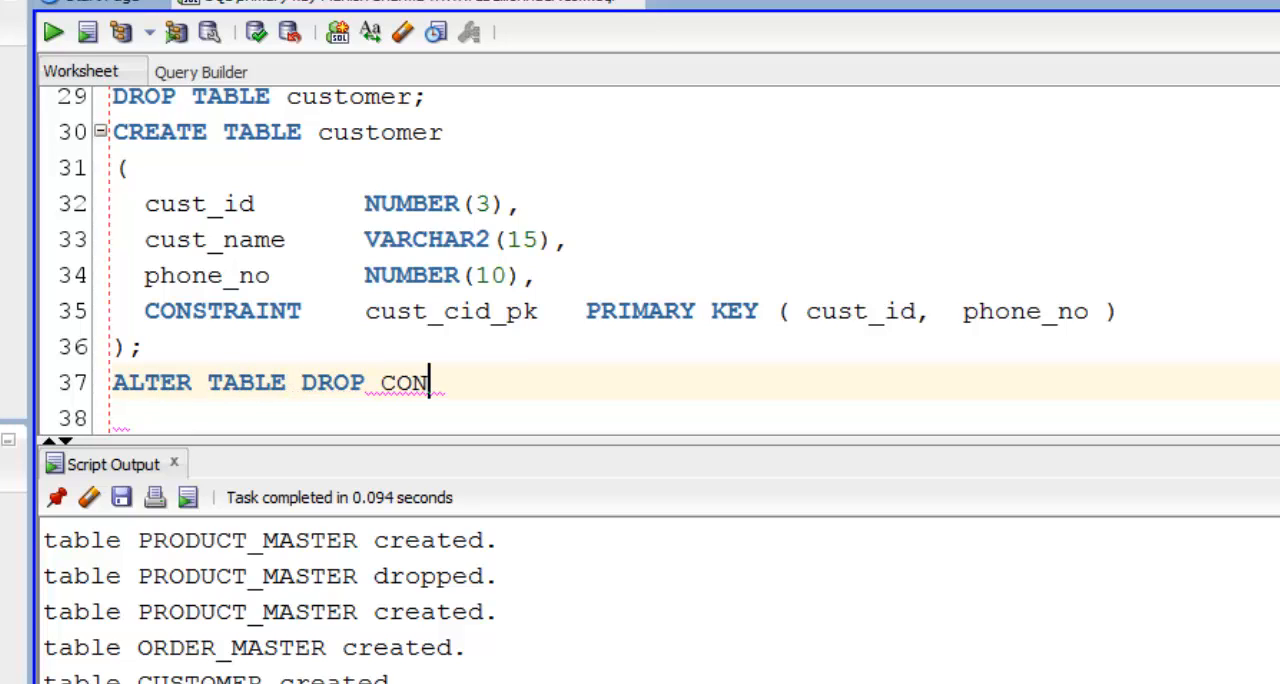
{"action": "type", "text": "STRAINT cust_cid"}
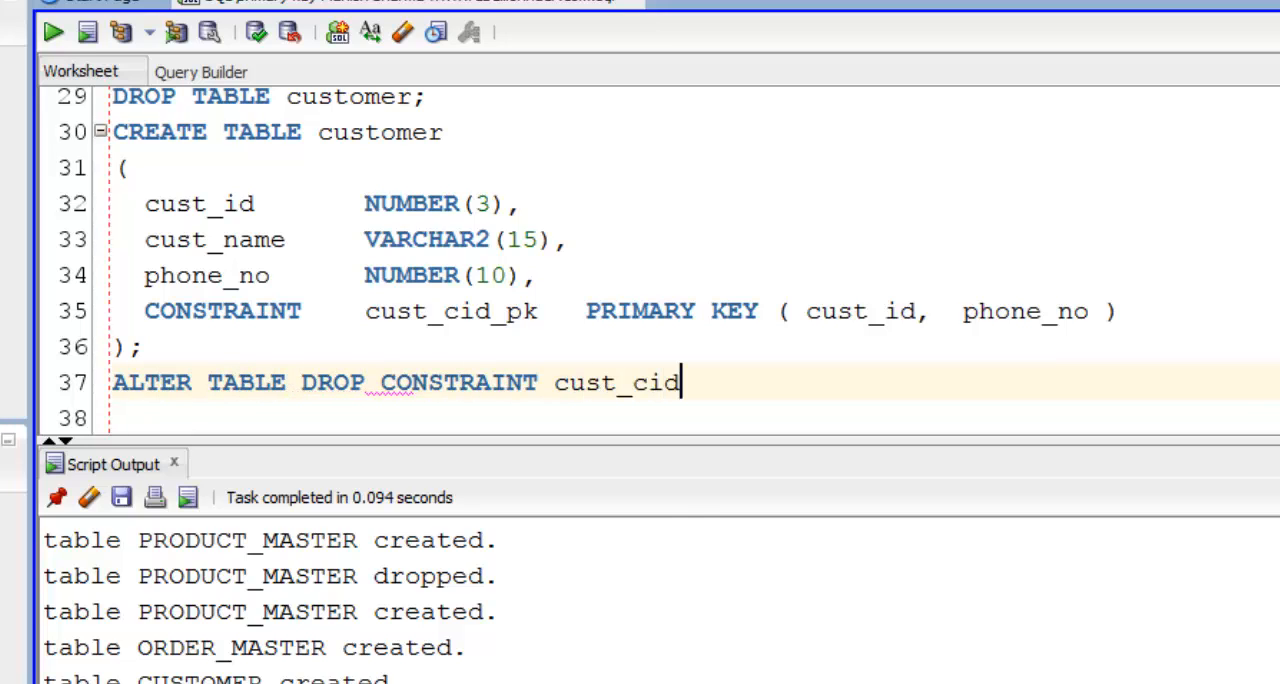
{"action": "type", "text": "_pk;"}
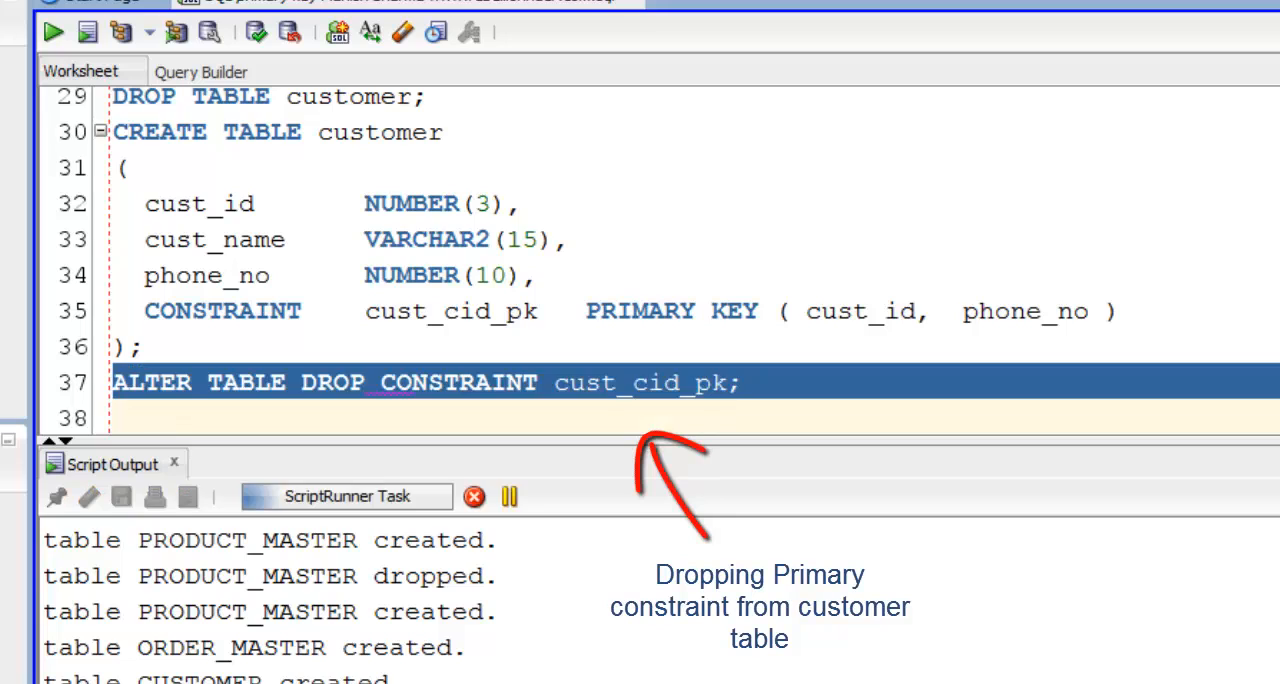
{"action": "left_click", "coordinate": [52, 32]}
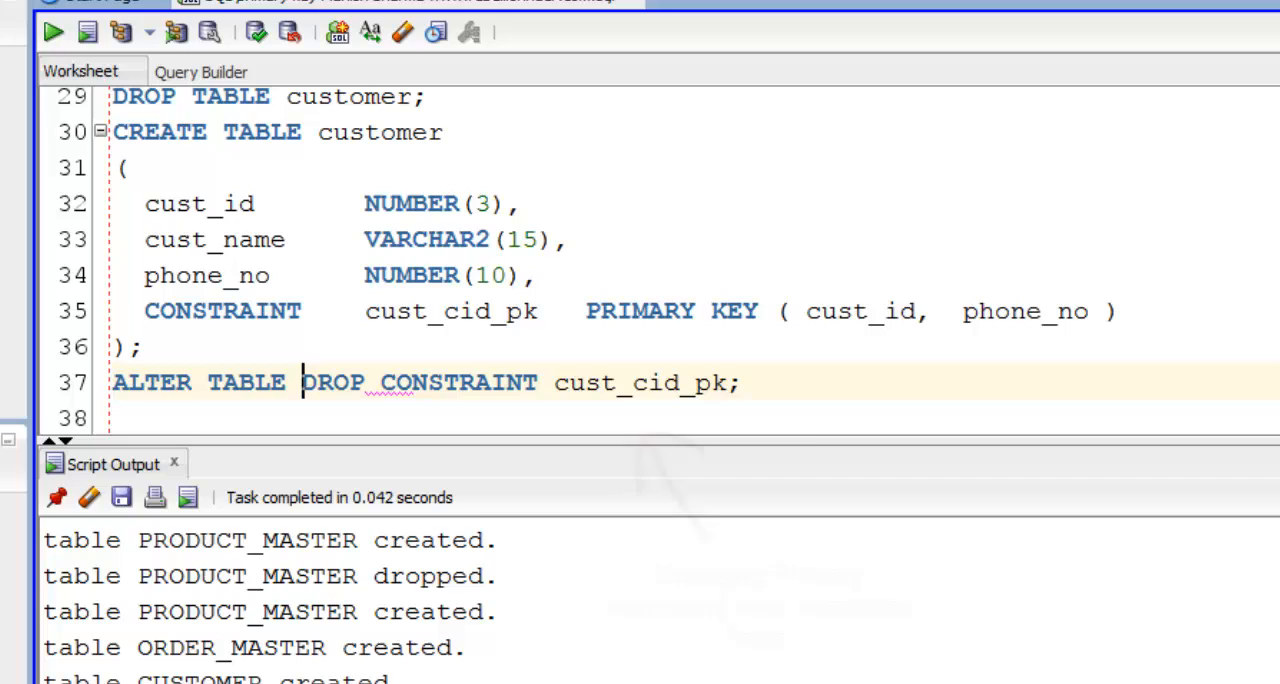
{"action": "type", "text": "customer"}
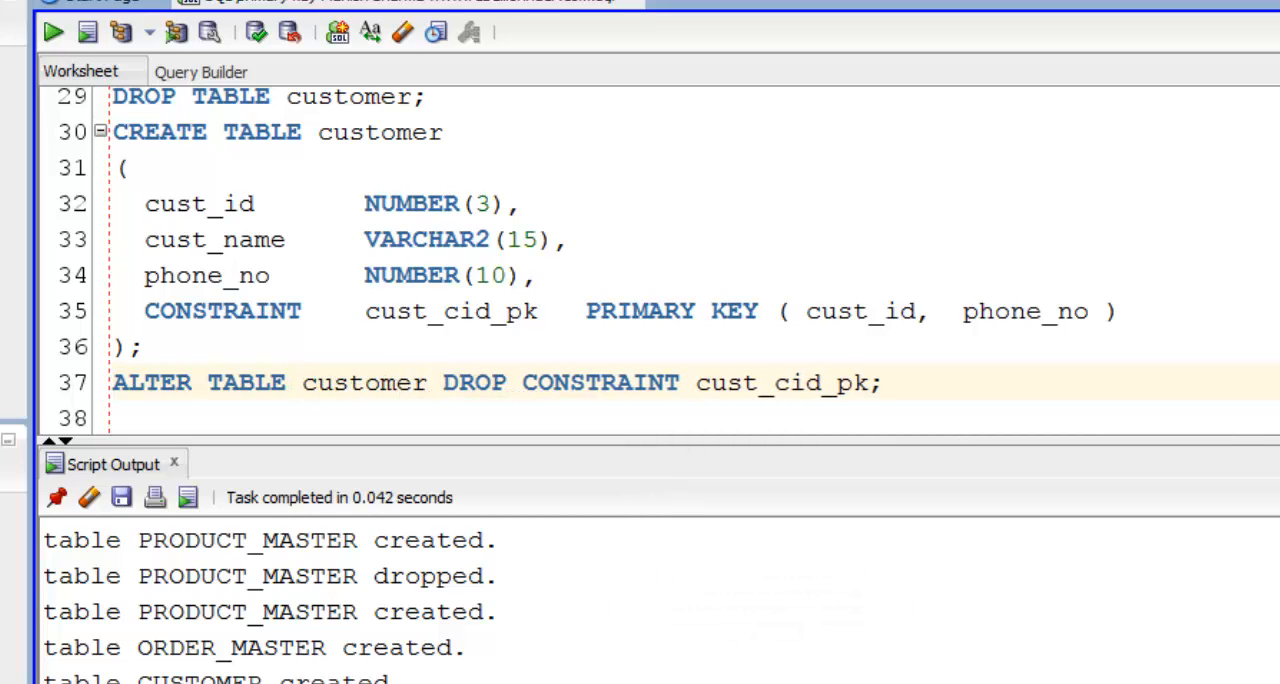
{"action": "left_click", "coordinate": [52, 32]}
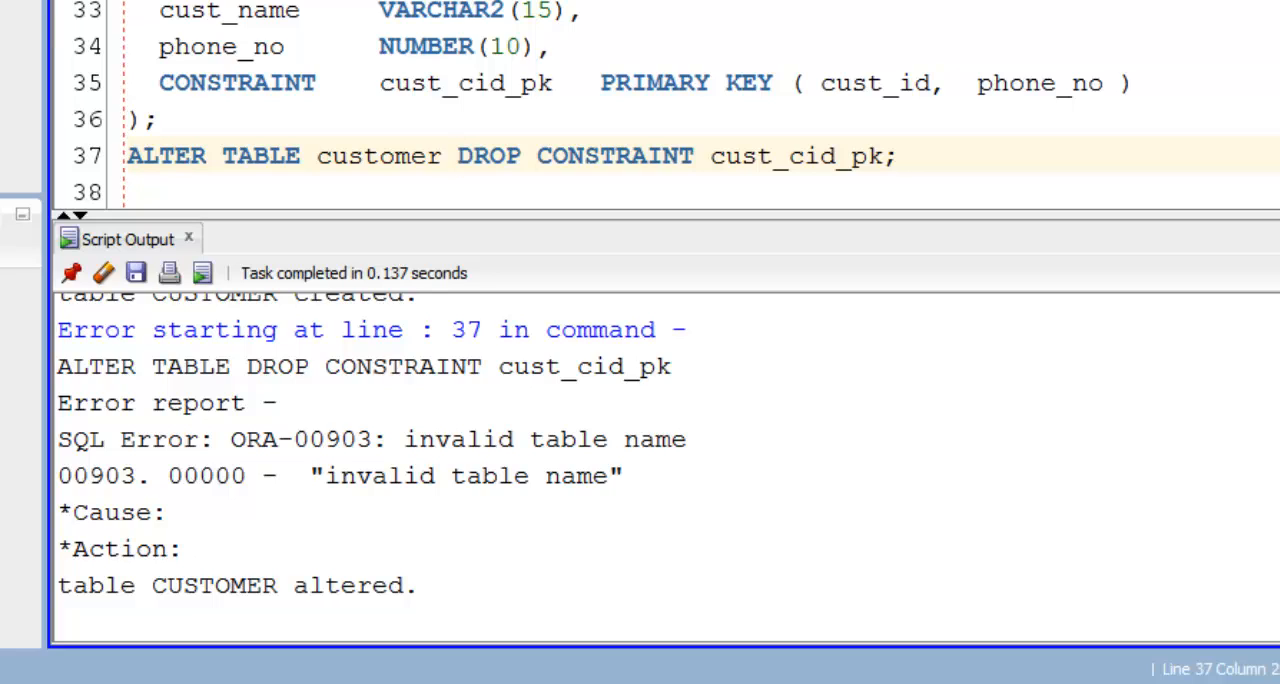
{"action": "mouse_move", "coordinate": [188, 612]}
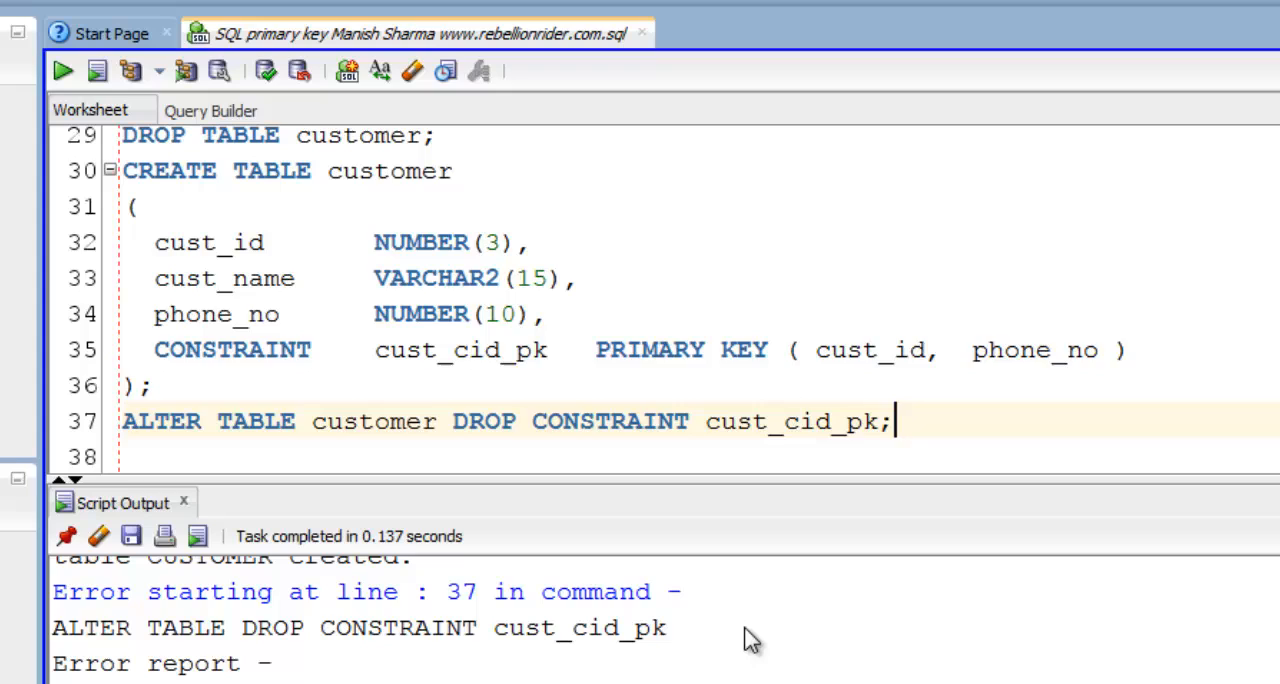
- Re-add CONSTRAINT cust_cid_pk PRIMARY KEY (cust_id,phone_no) to customer via ALTER TABLE and run it
{"action": "type", "text": "ALTER TABLE customer"}
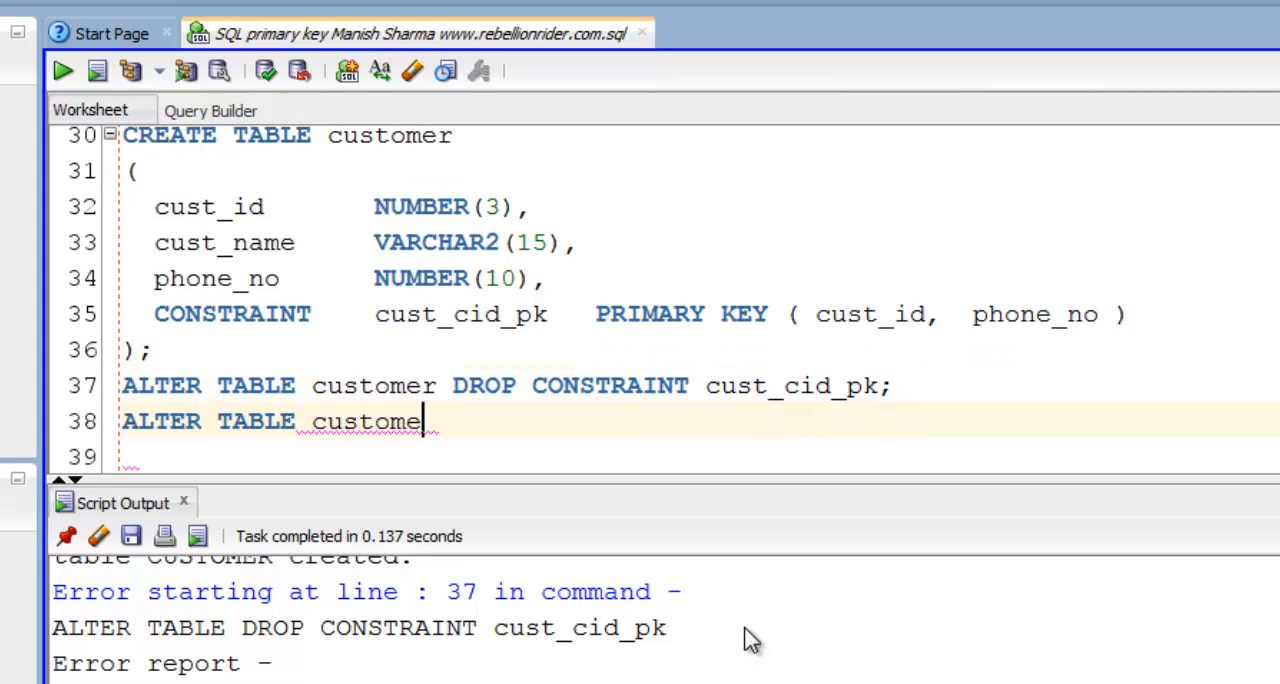
{"action": "type", "text": "r  ADD CONSTRAINT"}
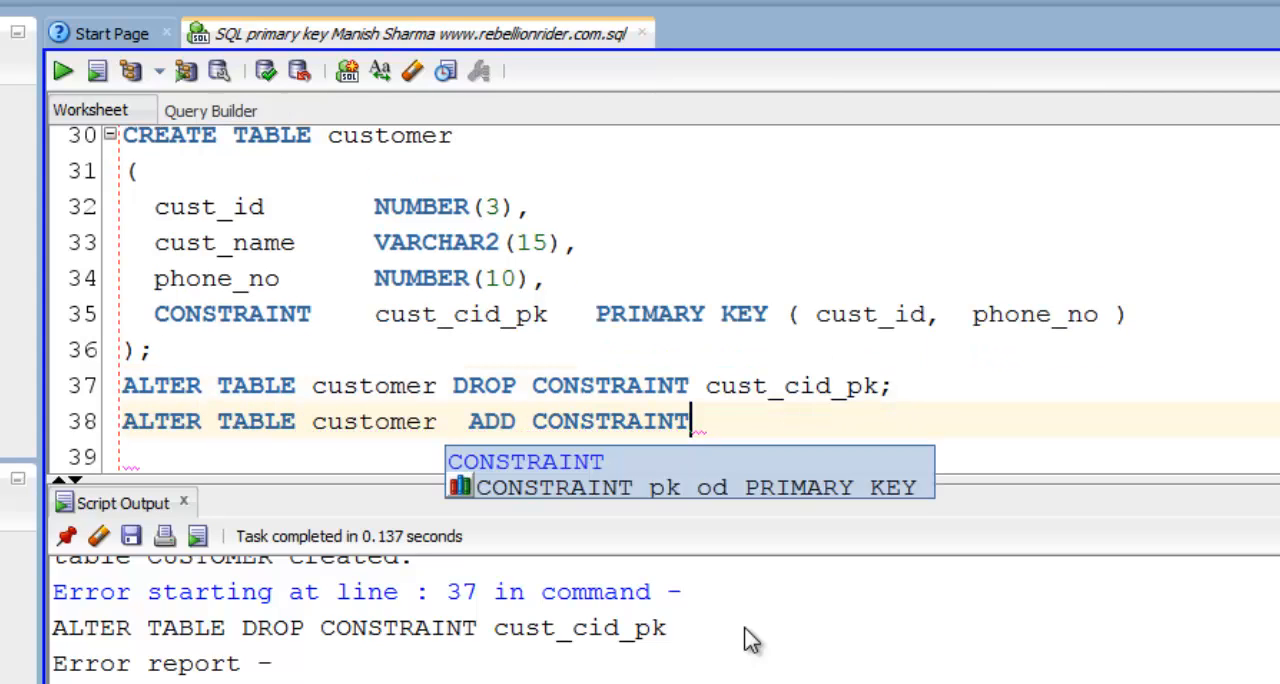
{"action": "type", "text": "cust_cid_"}
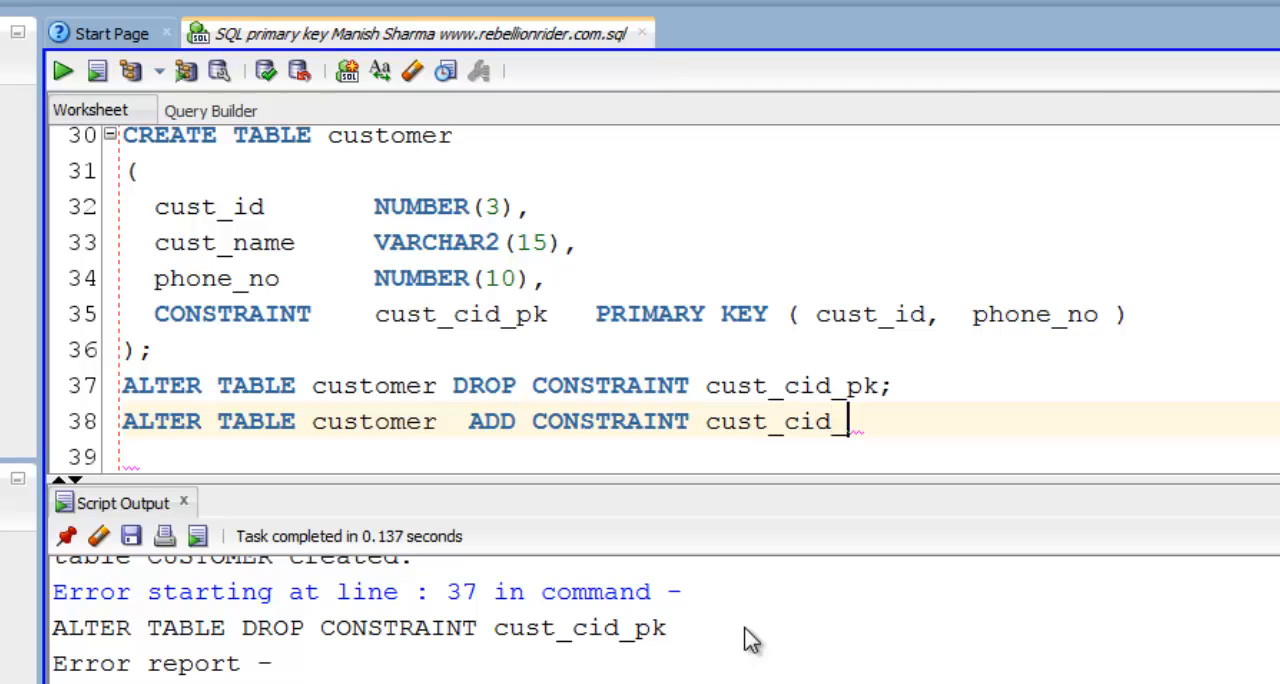
{"action": "type", "text": "pk"}
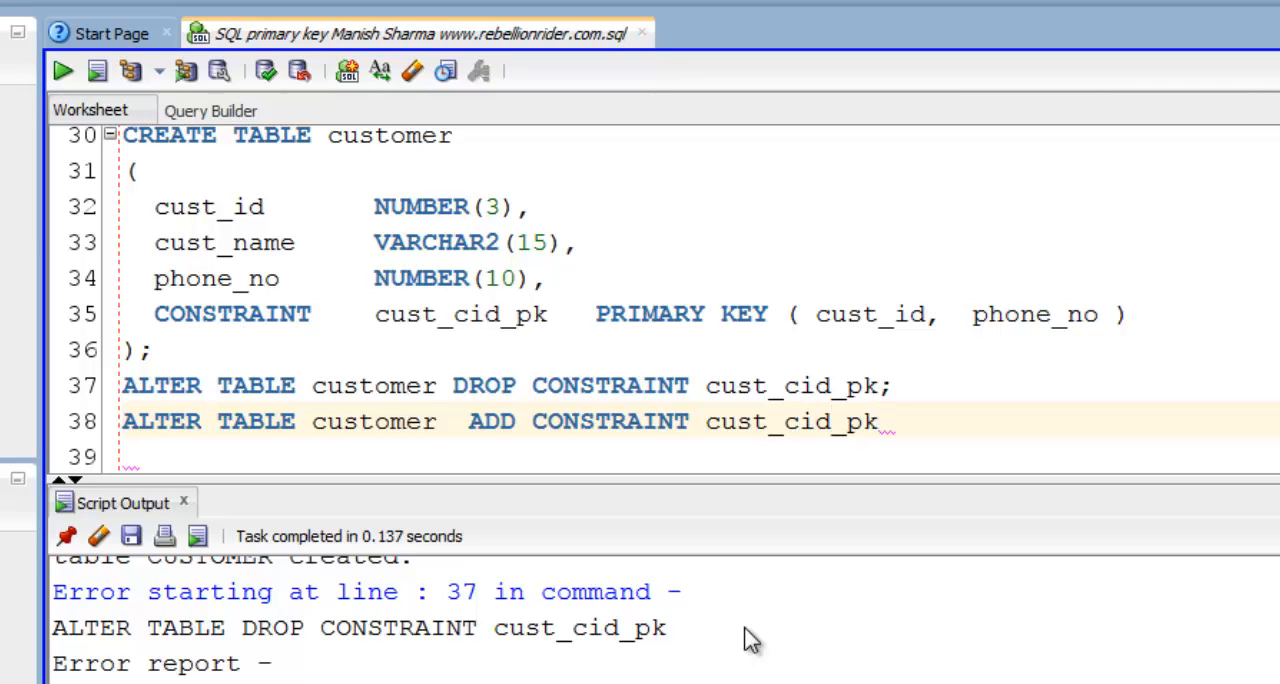
{"action": "left_click", "coordinate": [890, 420]}
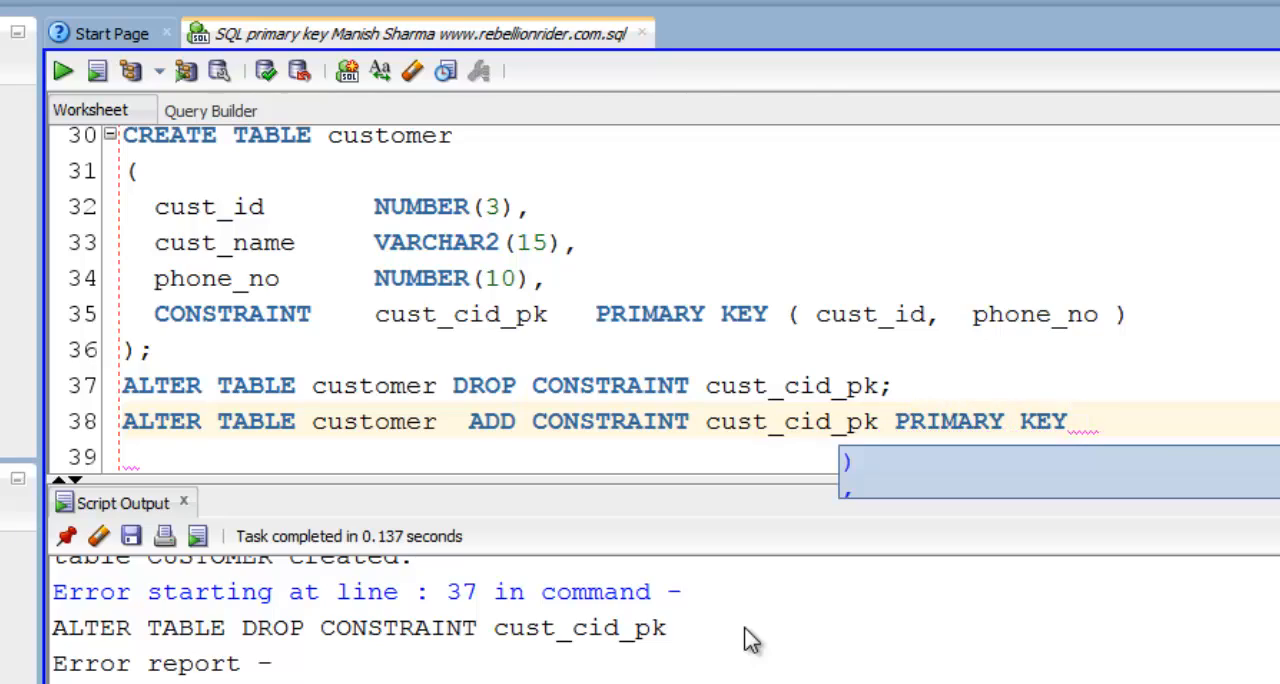
{"action": "type", "text": "(cust_id,phon"}
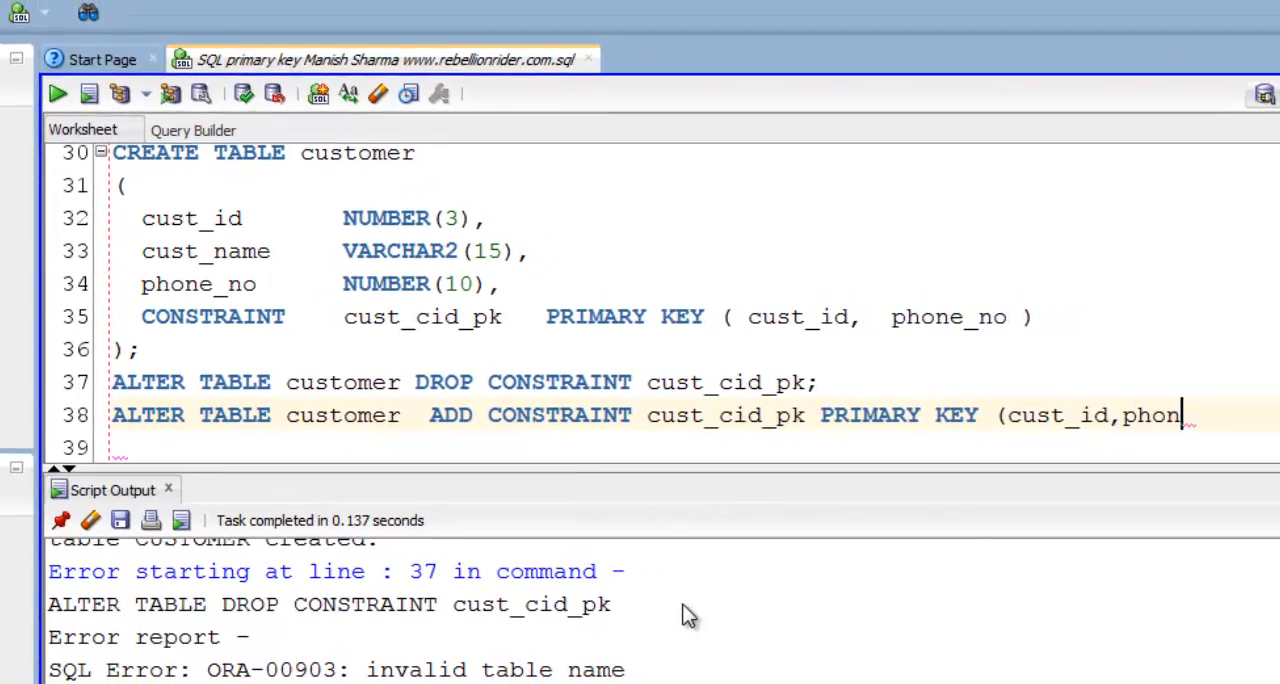
{"action": "type", "text": "e_no);"}
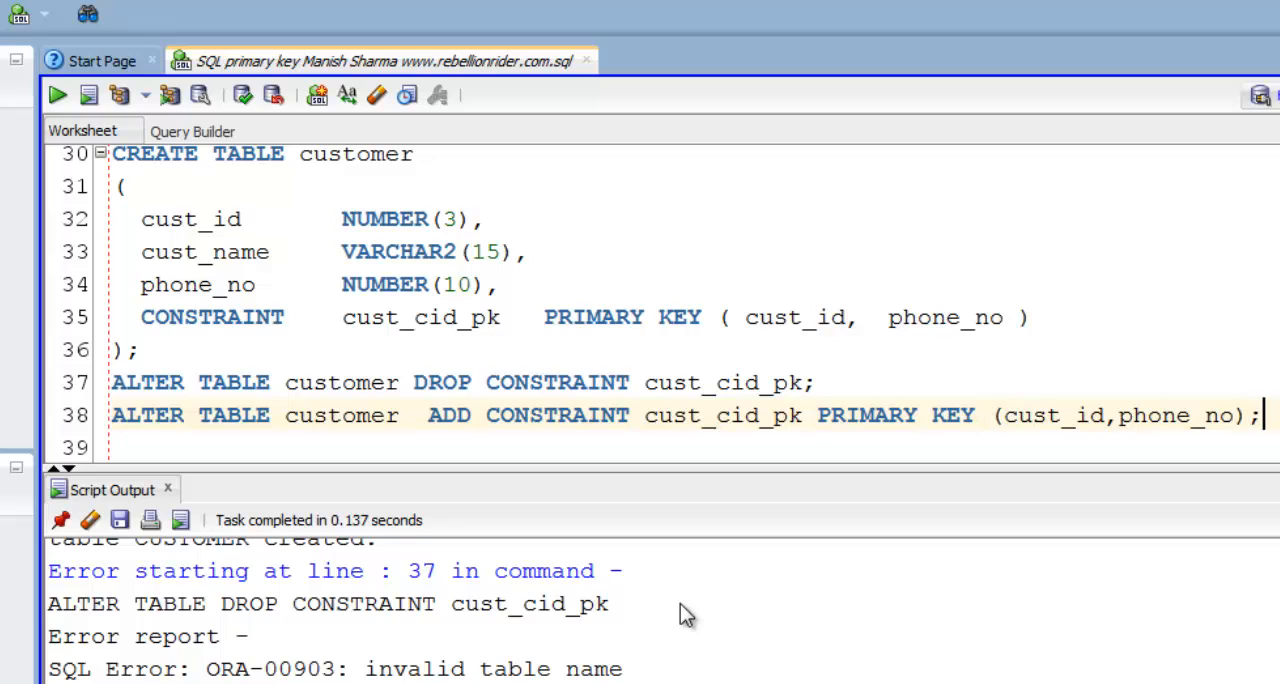
{"action": "left_click", "coordinate": [56, 94]}
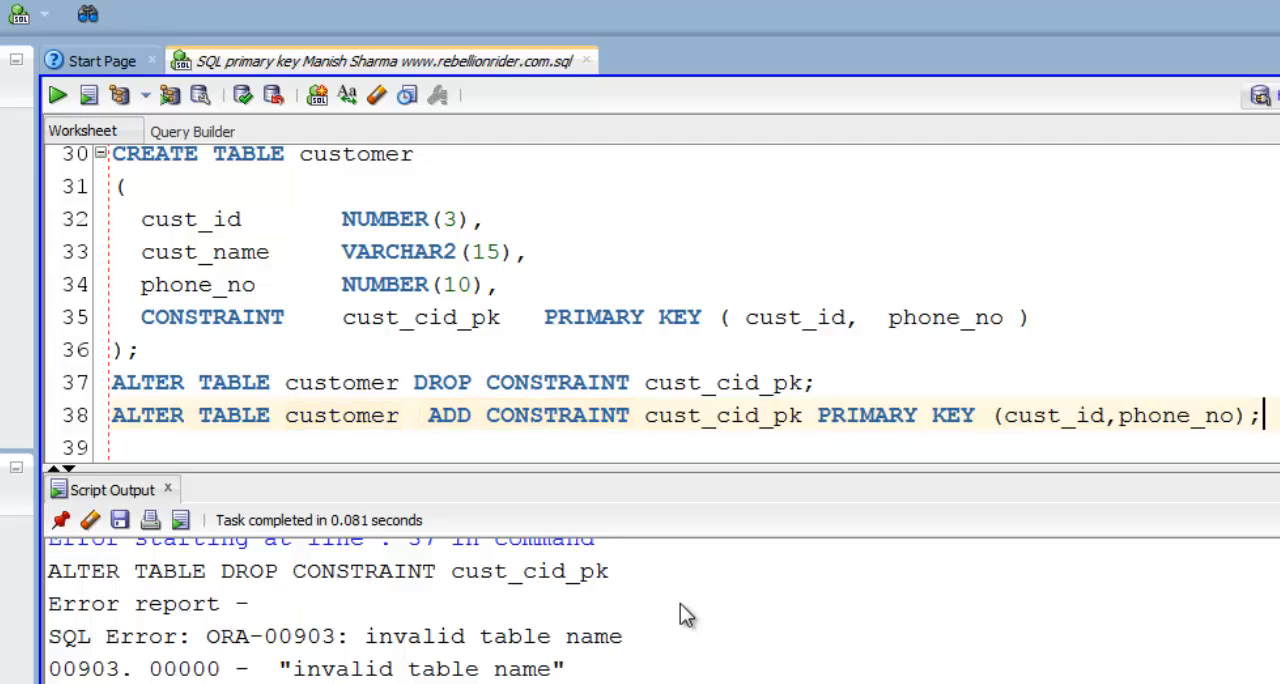
{"action": "double_click", "coordinate": [722, 416]}
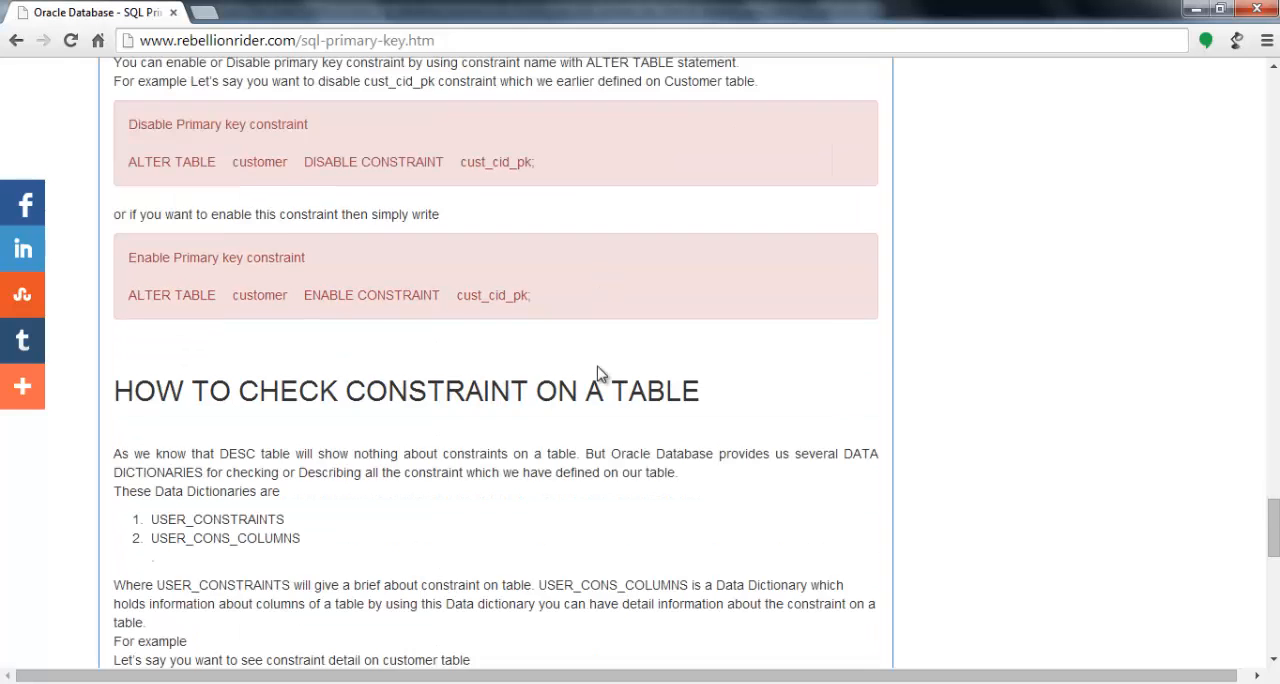
- Scroll the sql-primary-key article to the 'How to check constraint on a table' section
{"action": "scroll", "scroll_direction": "down", "scroll_amount": 3}
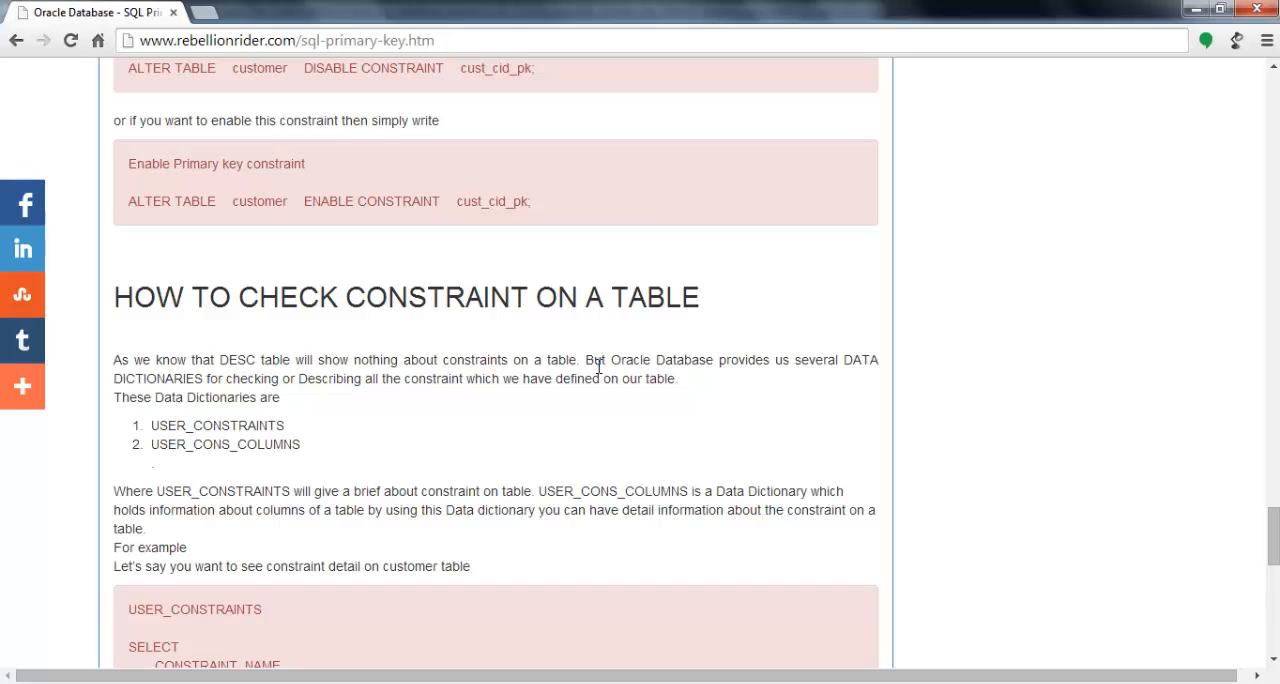